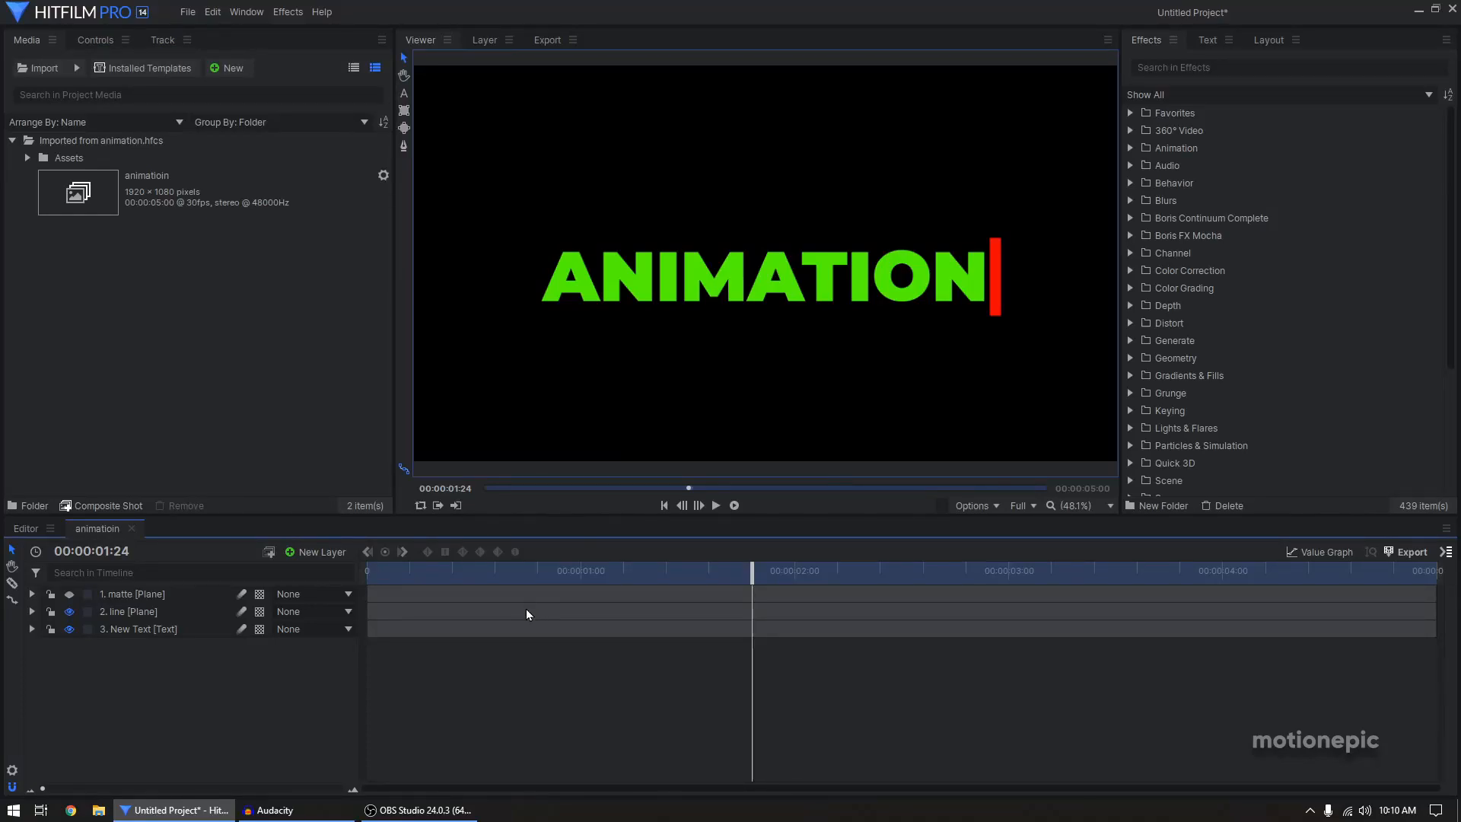
mouse_move(428, 585)
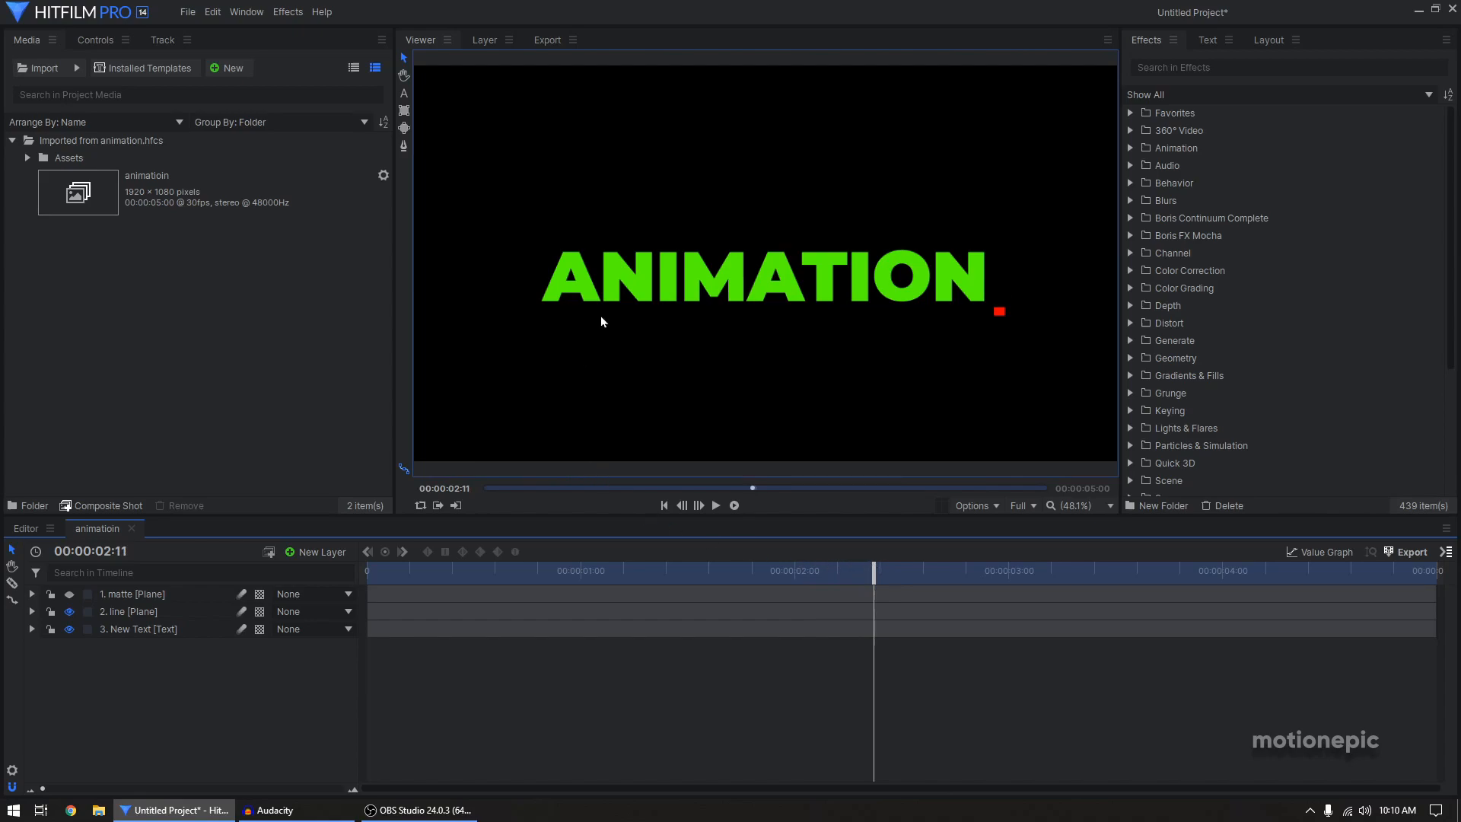
mouse_move(781, 357)
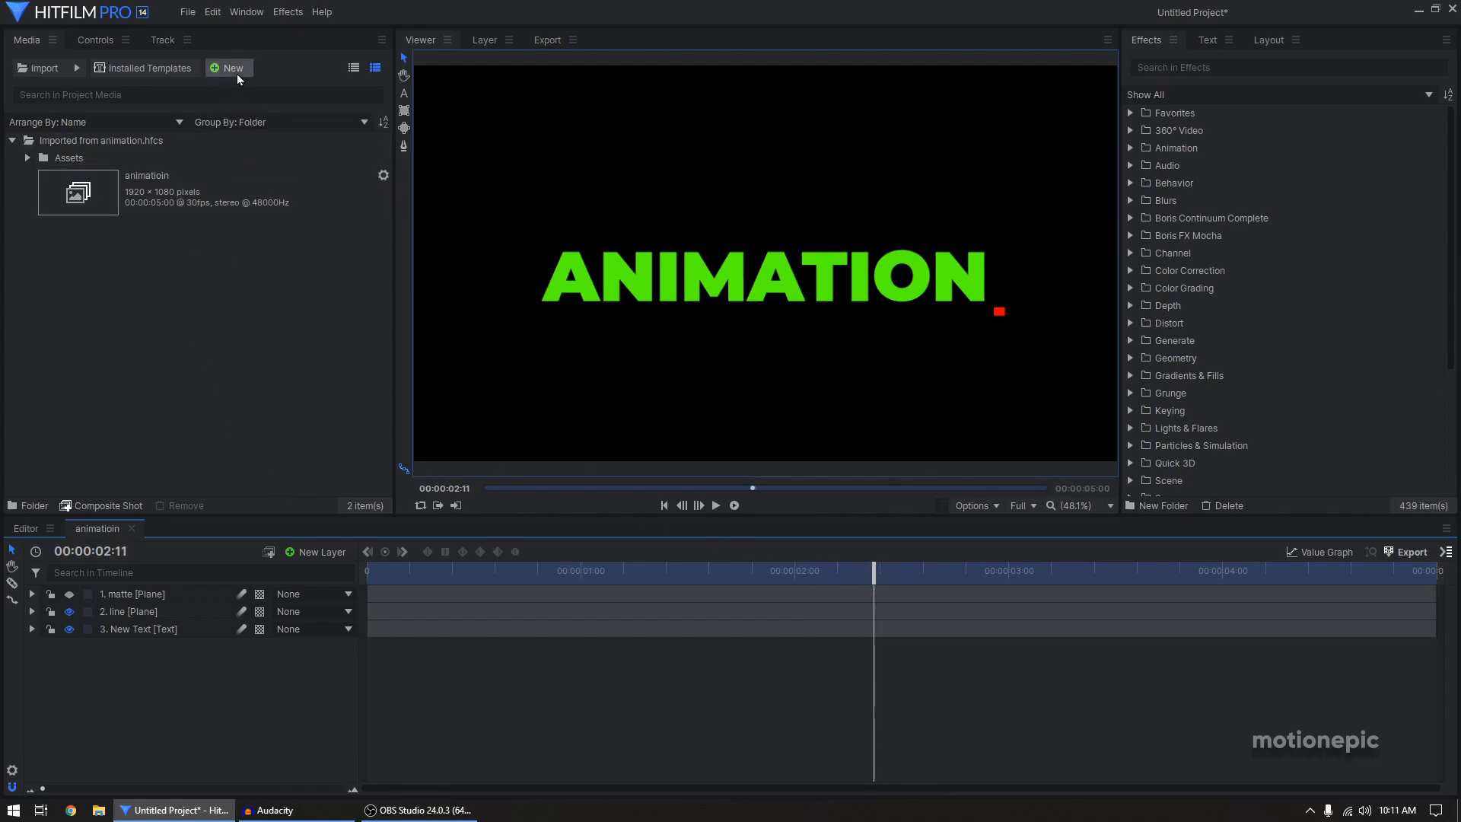
- Create a new 1920×1080 composite shot named 'ref'
click(229, 67)
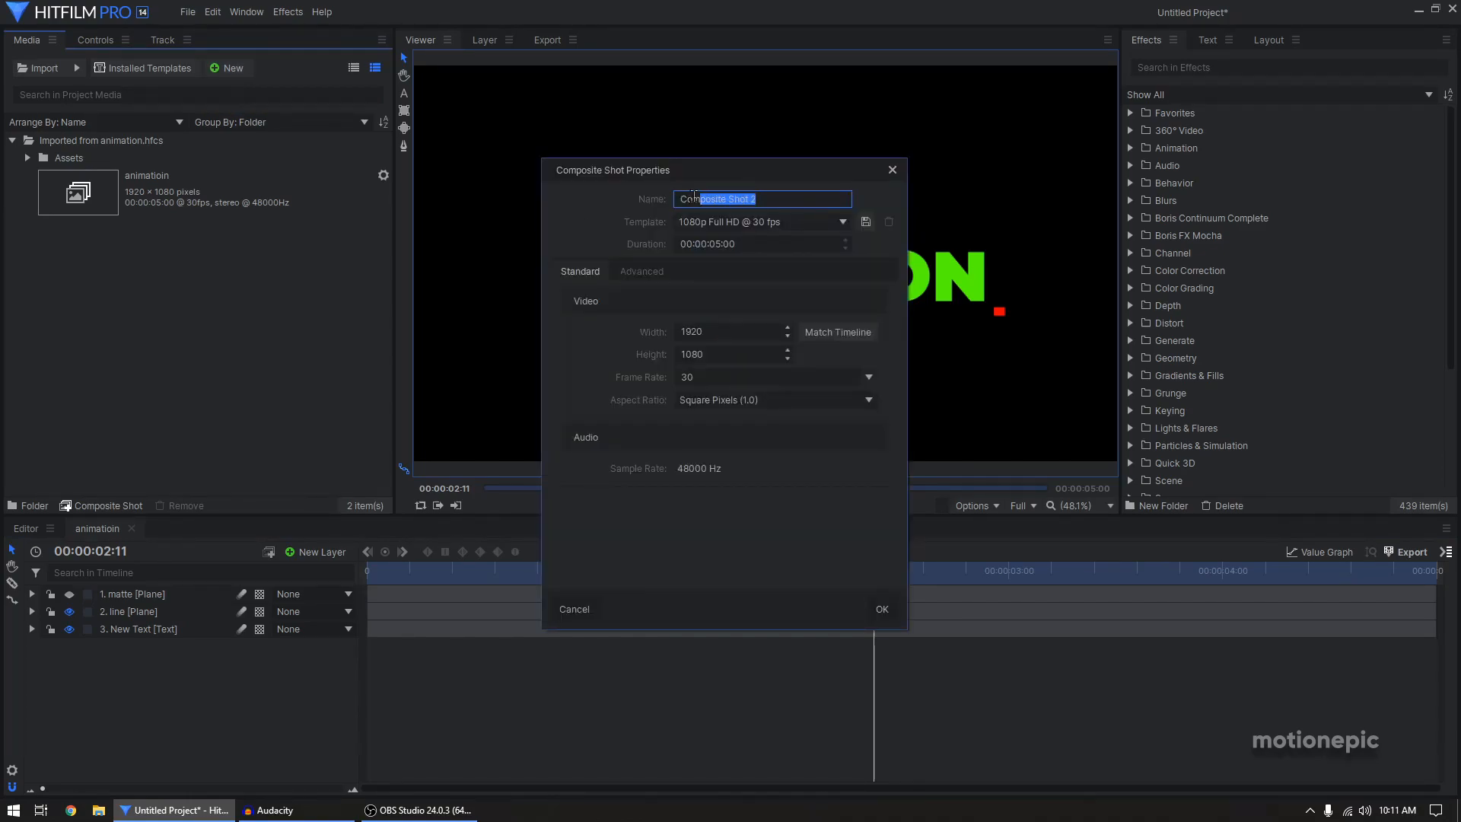
text(ref)
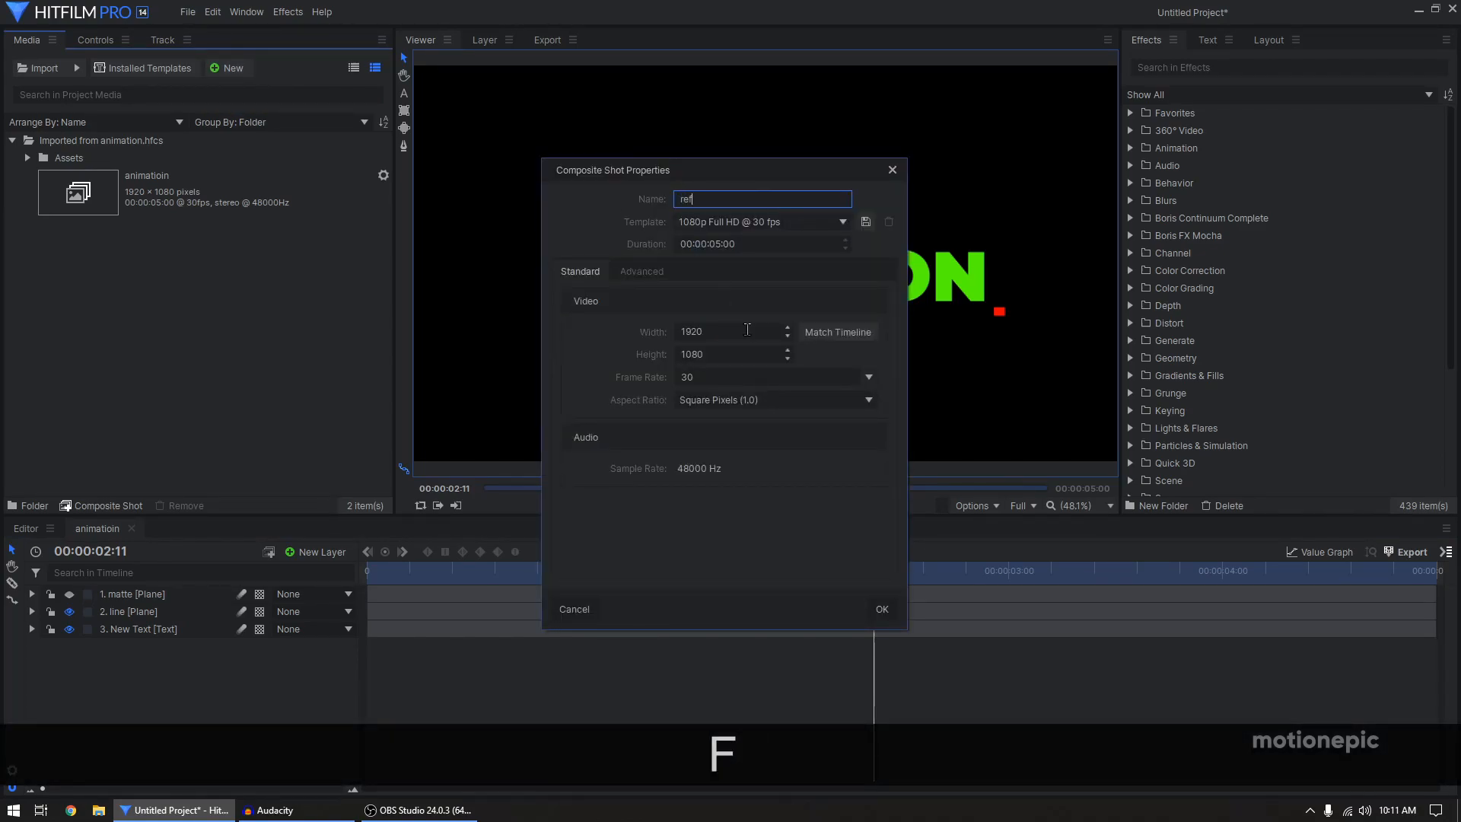
click(880, 609)
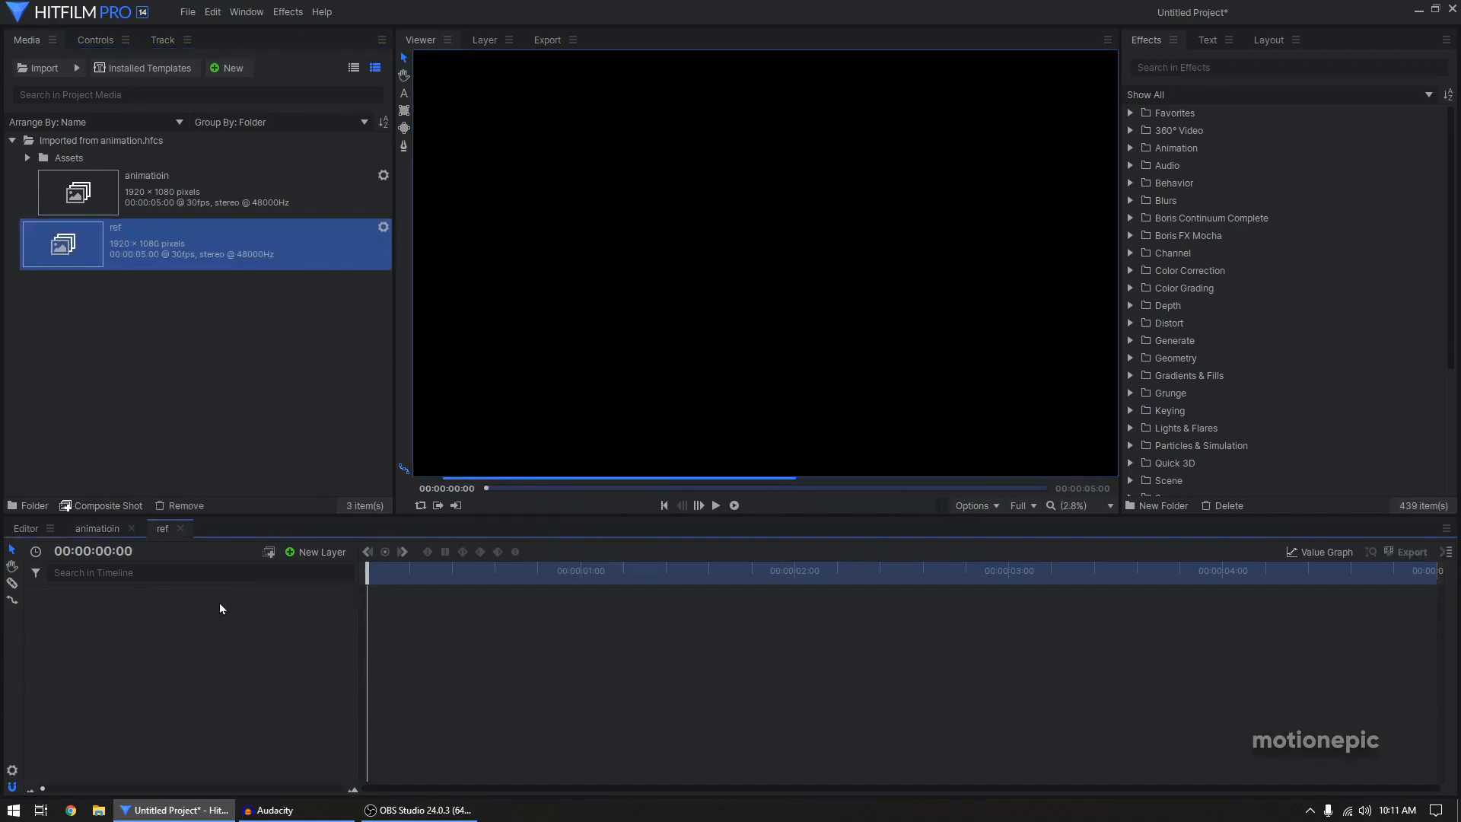
- Add animatioin to the ref timeline, duplicate it, and rename one copy 'animatioin ref'
click(187, 191)
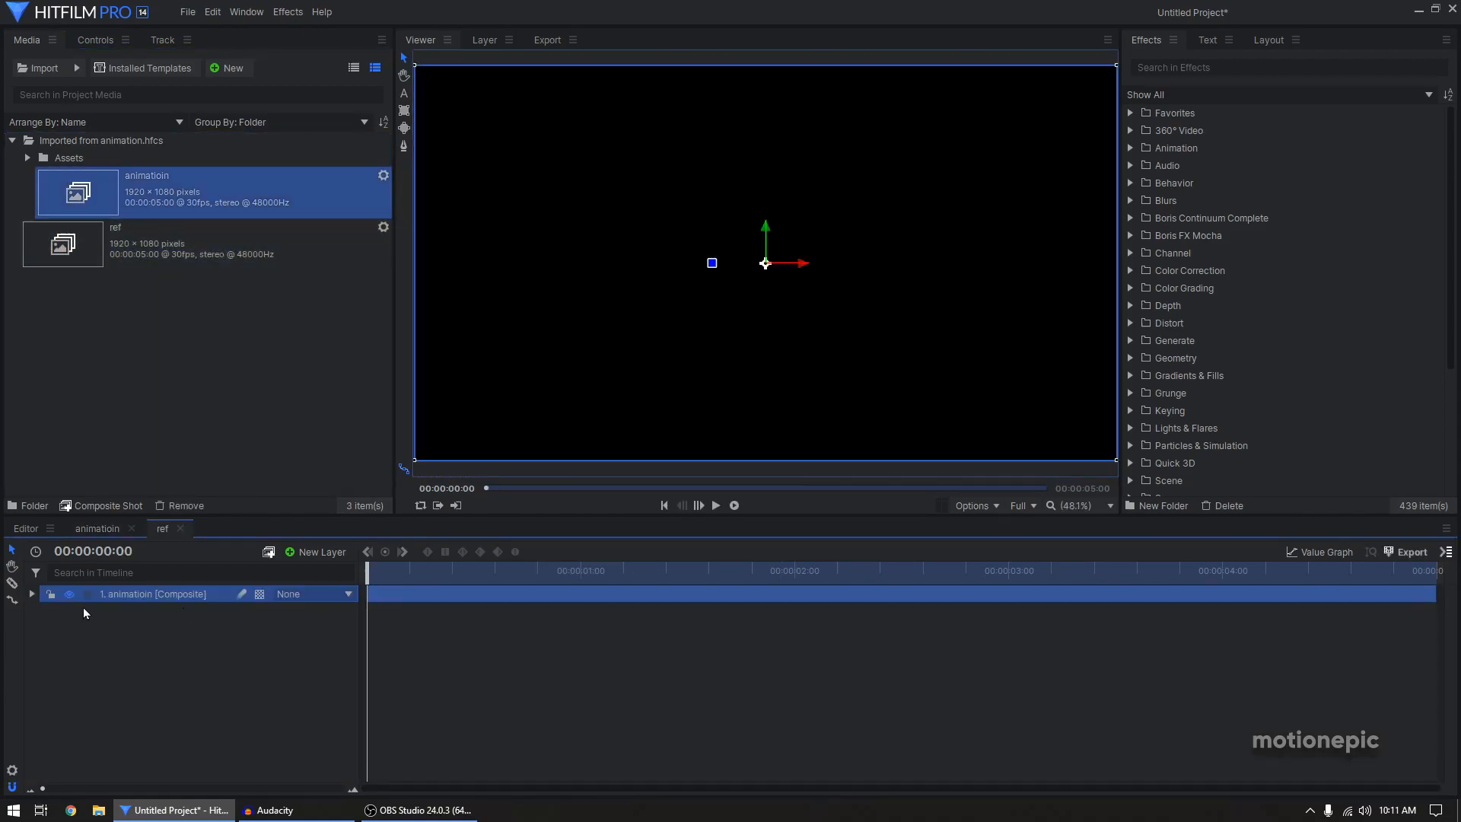
key(ctrl+d)
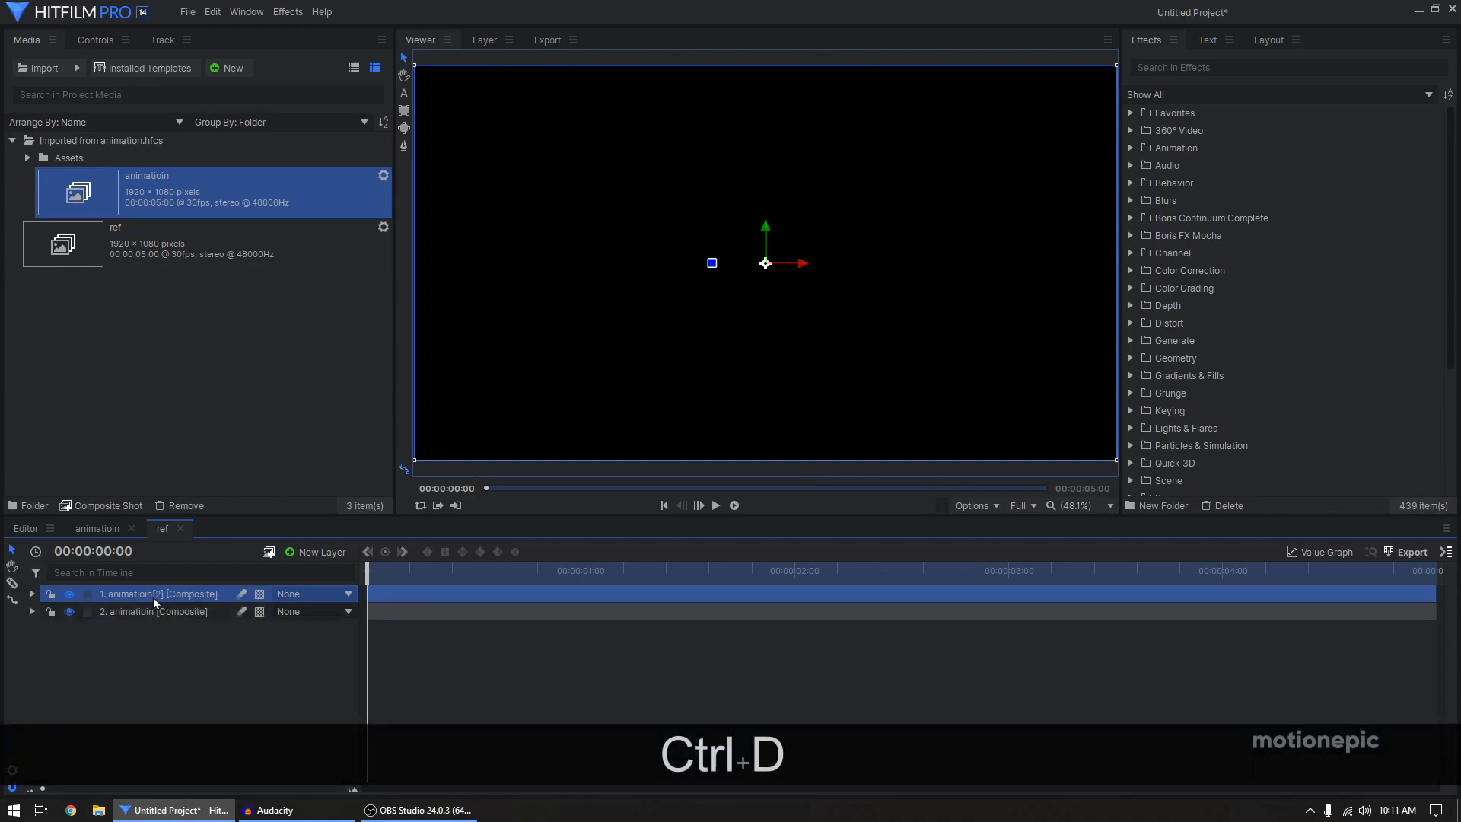
key(F2)
text( ref)
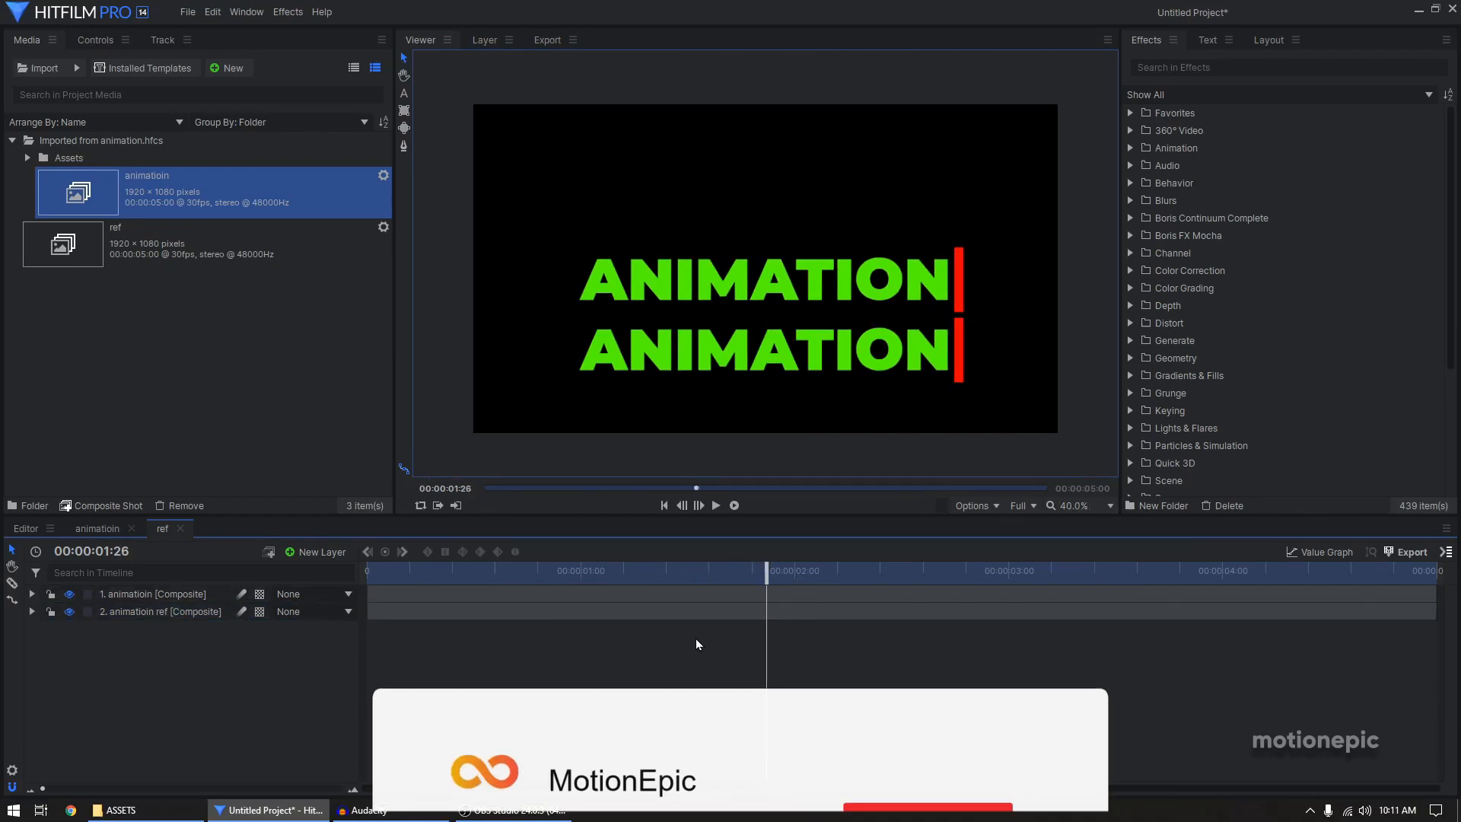
- Import Floor_Texture.jpg and make it a composite shot using the current timeline's settings
click(116, 809)
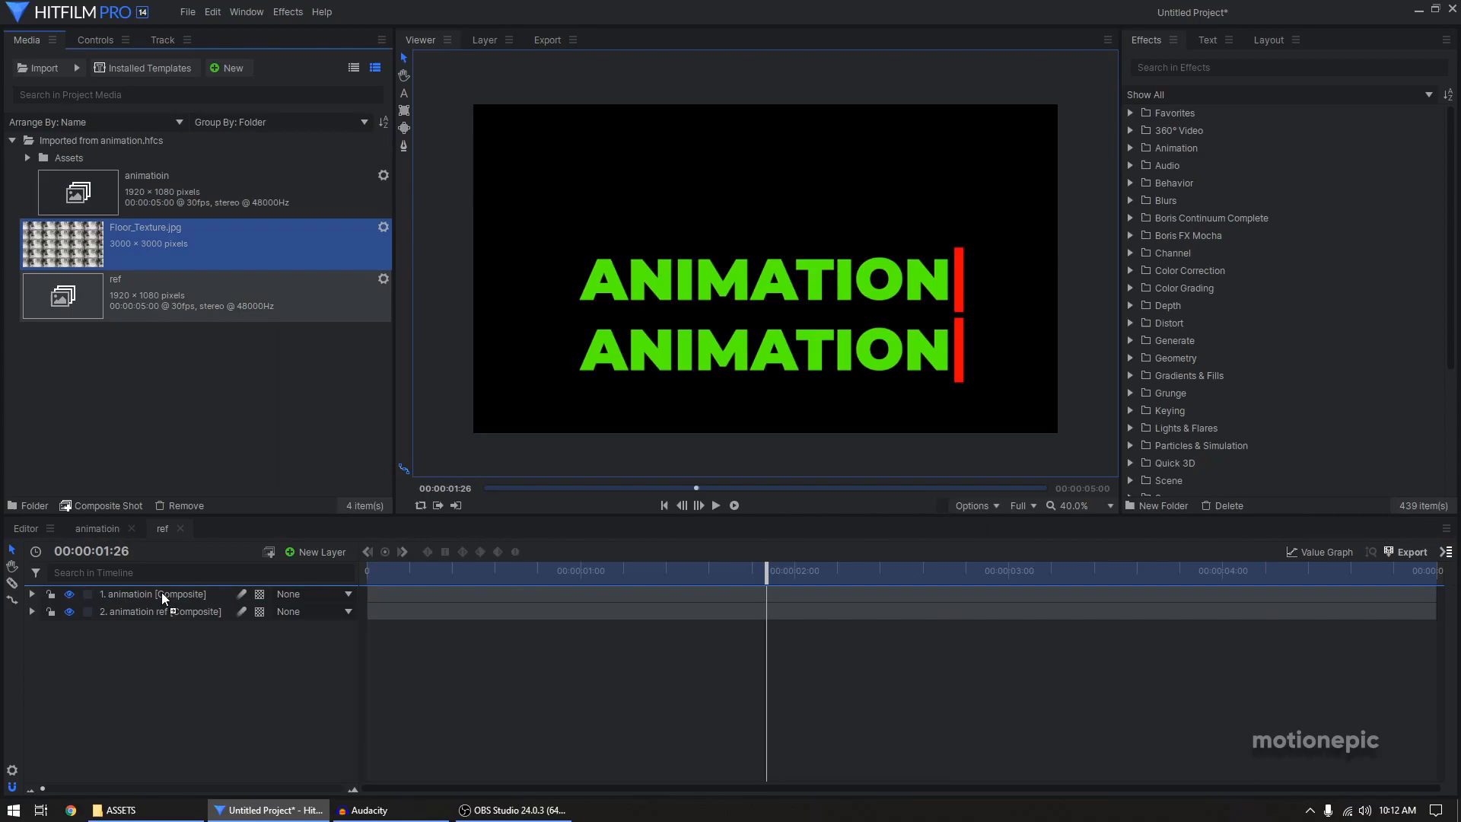
right_click(163, 593)
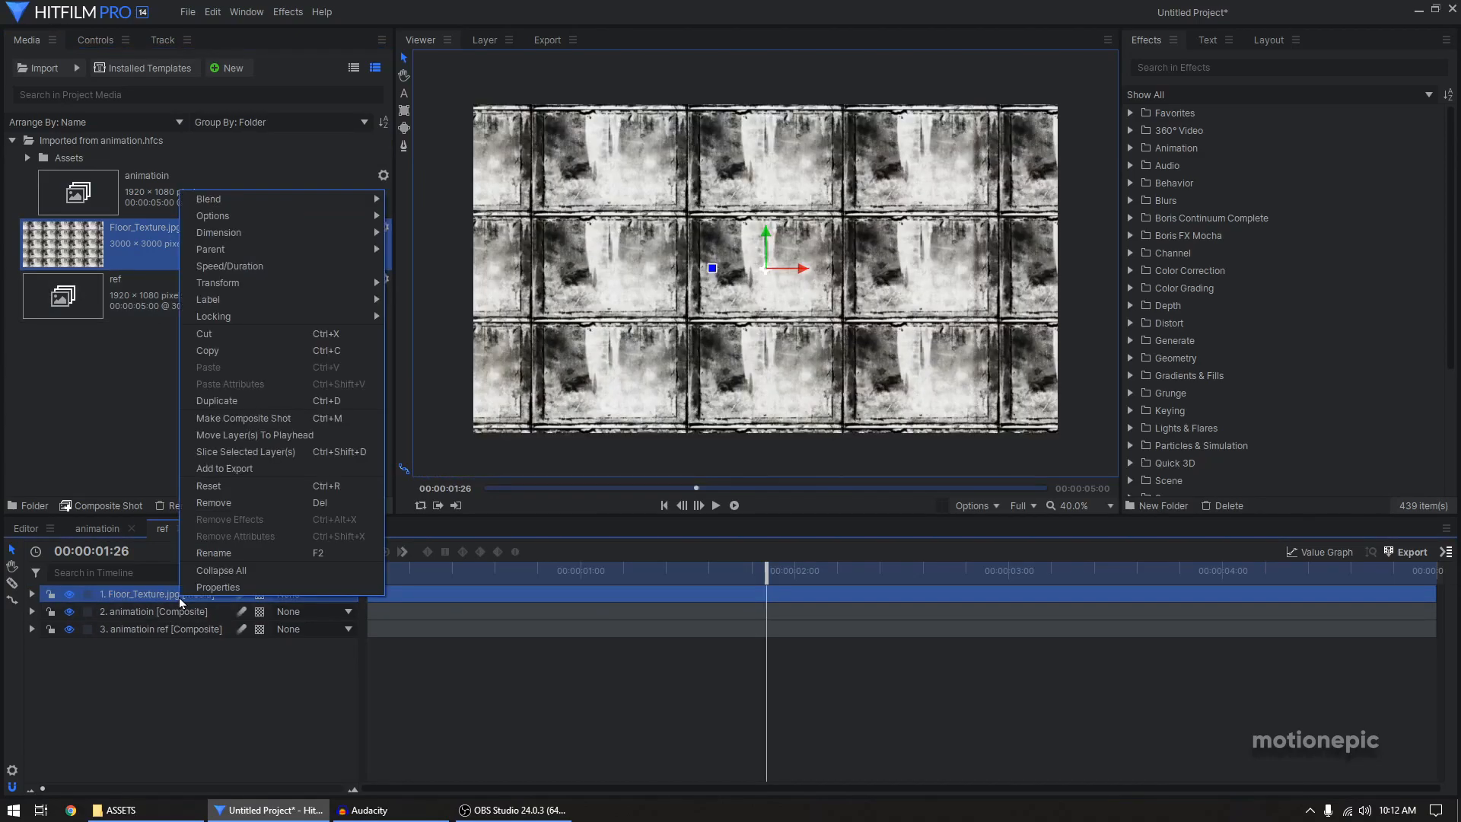
click(244, 418)
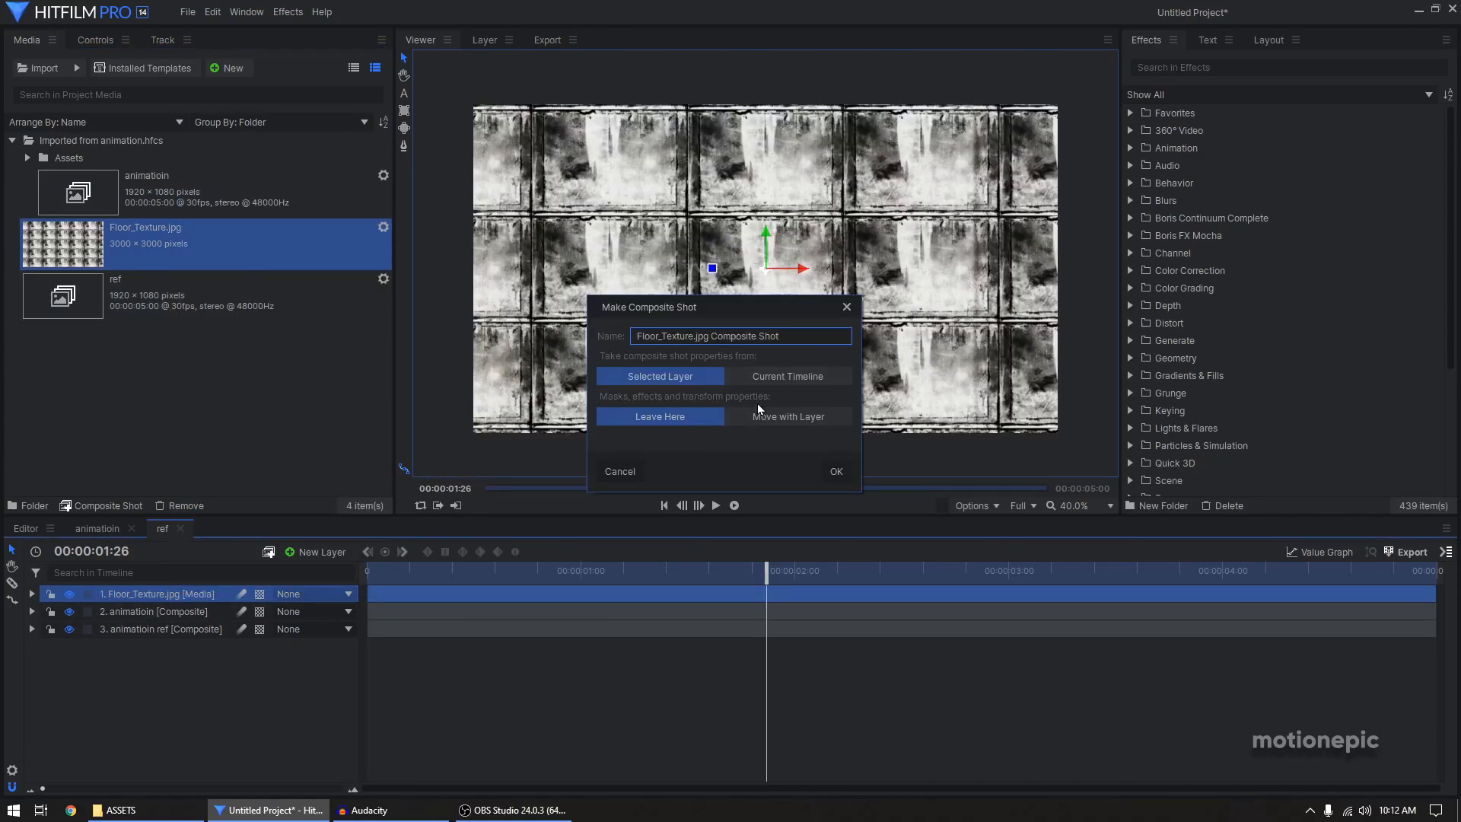
click(786, 375)
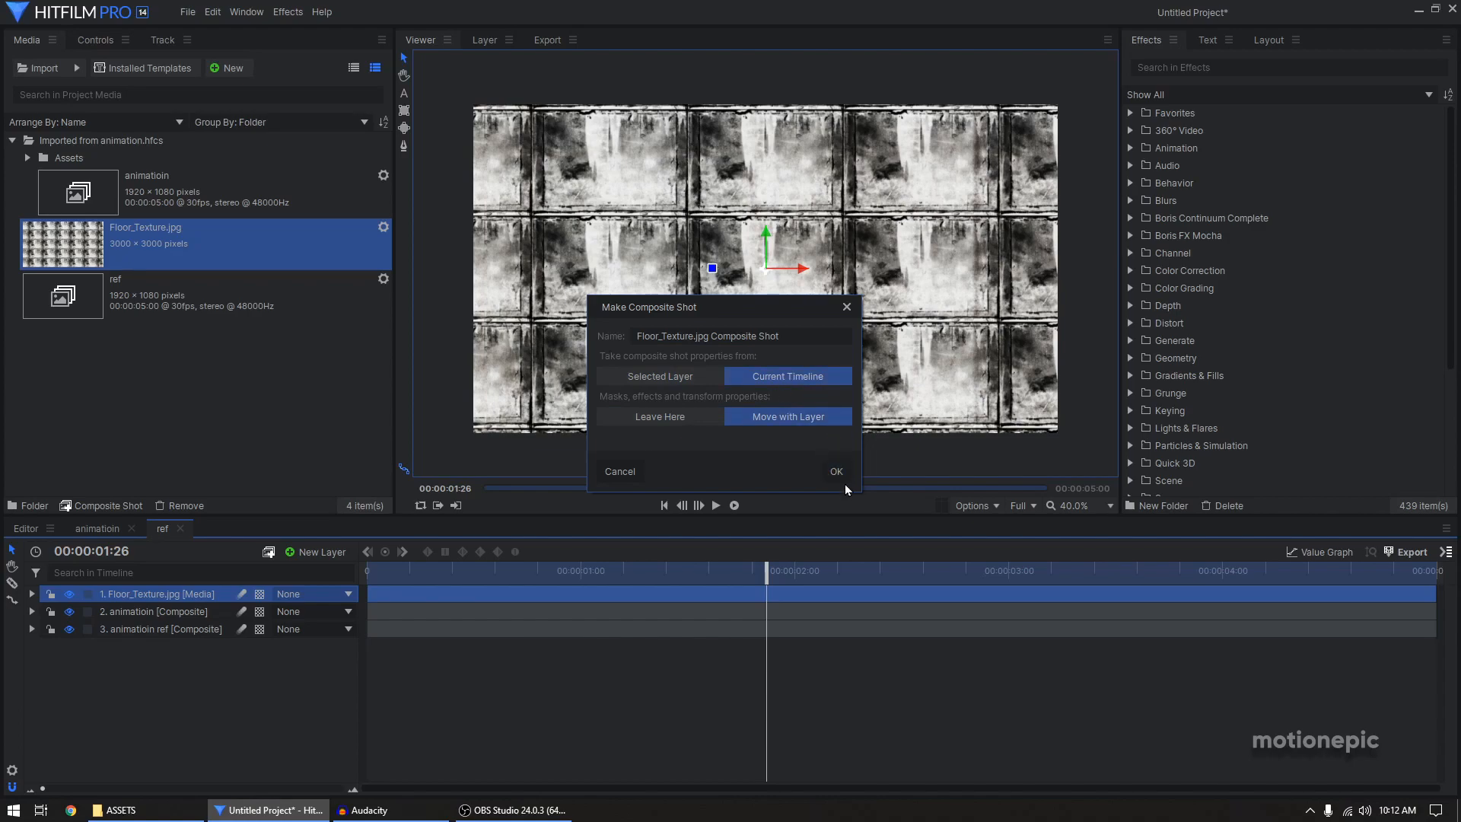
click(835, 470)
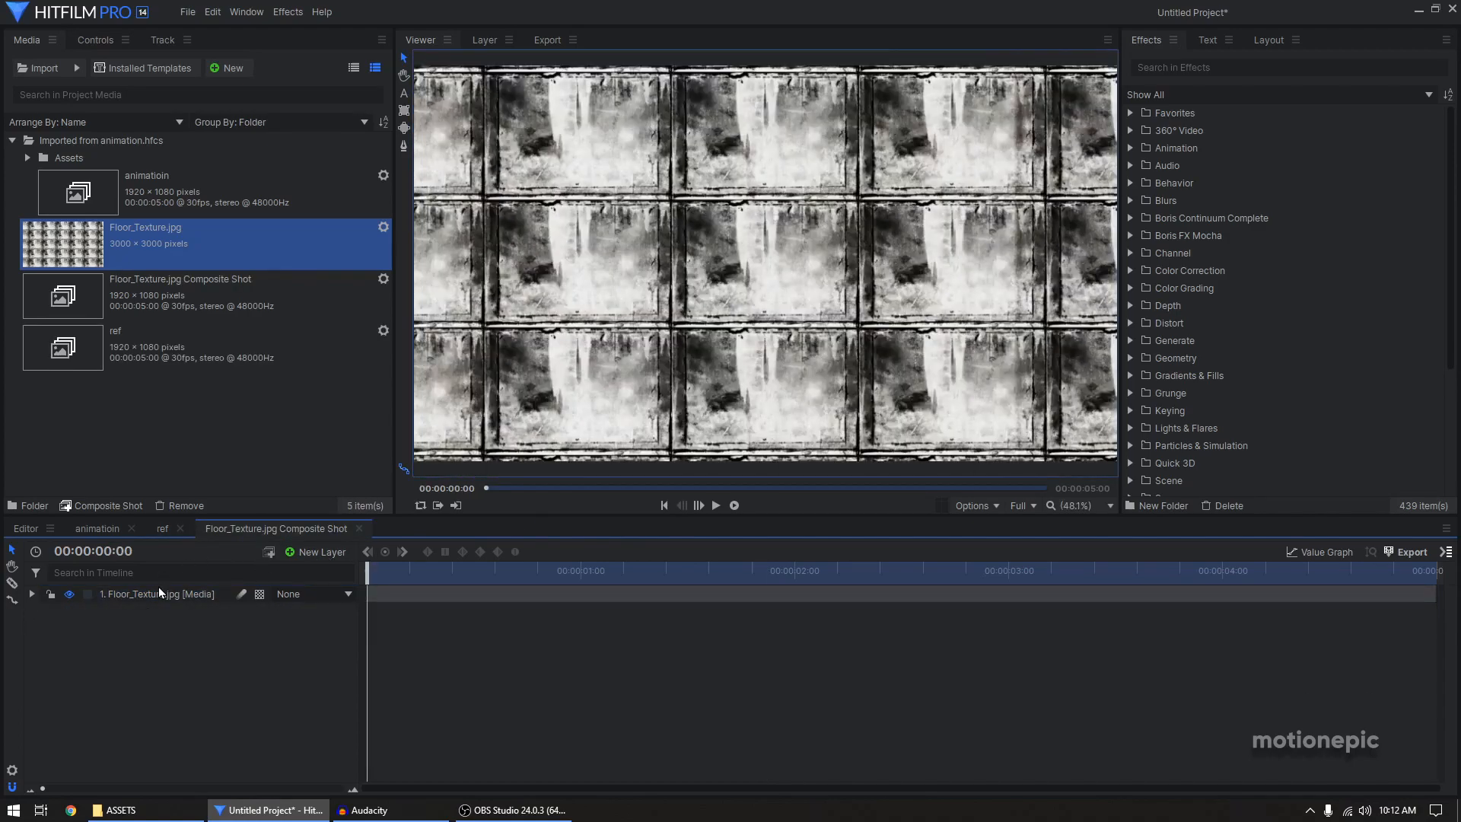
click(163, 528)
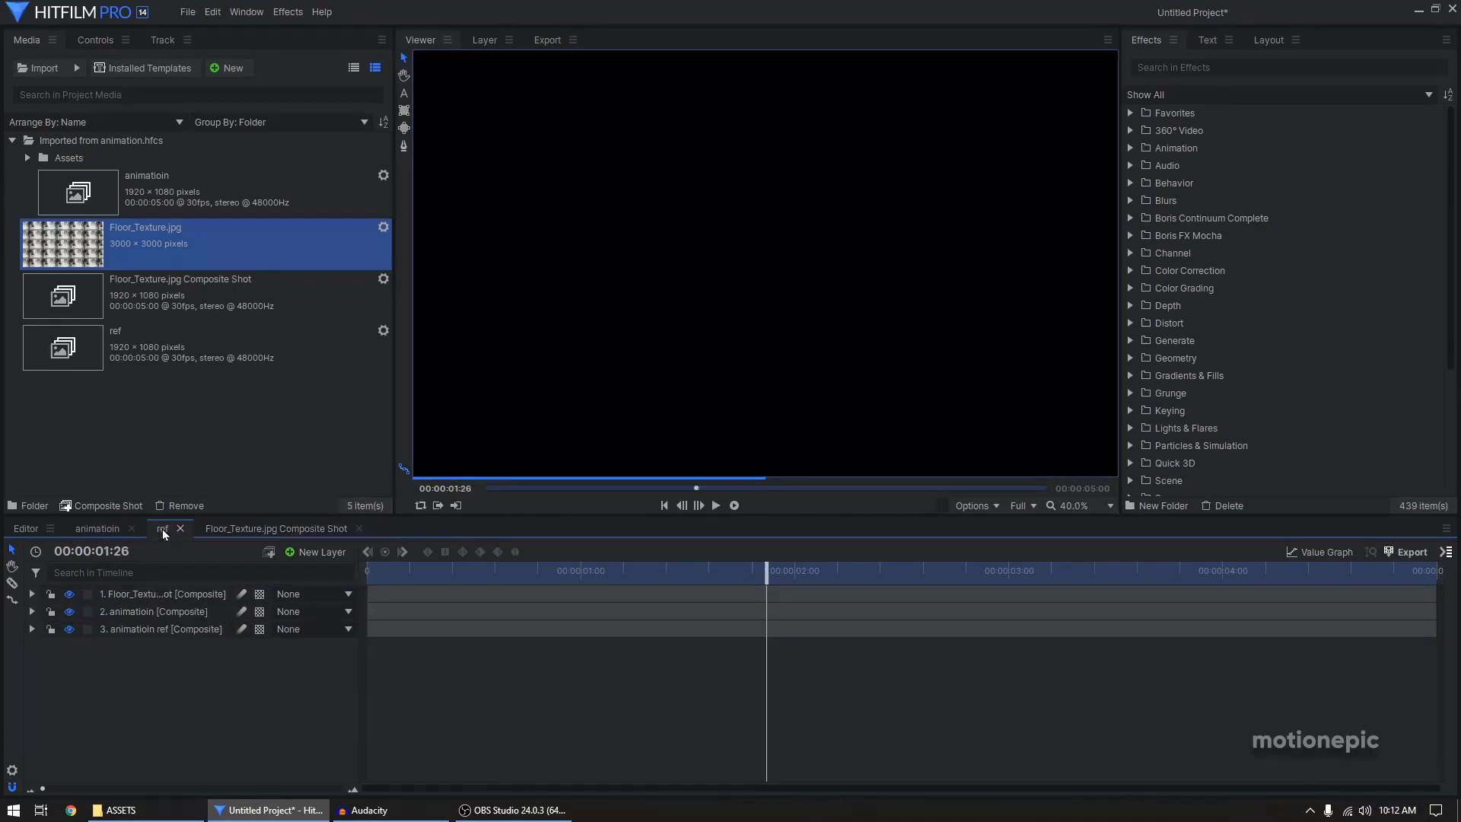
- Hide the floor texture layer and add a Grade layer above animatioin ref
click(163, 593)
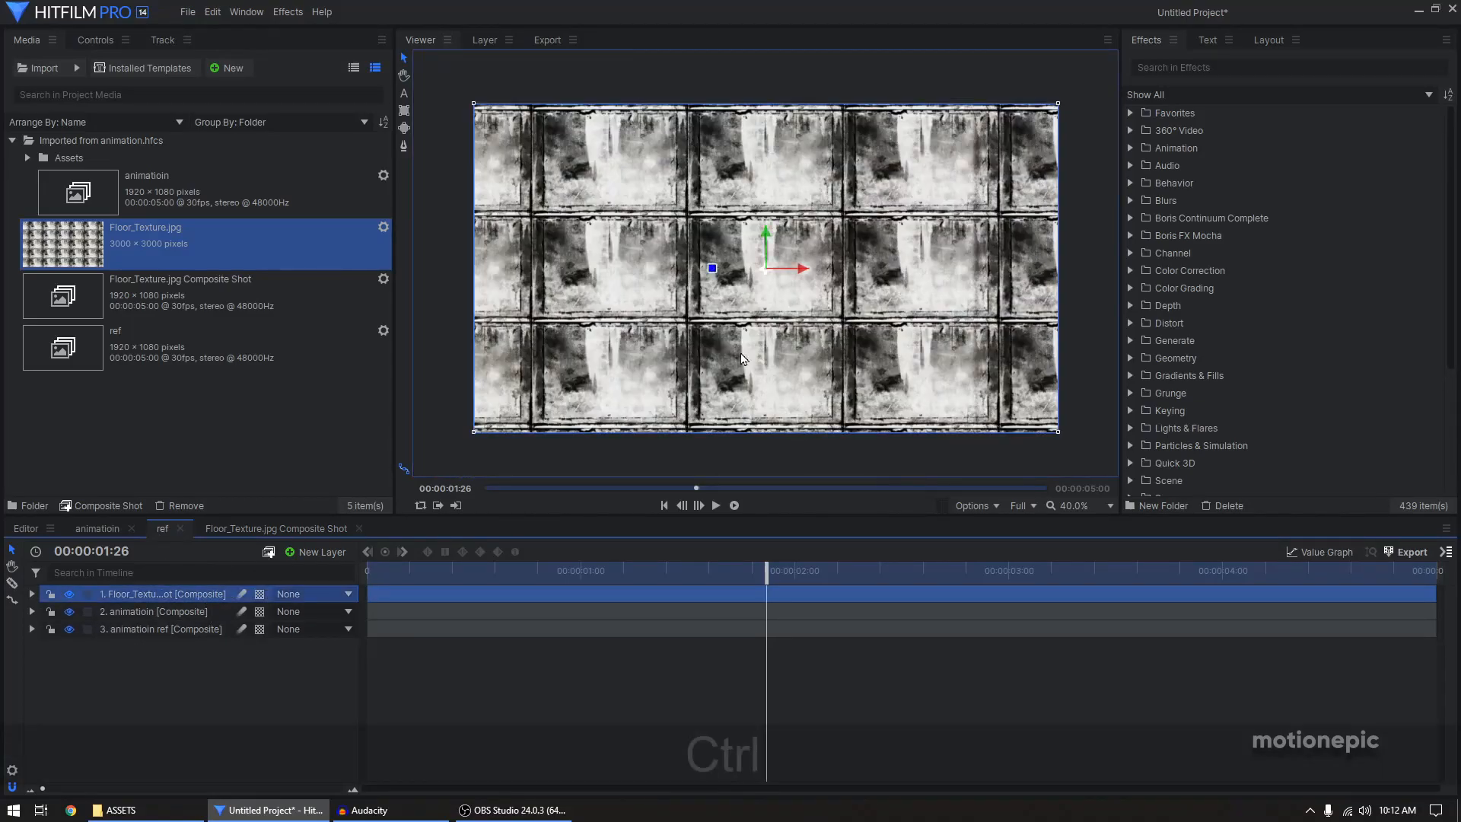
click(68, 594)
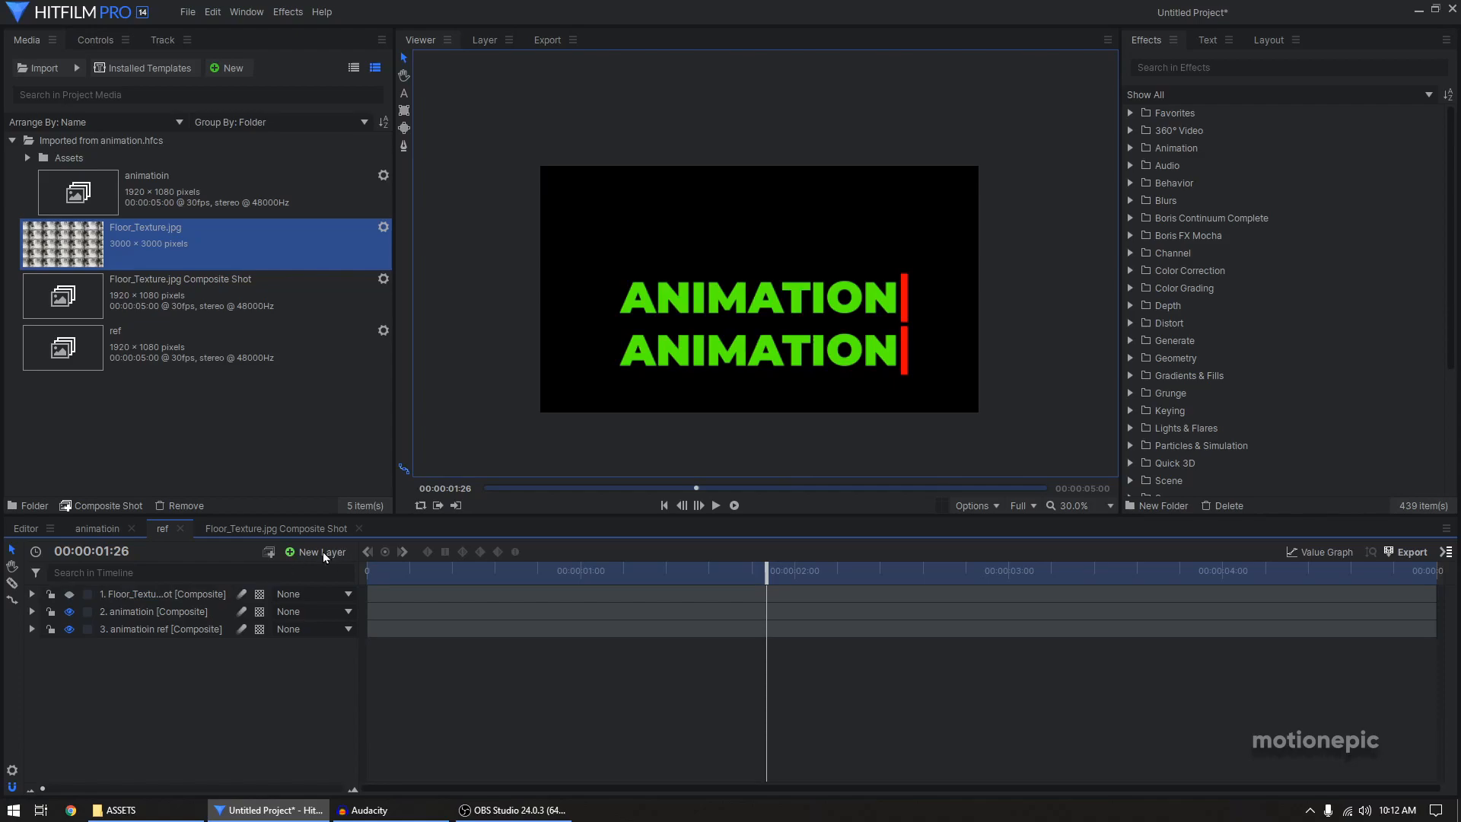
click(317, 552)
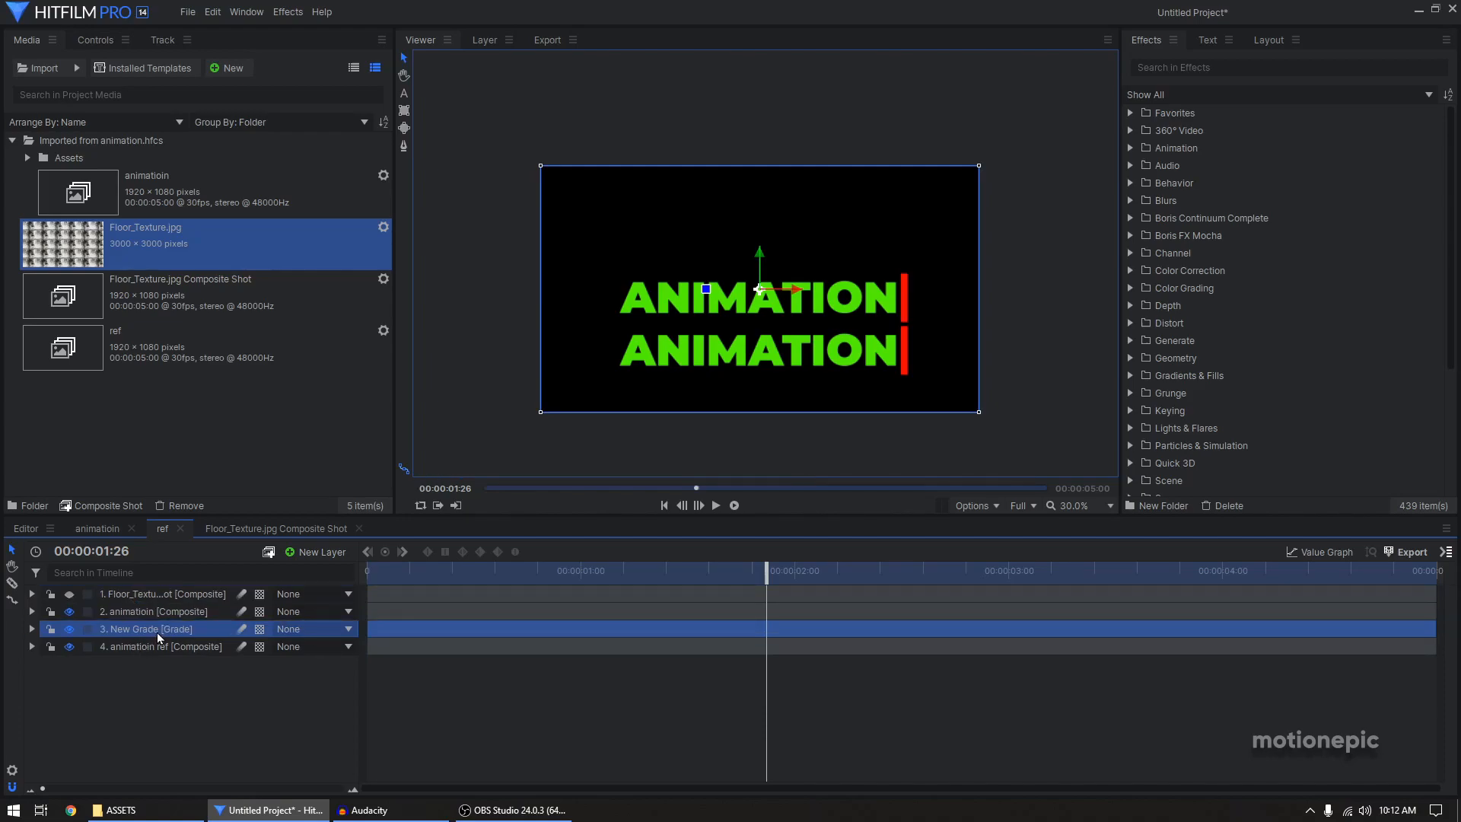
- Apply Set Matte to the Grade layer with Floor_Texture luminance source and Subtract blending
click(1286, 67)
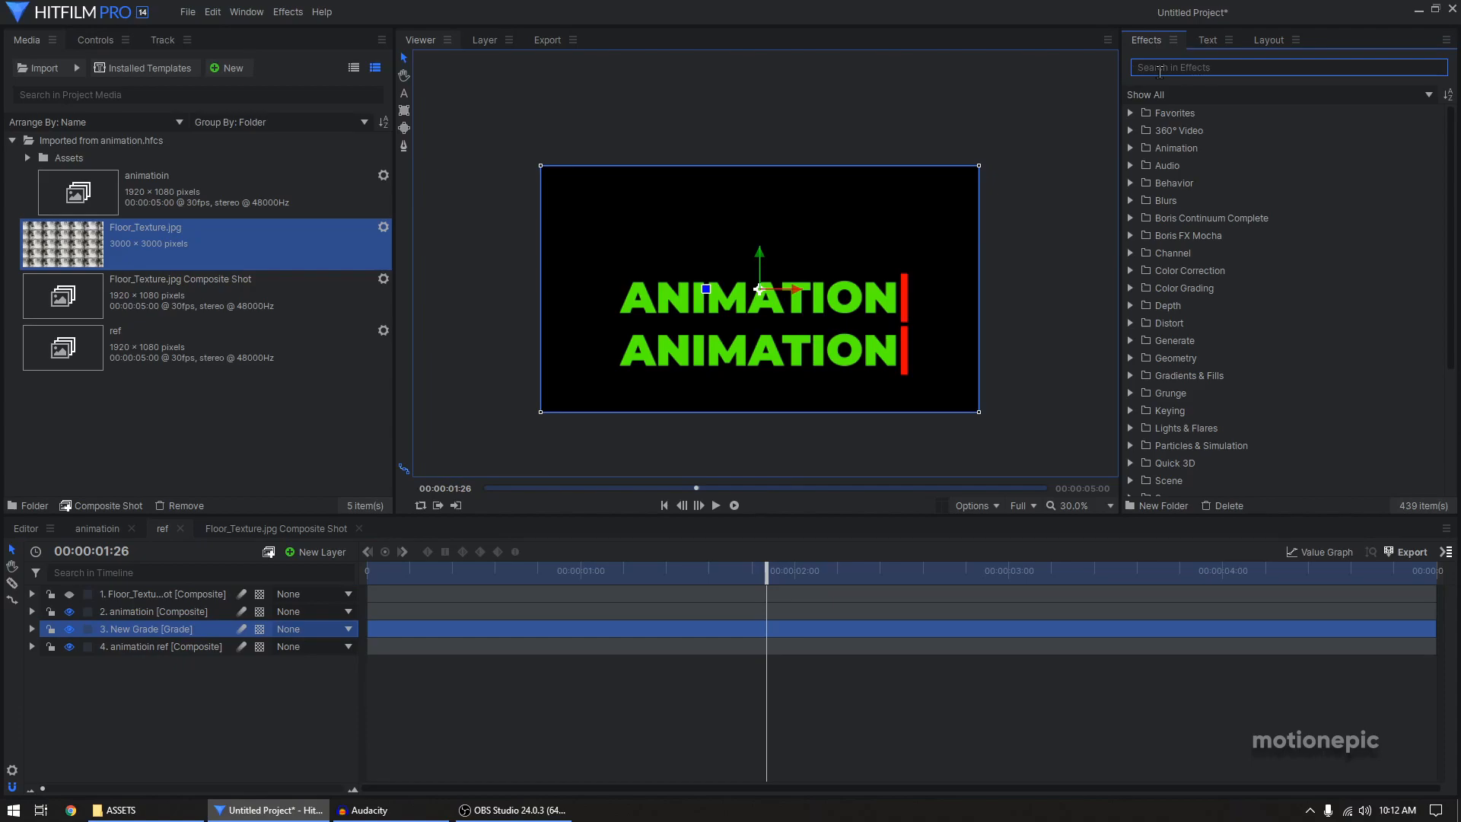
text(set)
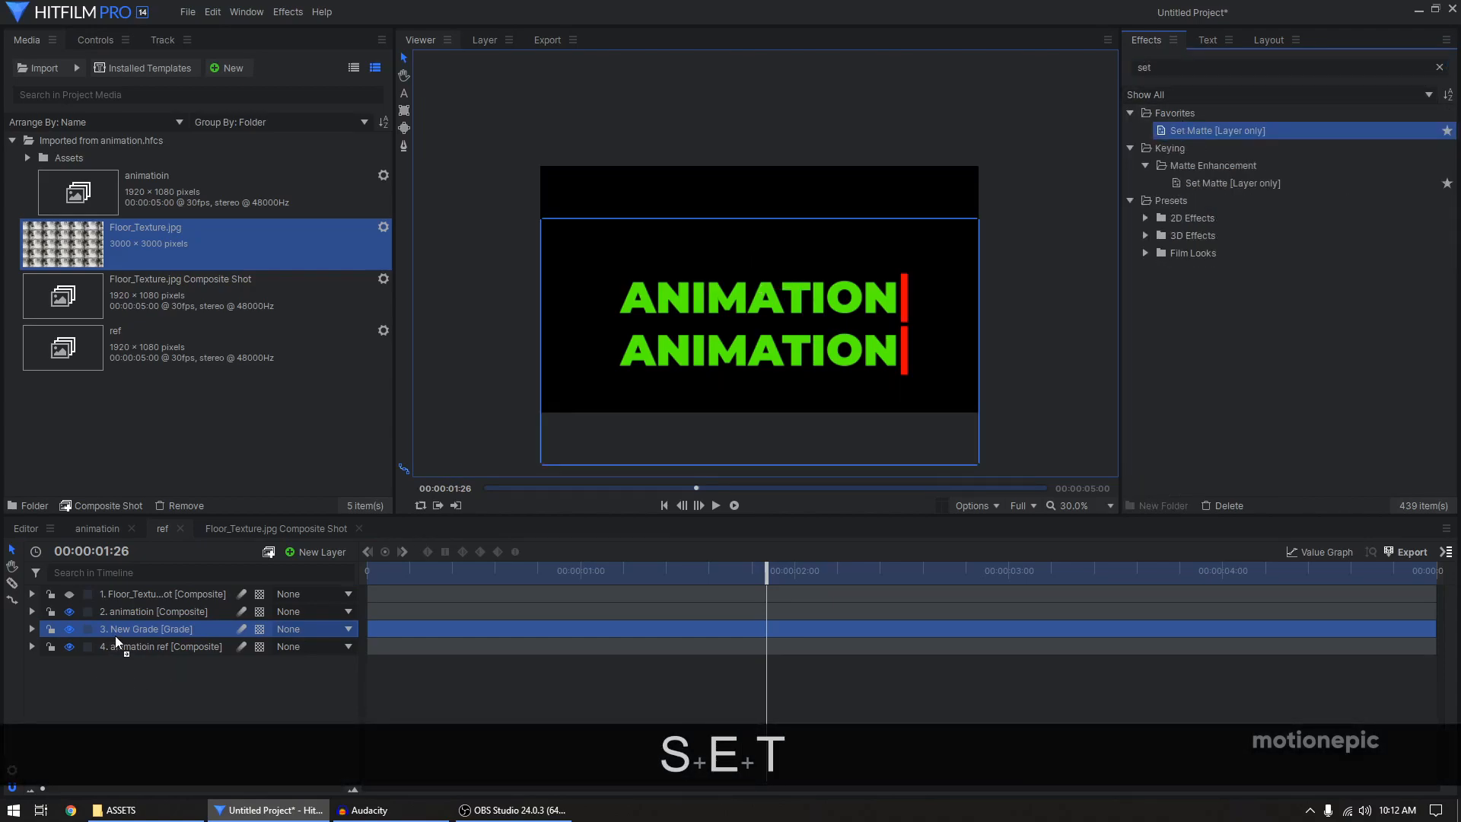
click(32, 629)
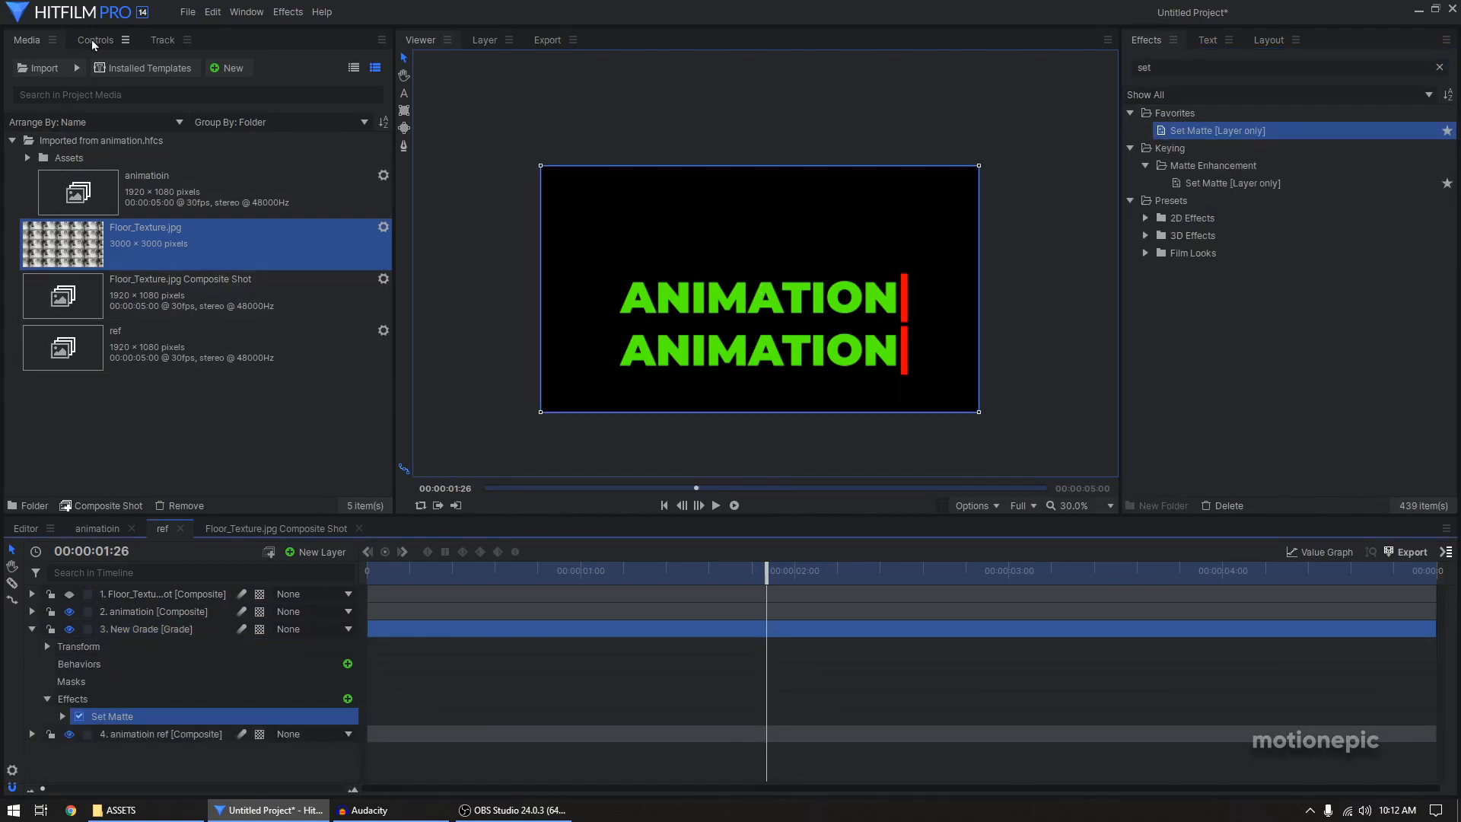
click(94, 39)
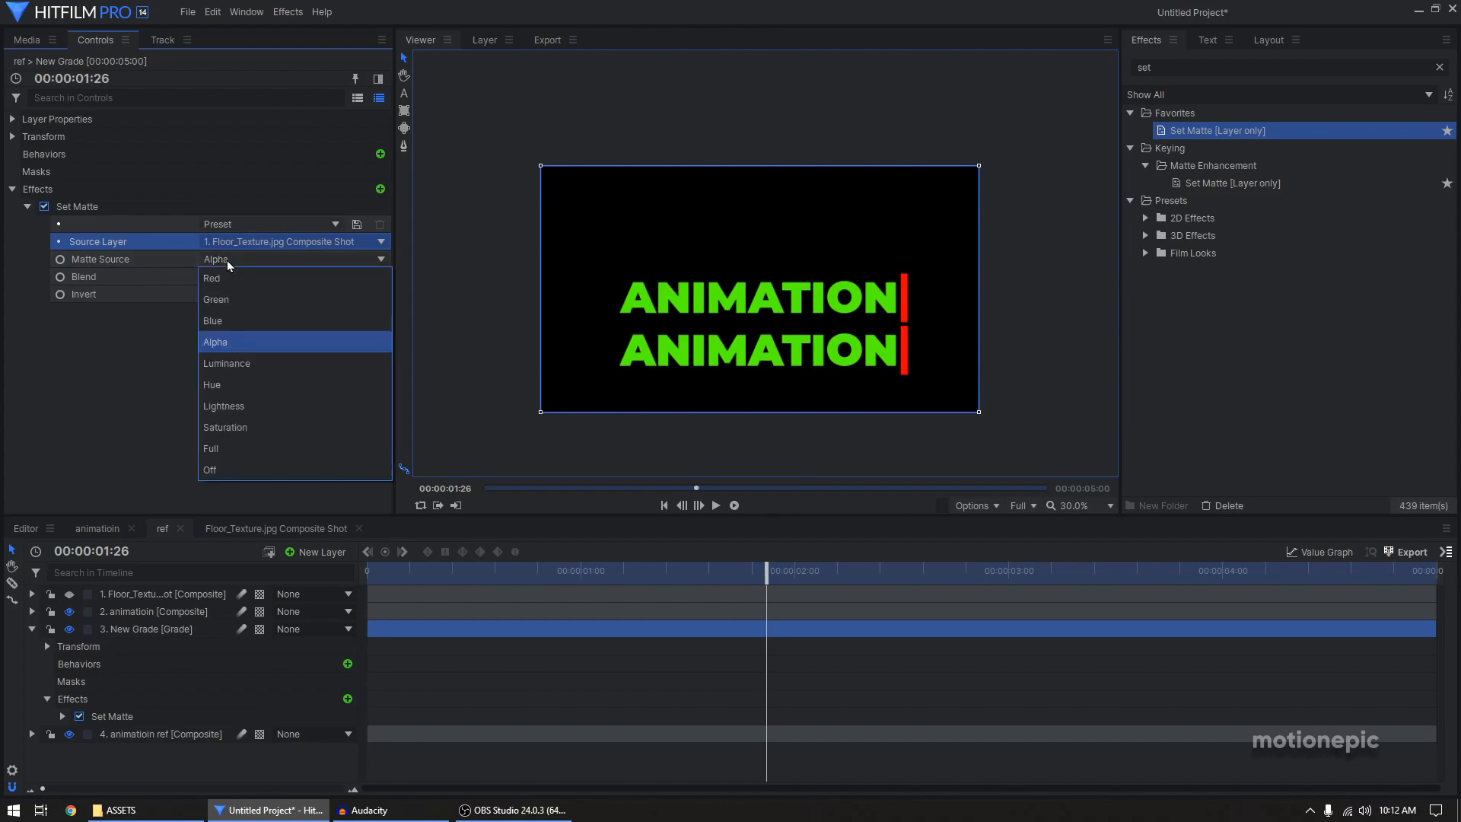
click(226, 363)
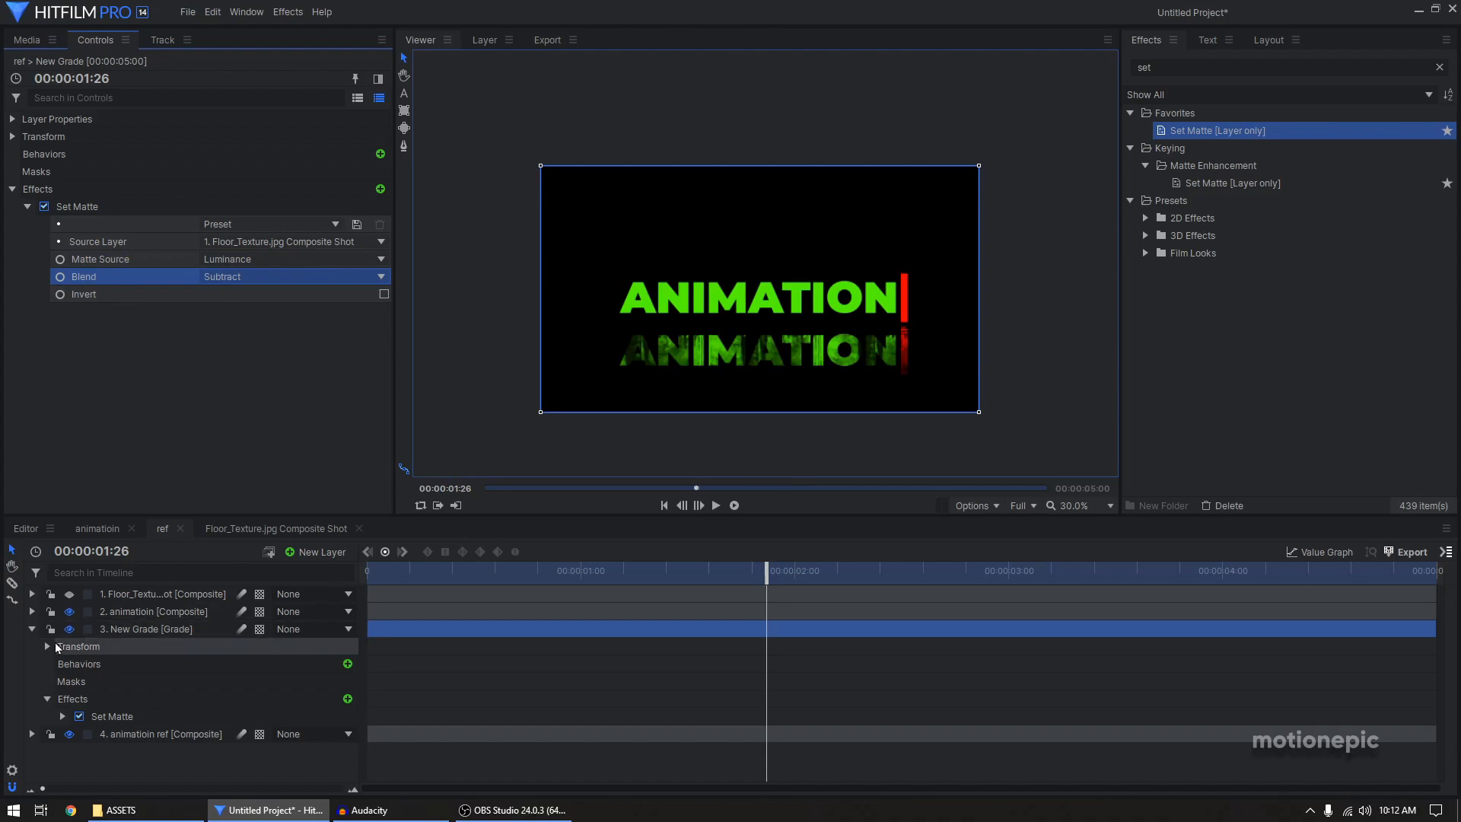
click(159, 646)
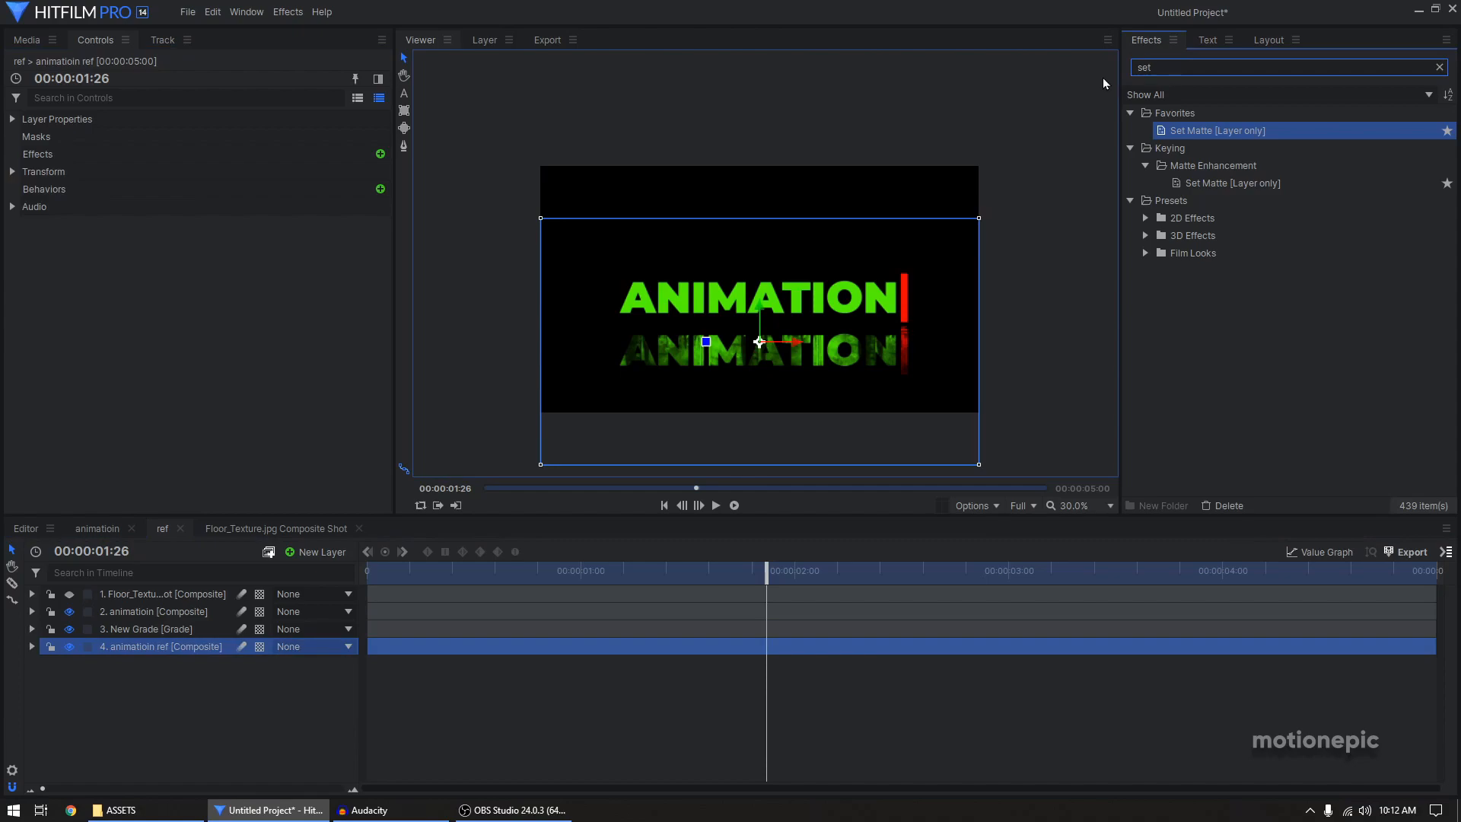
- Apply Blur to animatioin ref with a 25.50 px radius and 2 iterations
text(bl)
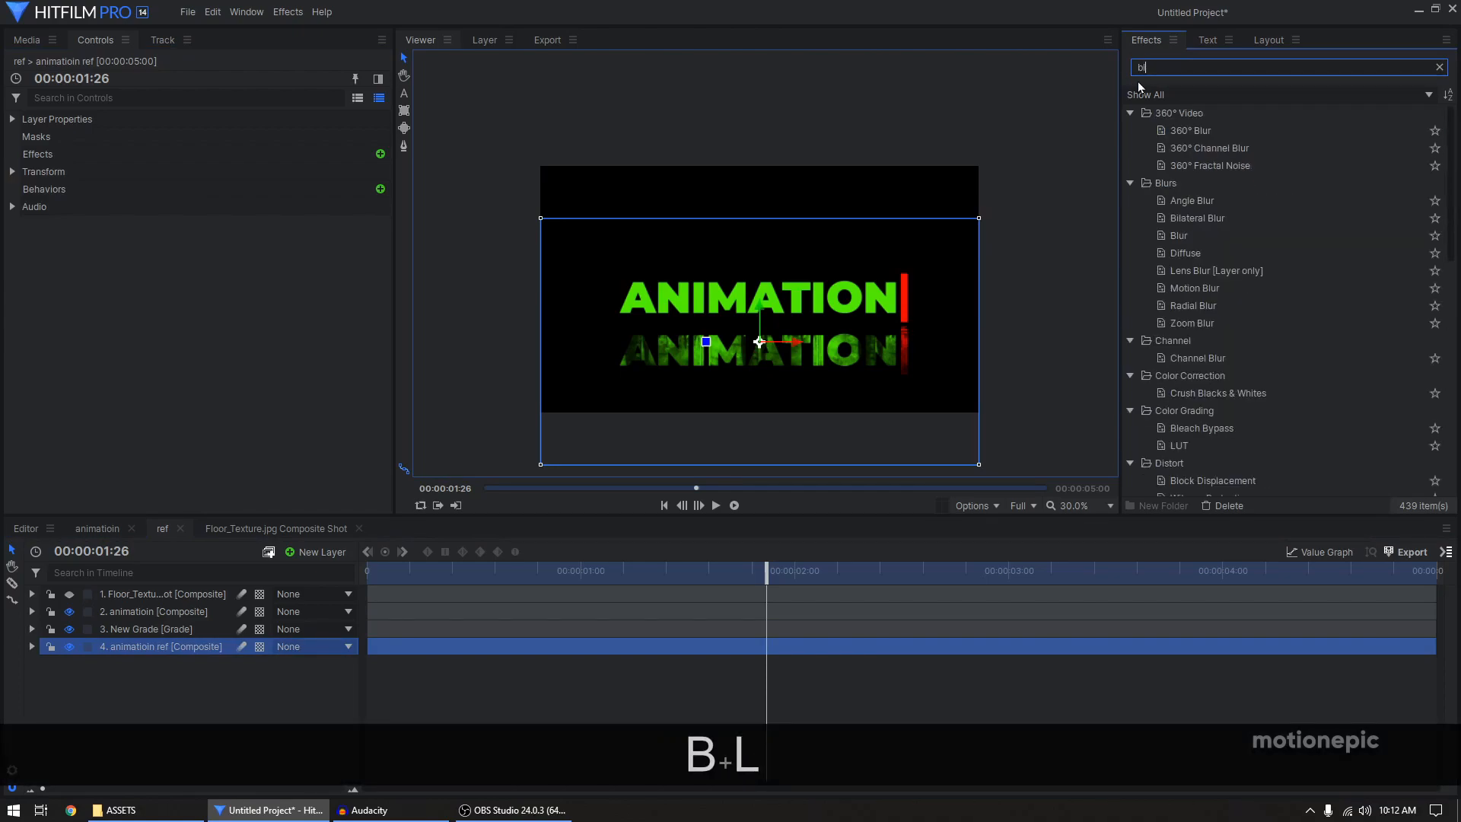
text(ur)
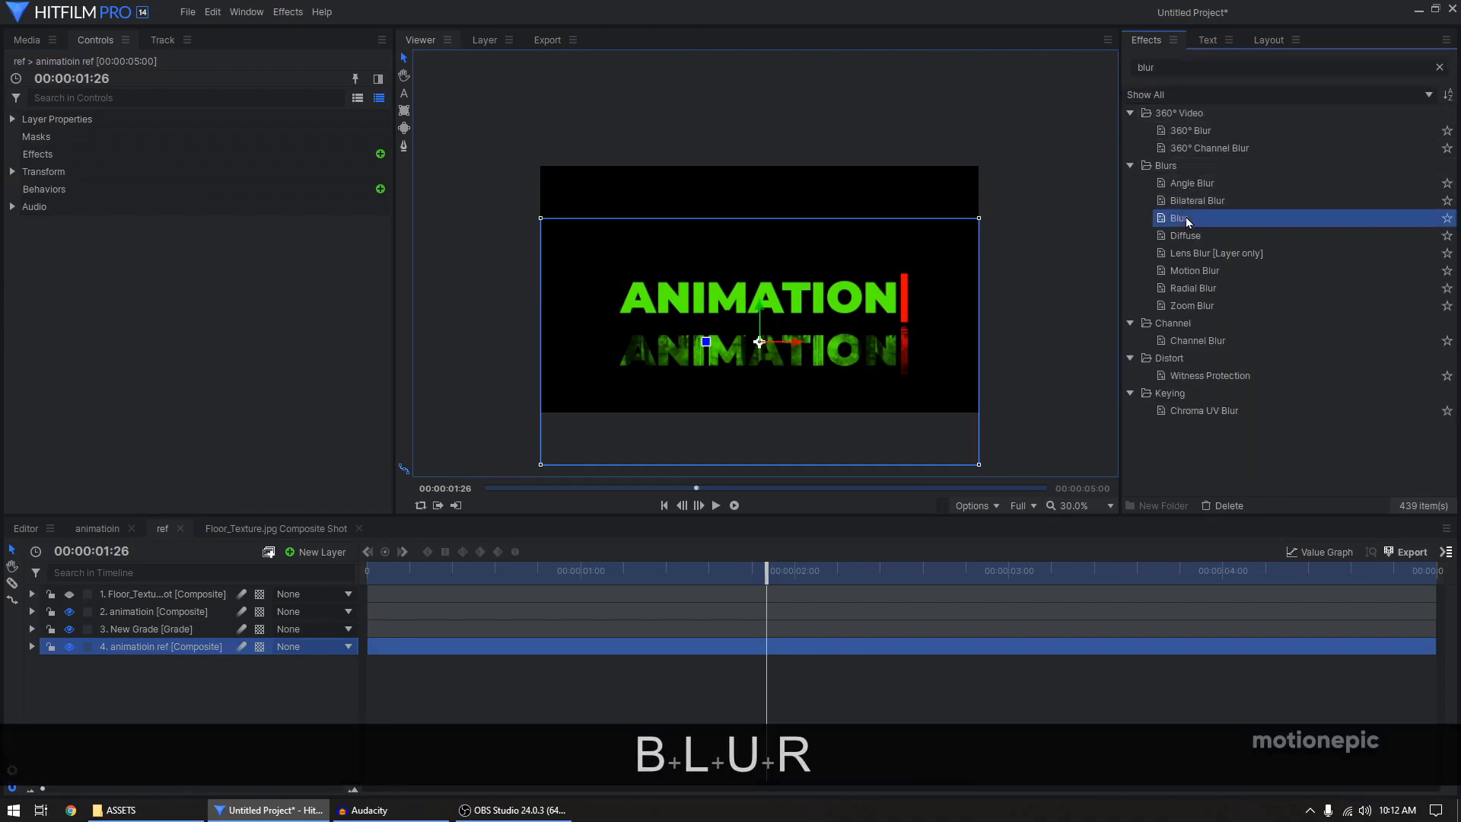
double_click(1176, 217)
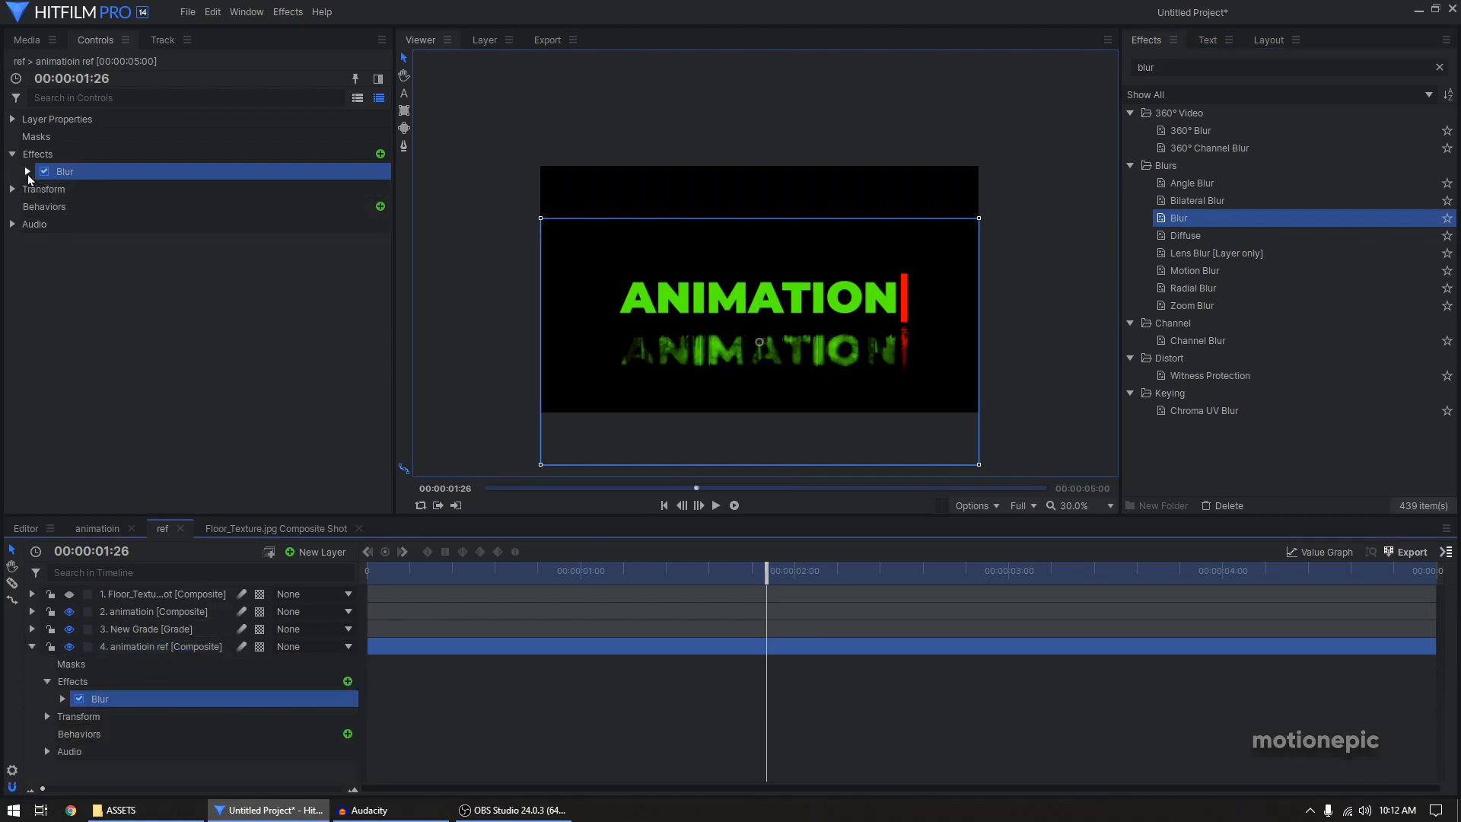
click(13, 171)
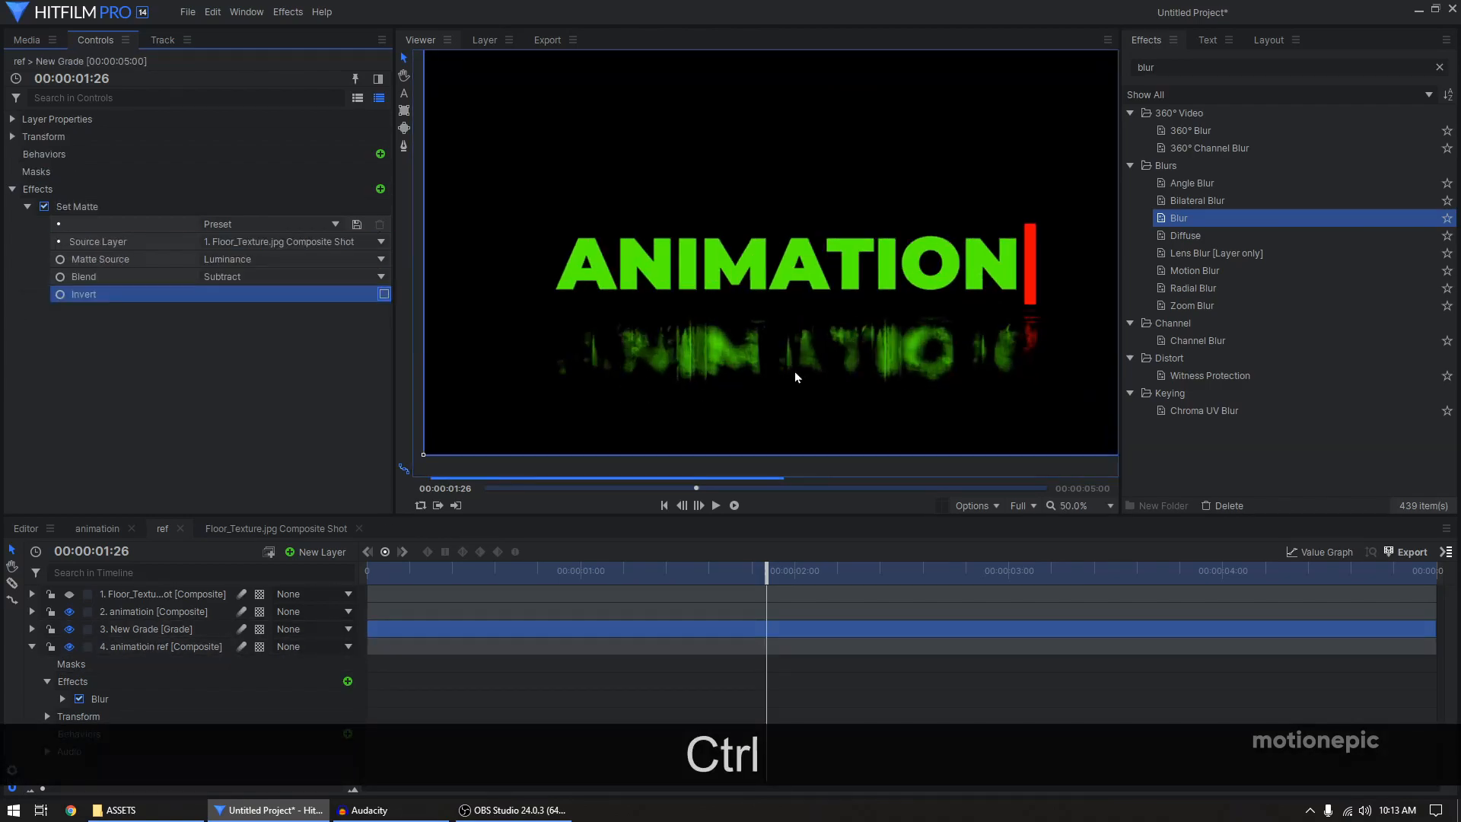
click(383, 294)
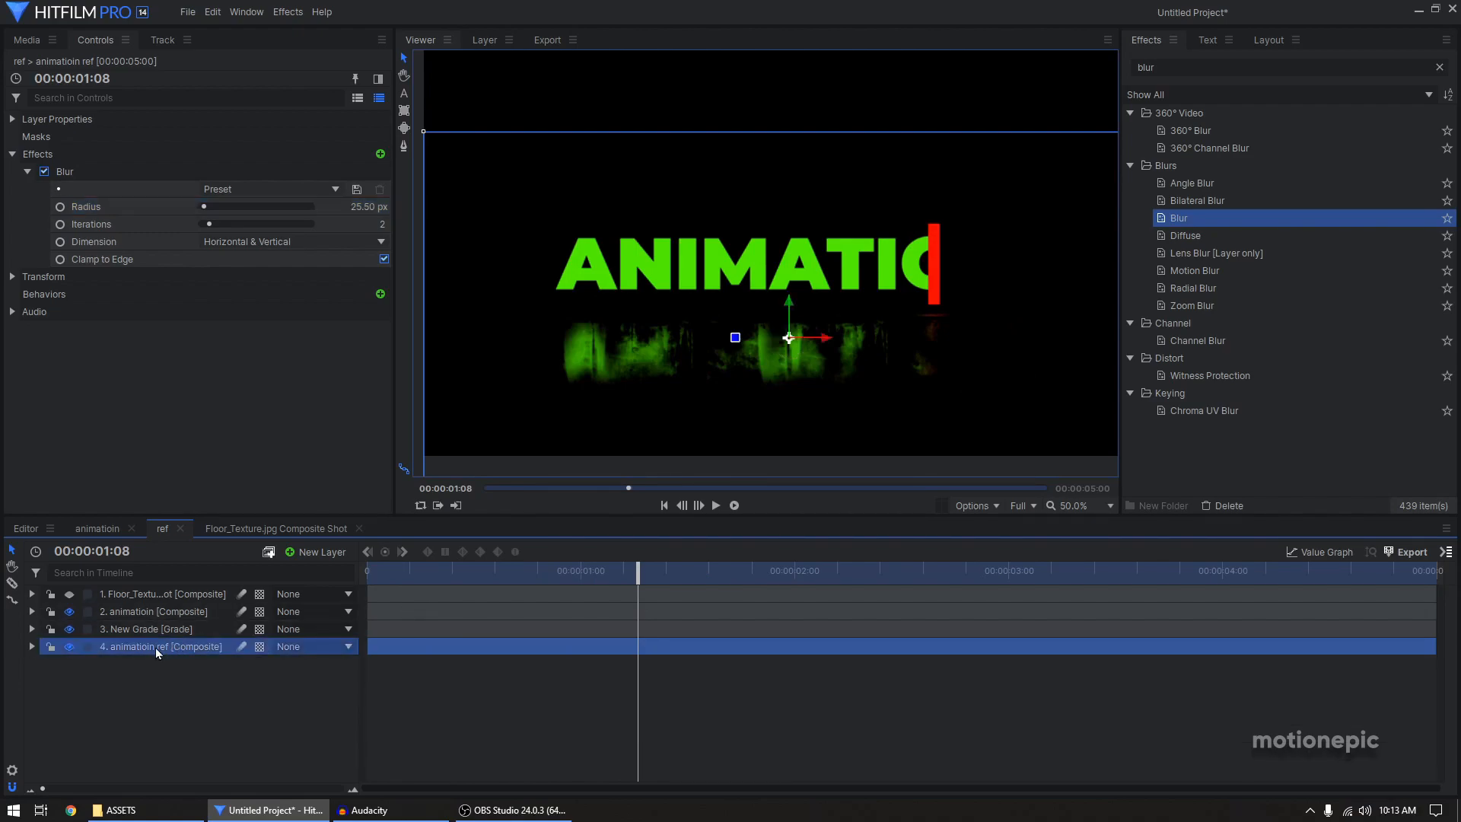
- Make animatioin ref a 3D plane and tilt it 50° on the X axis
click(345, 646)
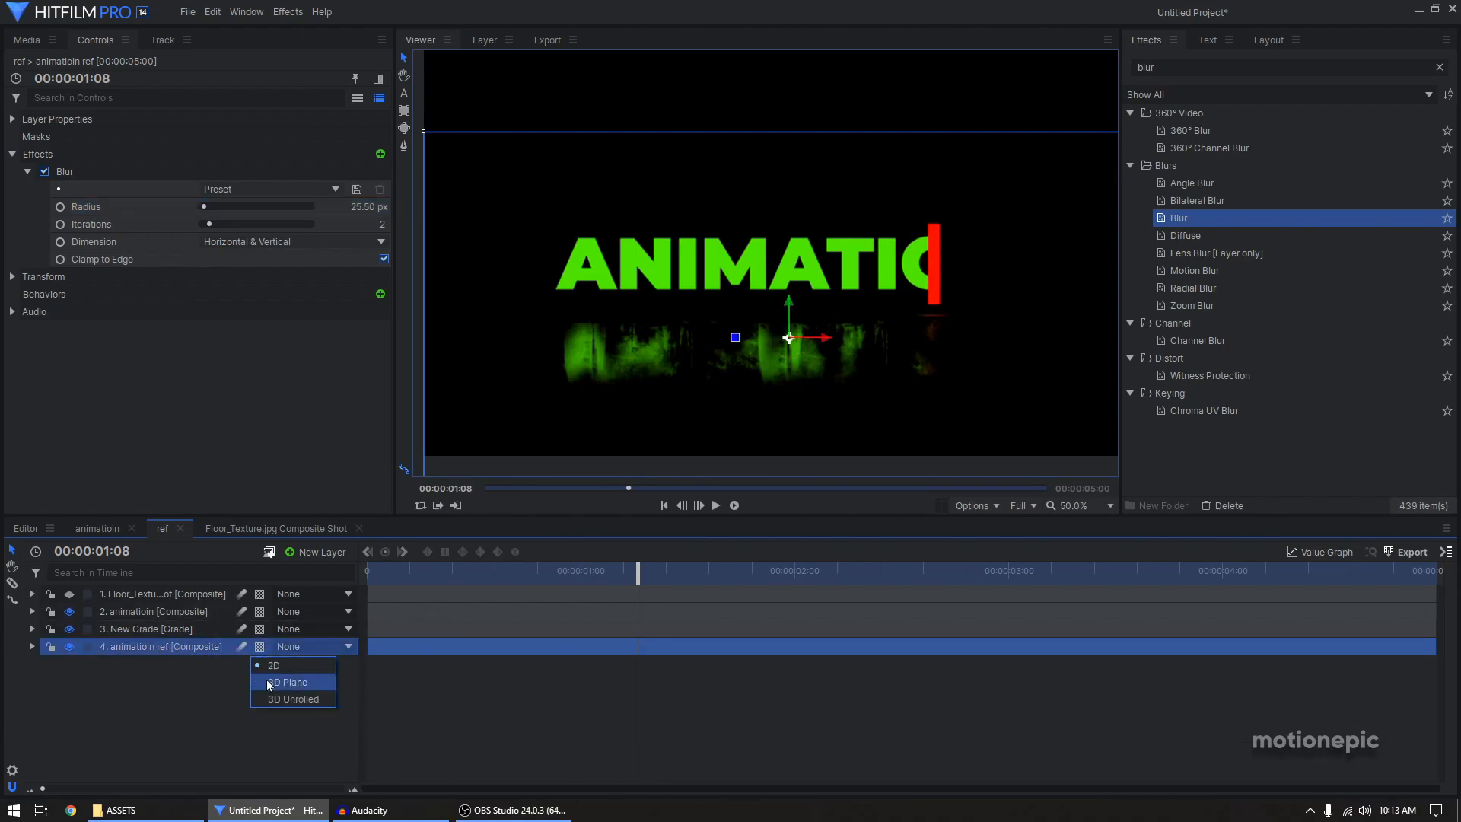
click(292, 681)
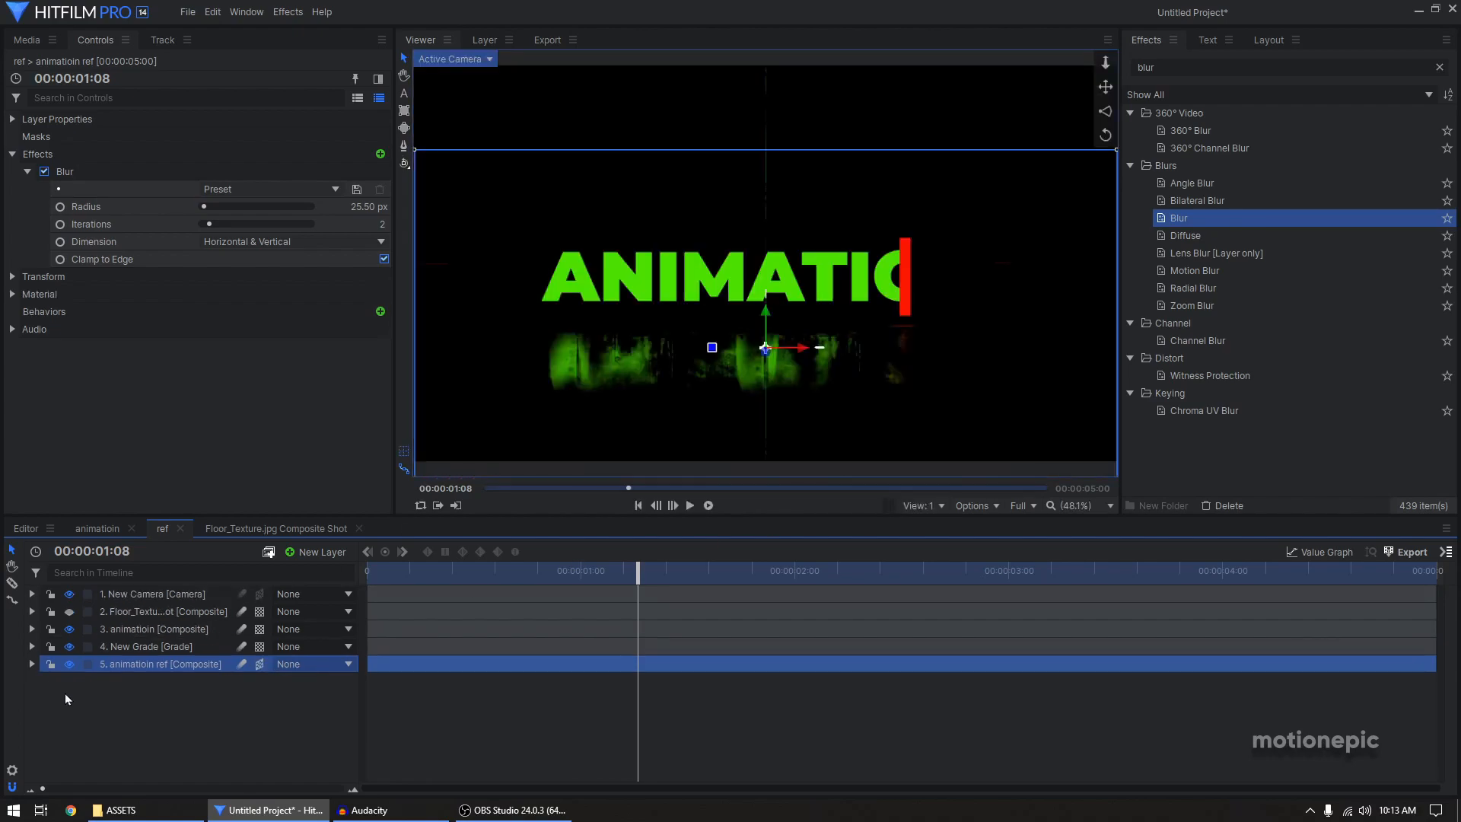
click(31, 664)
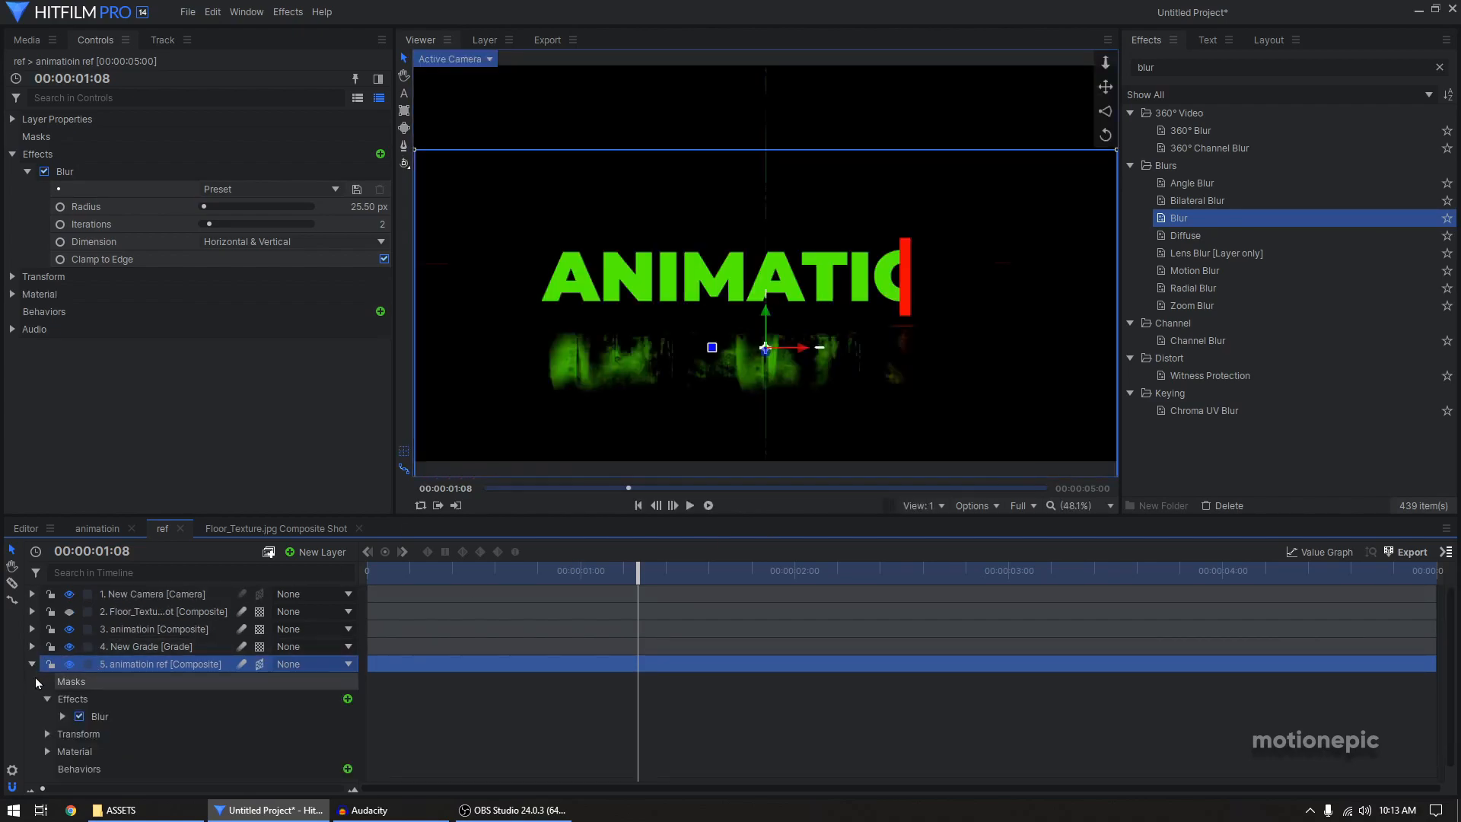
click(46, 733)
text(50)
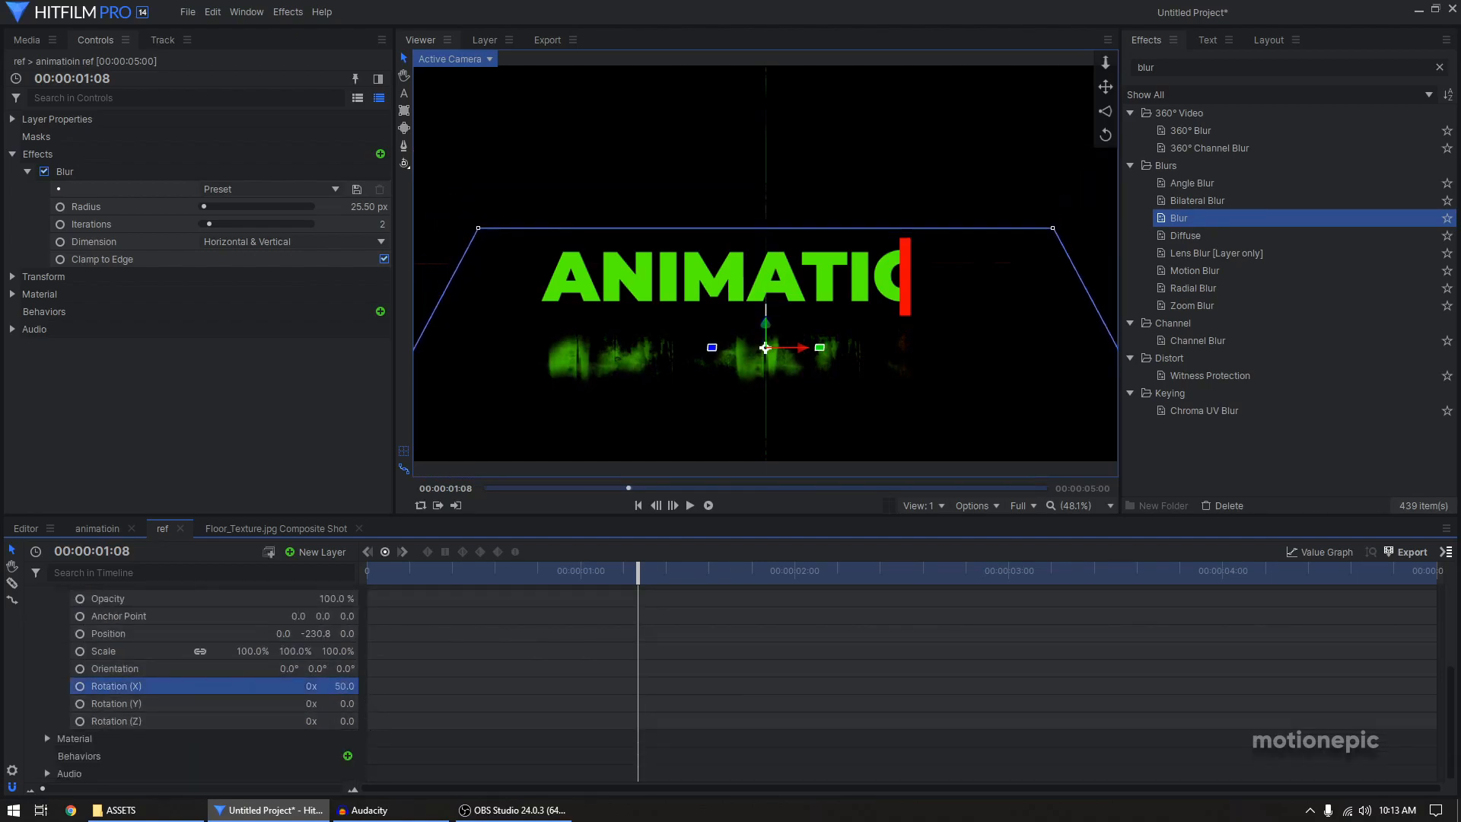
mouse_move(421, 569)
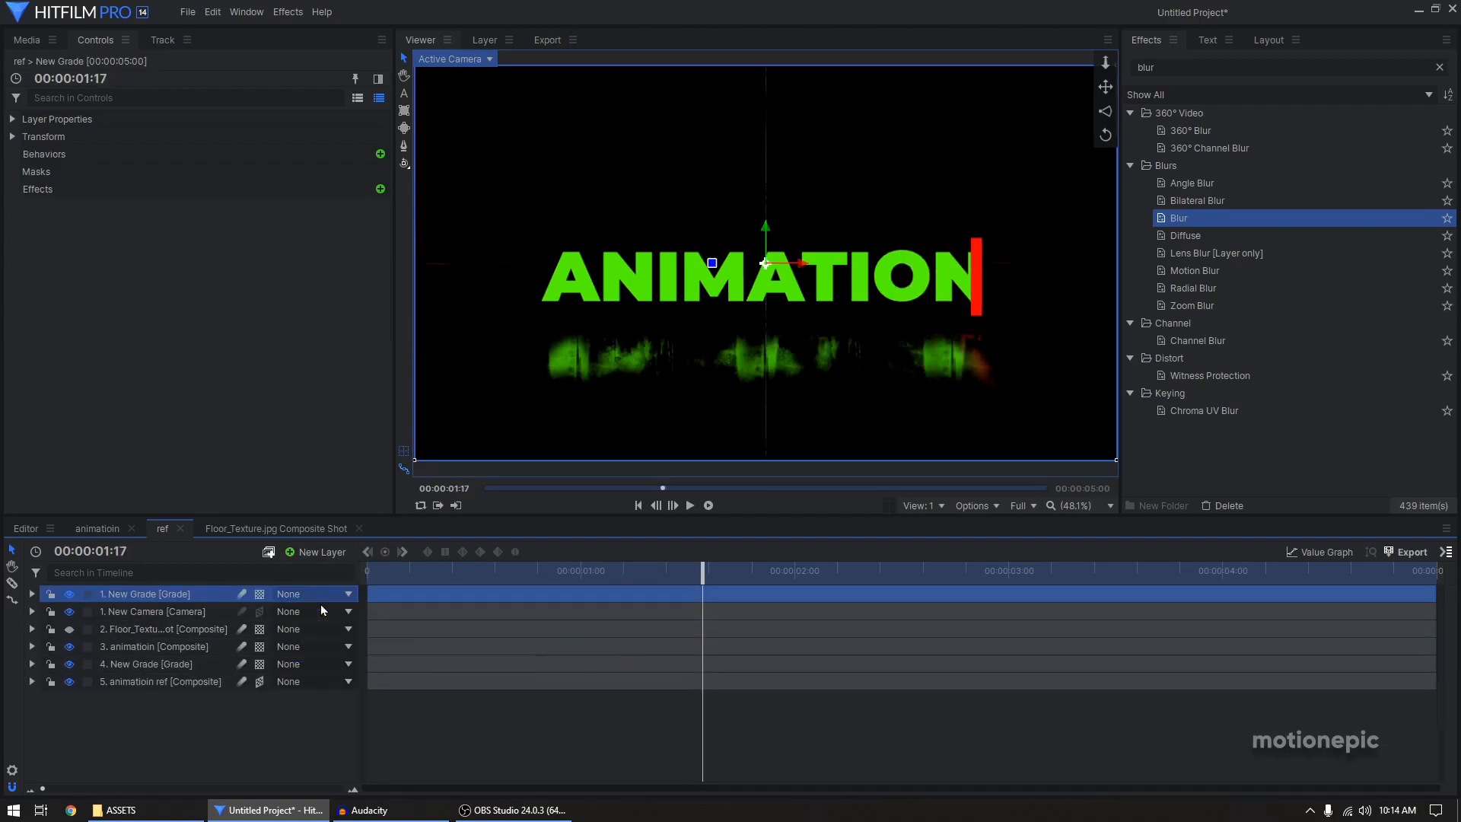
- Rename the new grade layer 'cc' and place it above the reflection layers
key(F2)
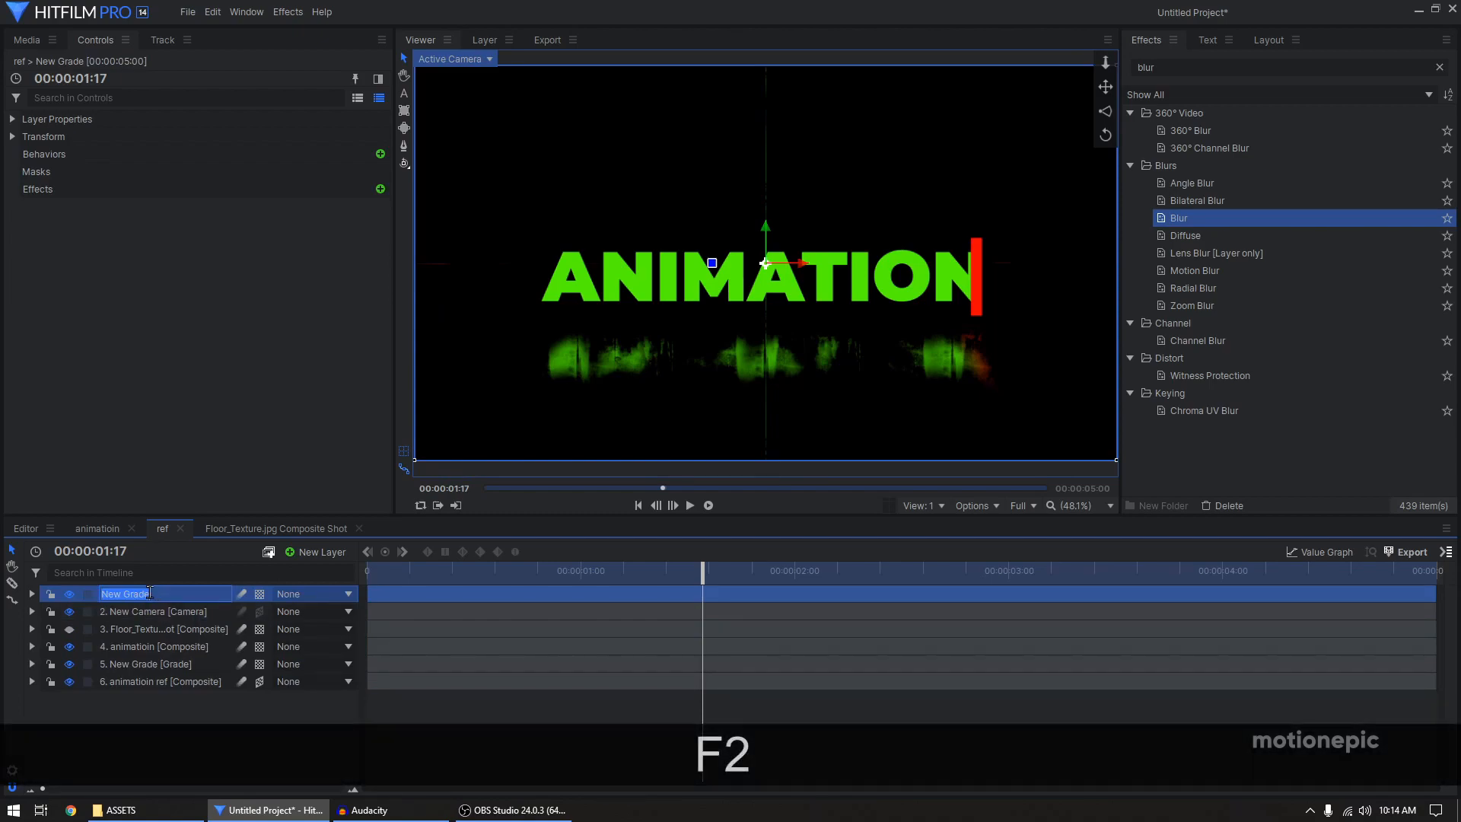
text(cc [)
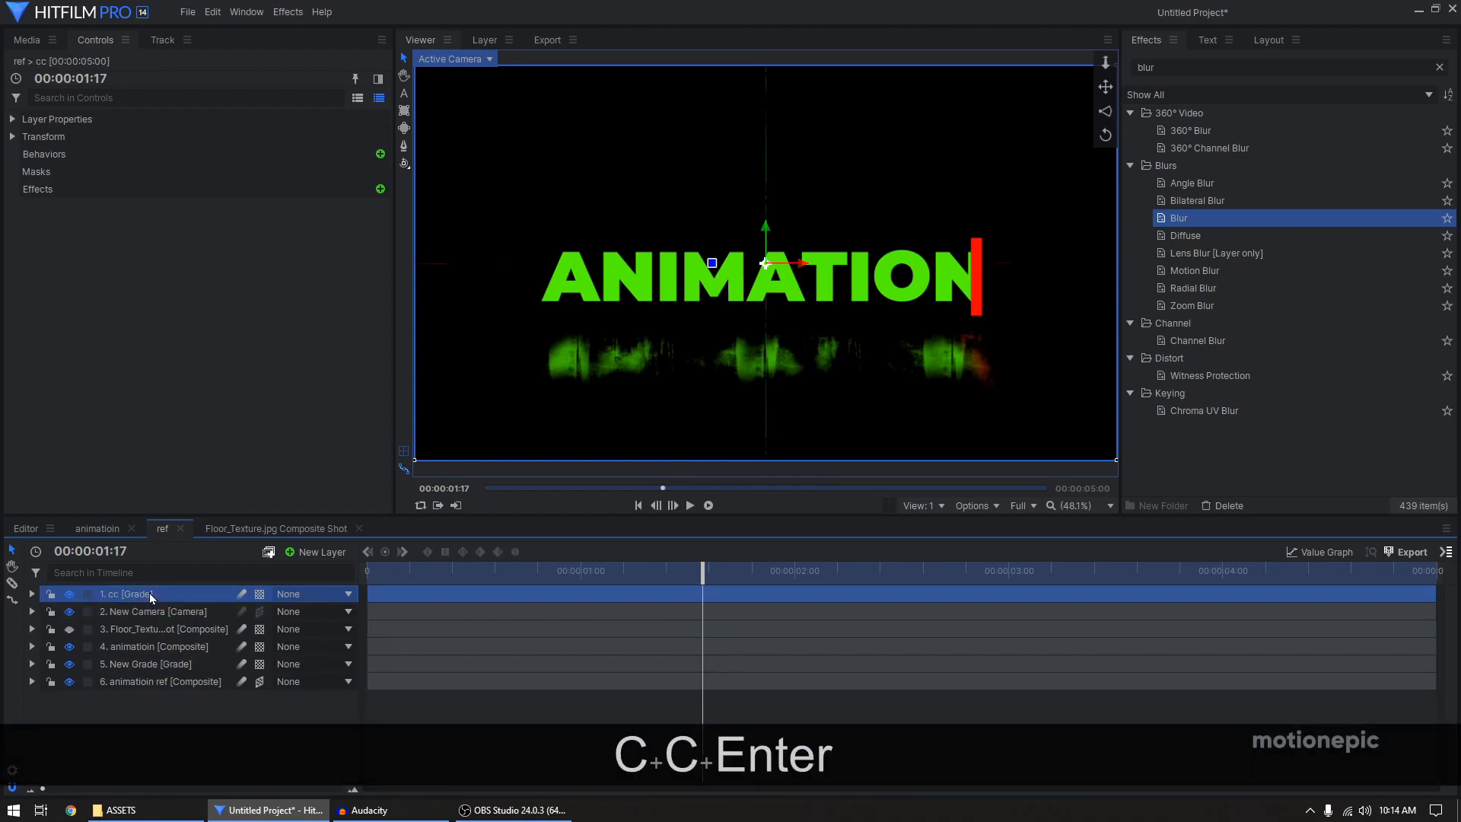
click(145, 664)
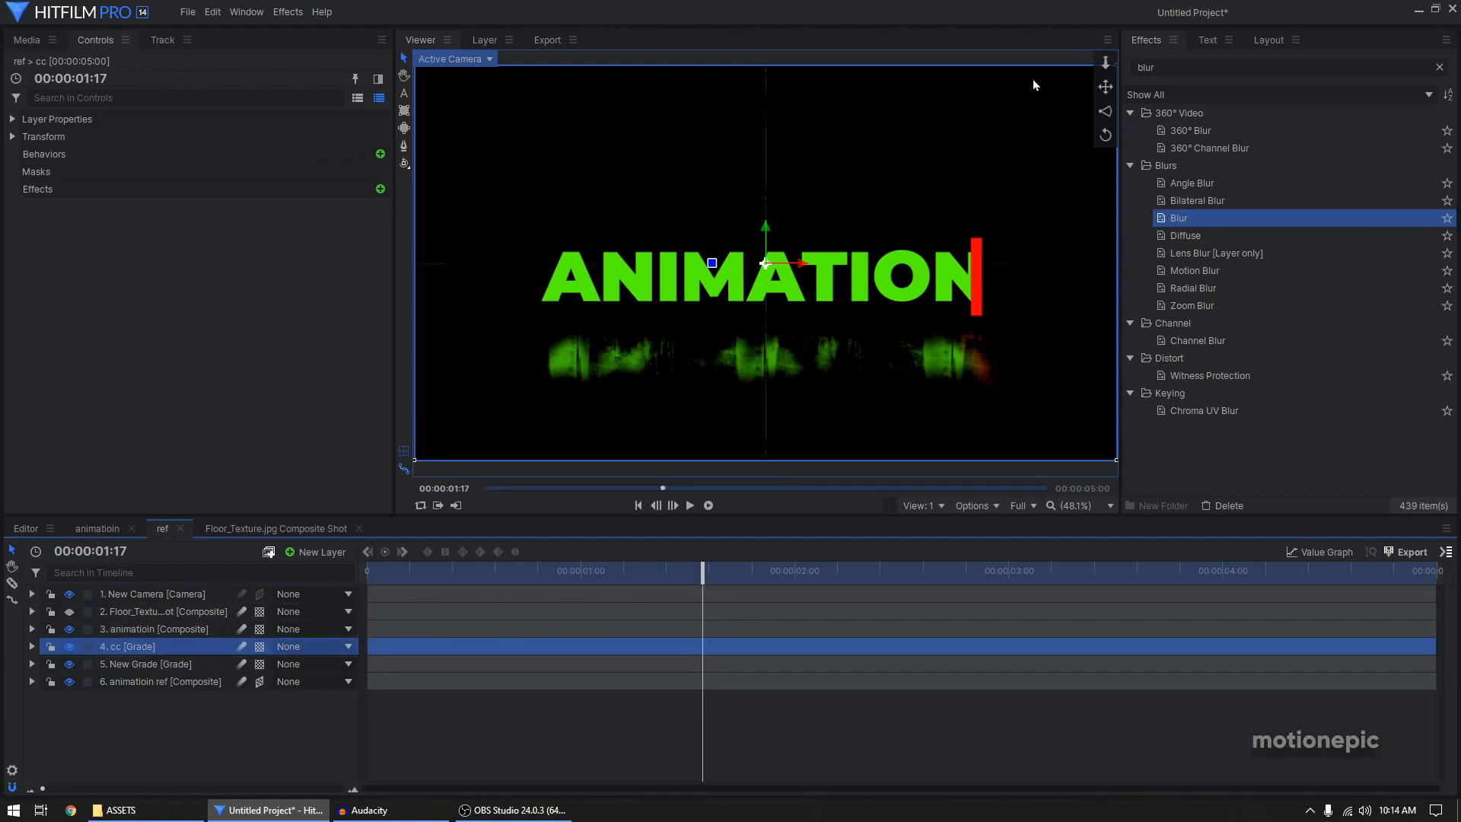
- Apply a Curves effect to cc and raise its Alpha curve
key(ctrl+a)
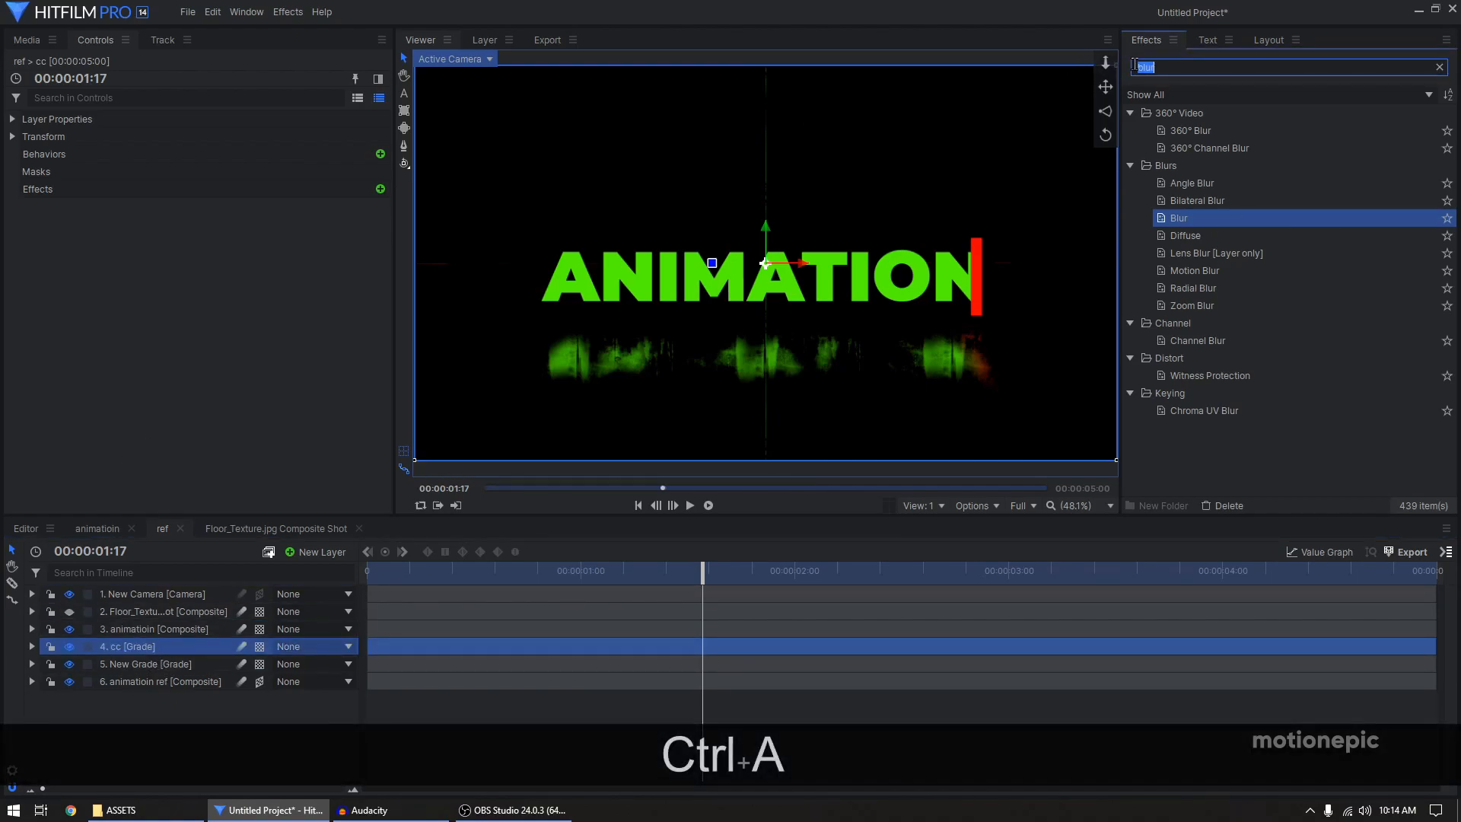
text(curv)
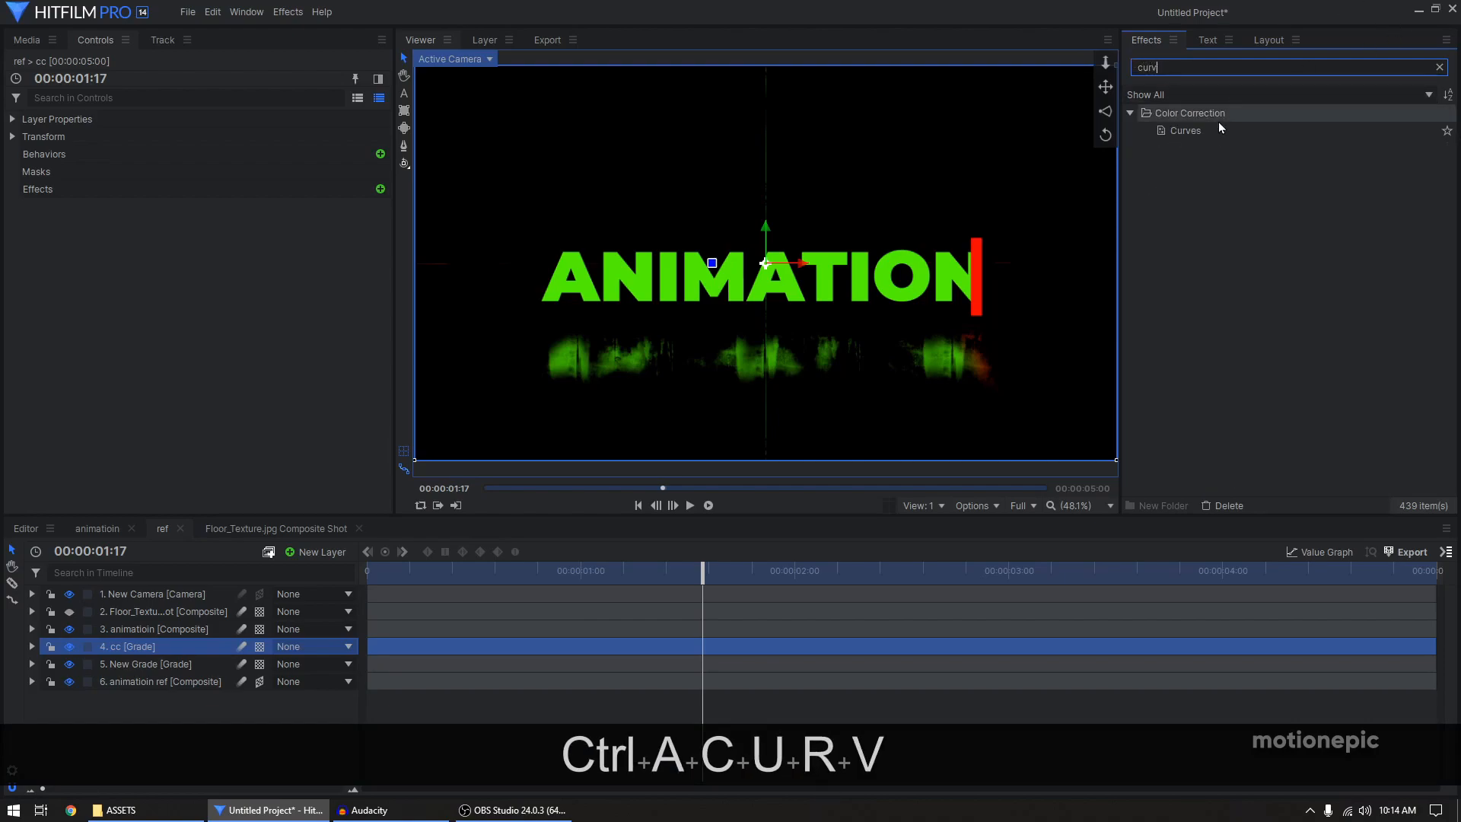
double_click(1184, 131)
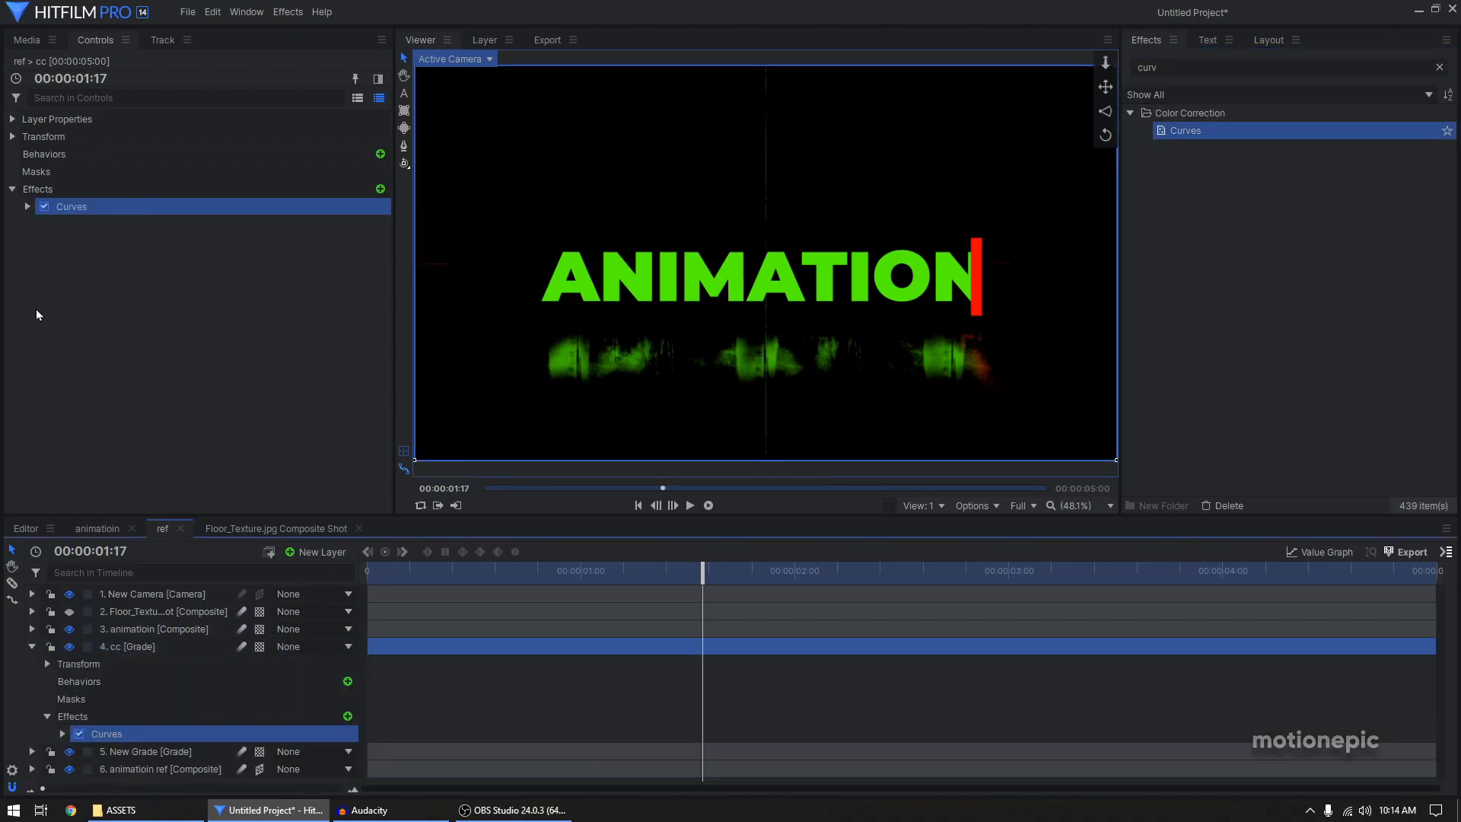
click(26, 206)
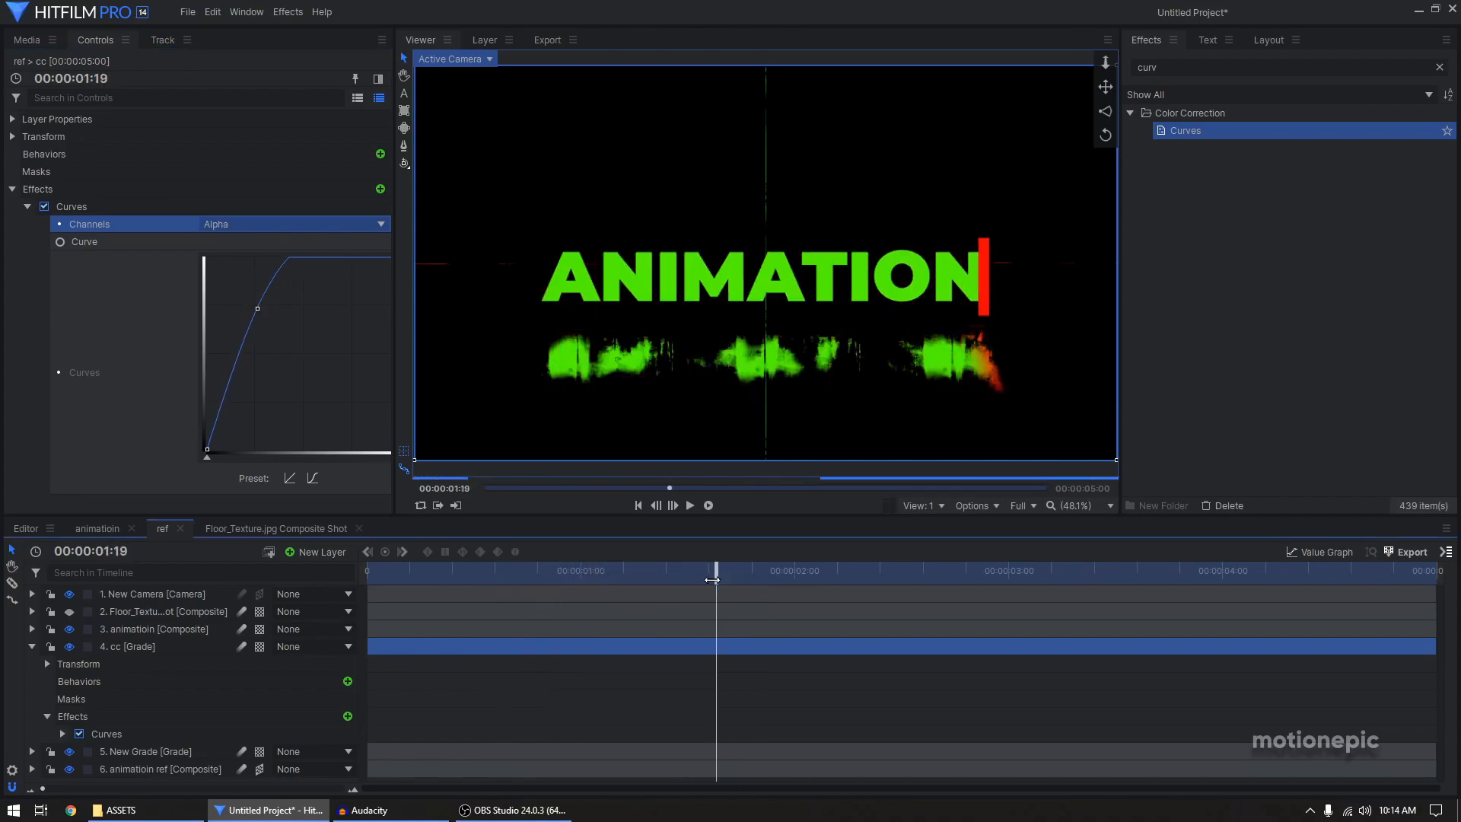
- Unhide the Floor_Texture composite layer and expand its properties to reshape the texture
click(158, 611)
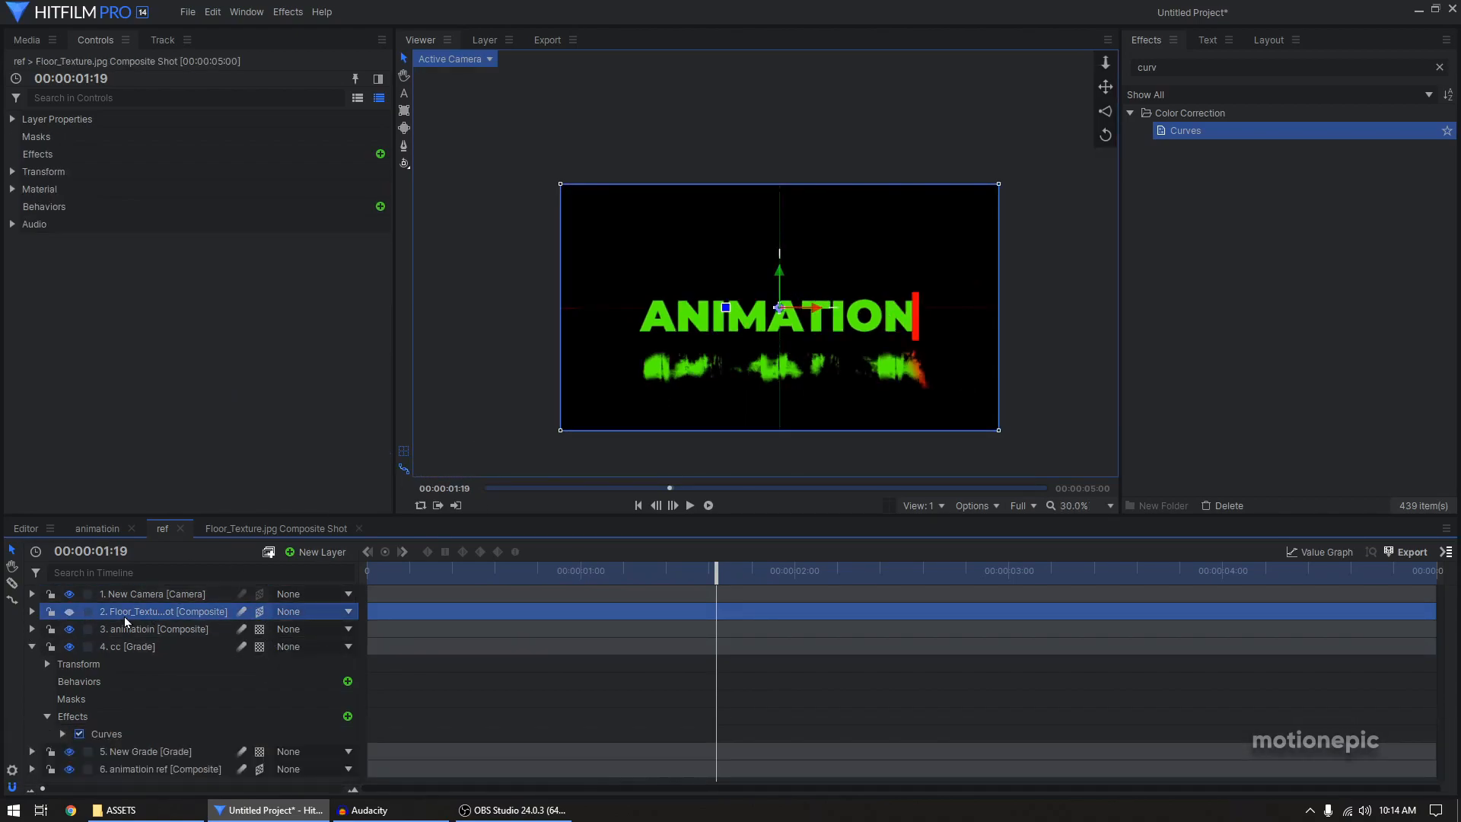
click(67, 611)
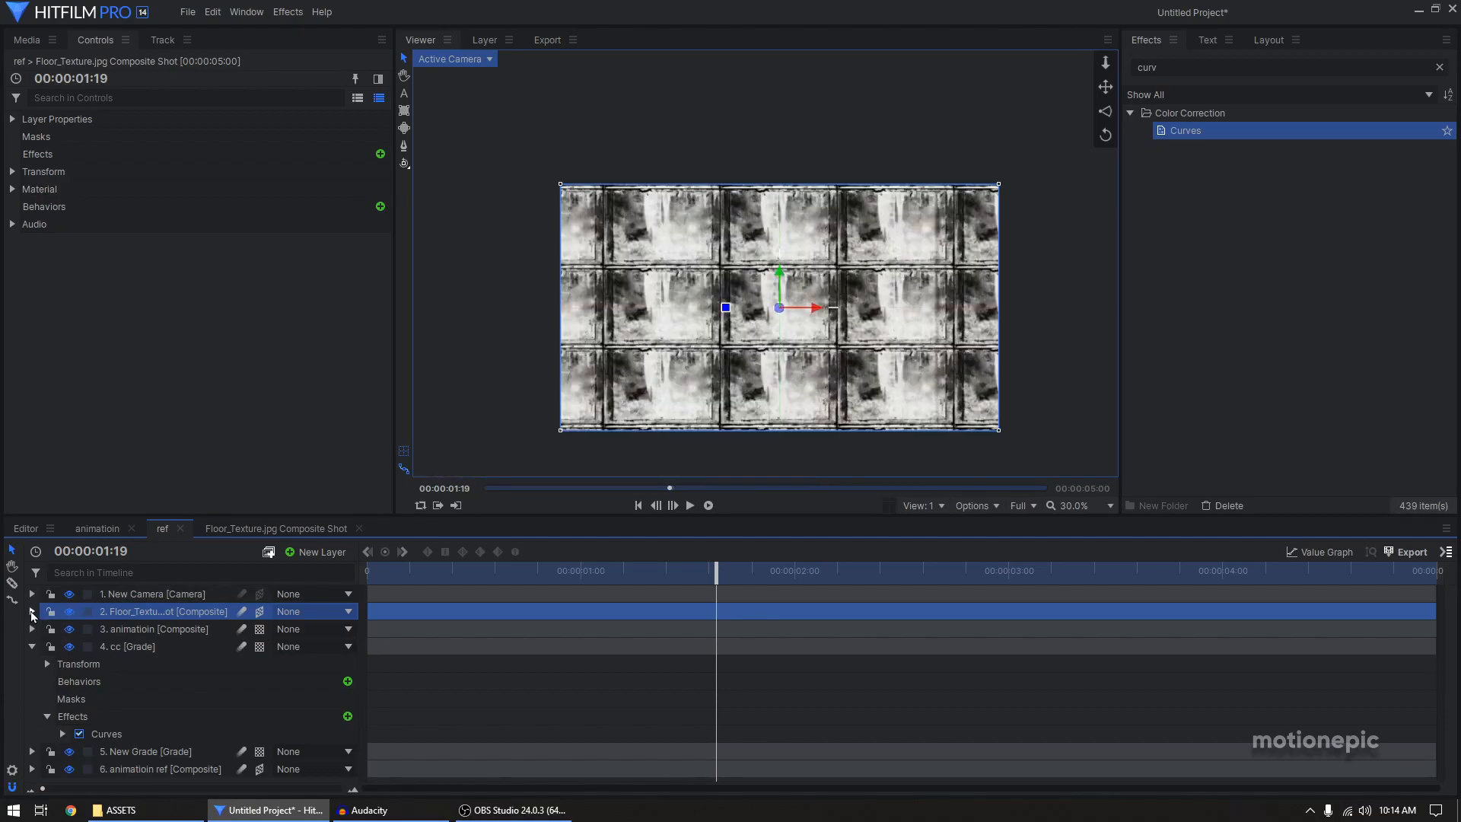
click(31, 611)
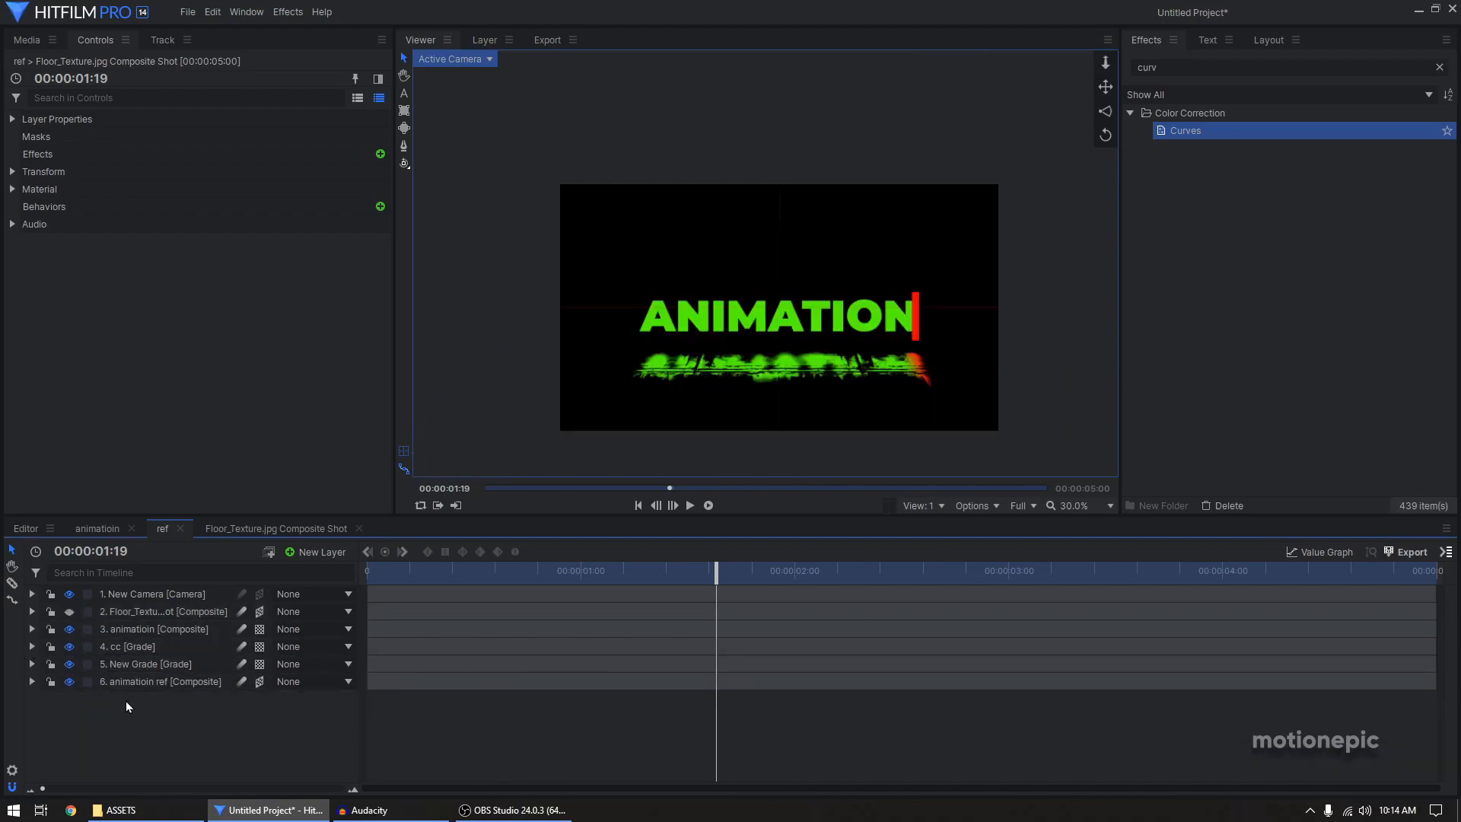
- Adjust the animatioin ref Blur radius, settling around 27.5 px
key(ctrl)
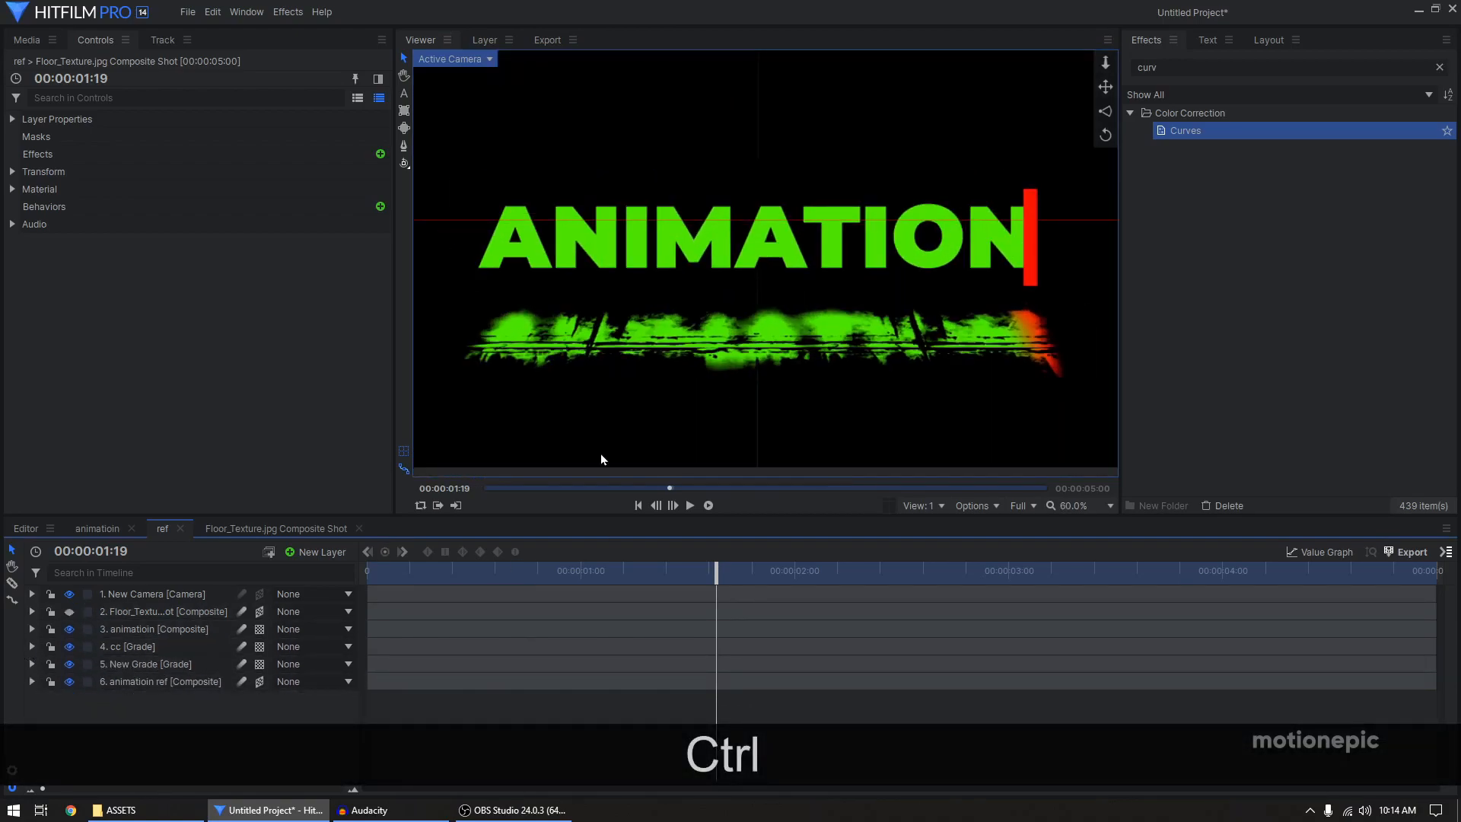
click(160, 681)
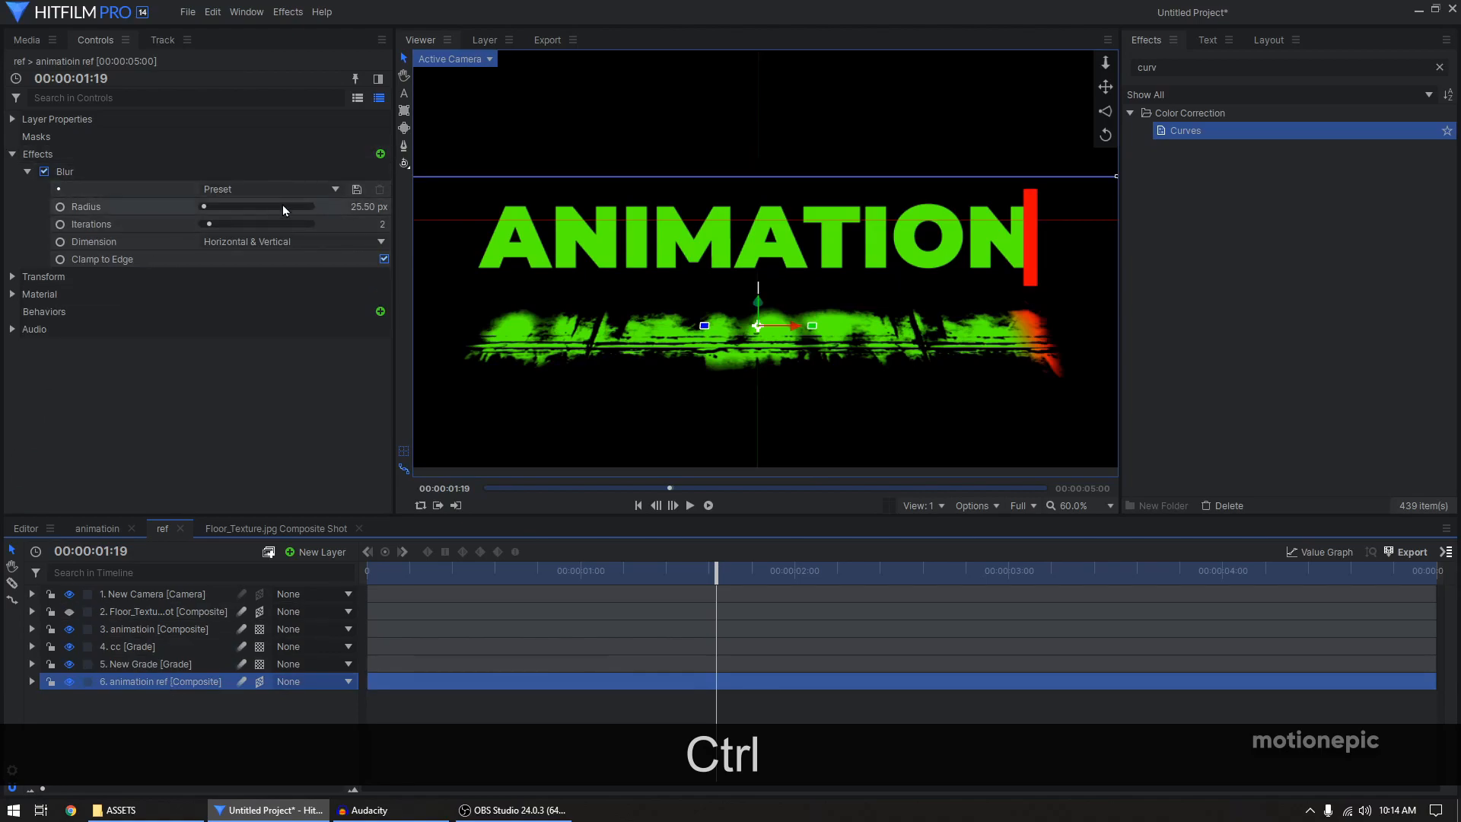
drag(261, 206, 299, 207)
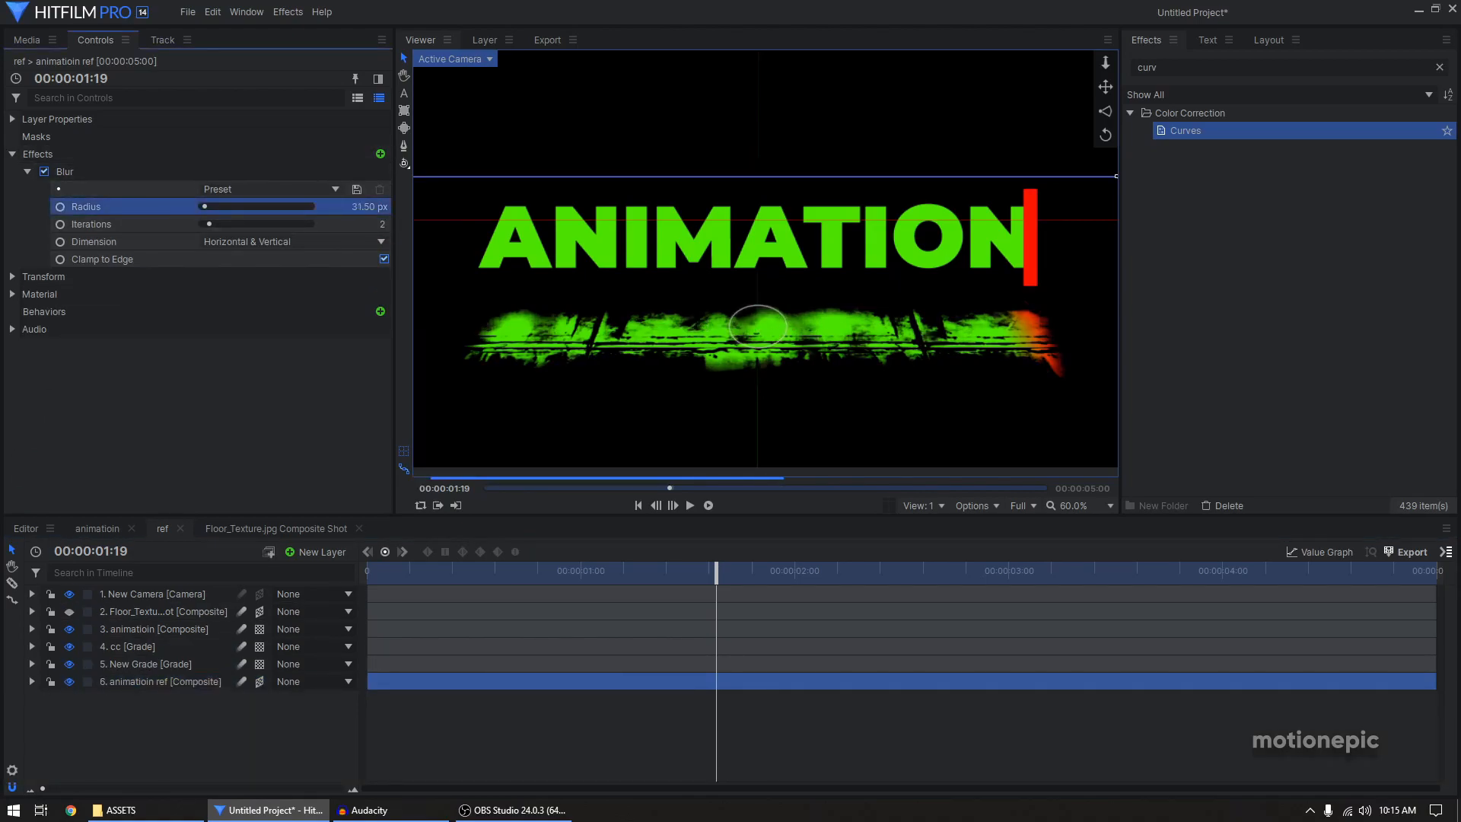
drag(207, 206, 265, 207)
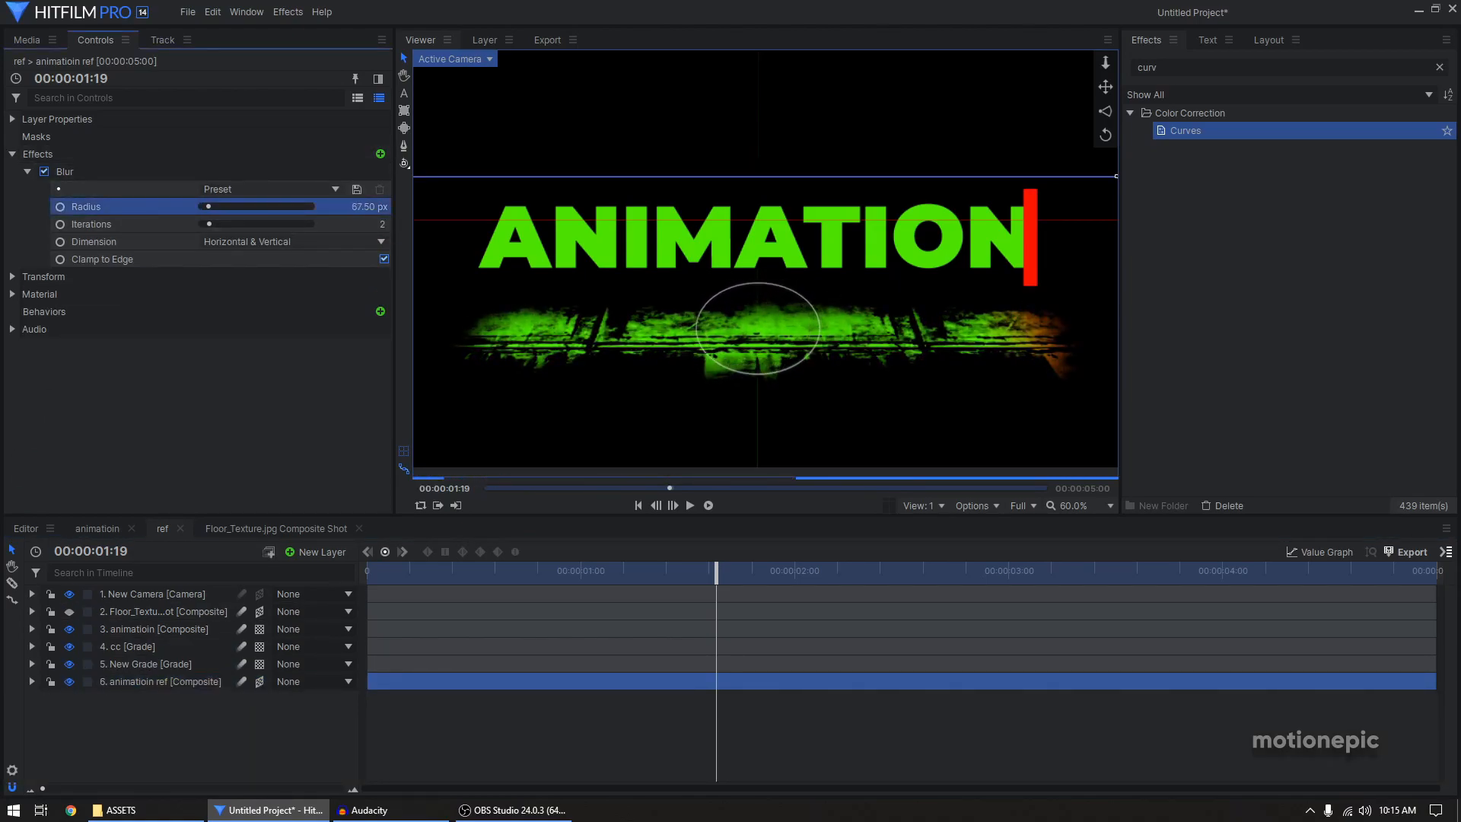
drag(289, 206, 208, 206)
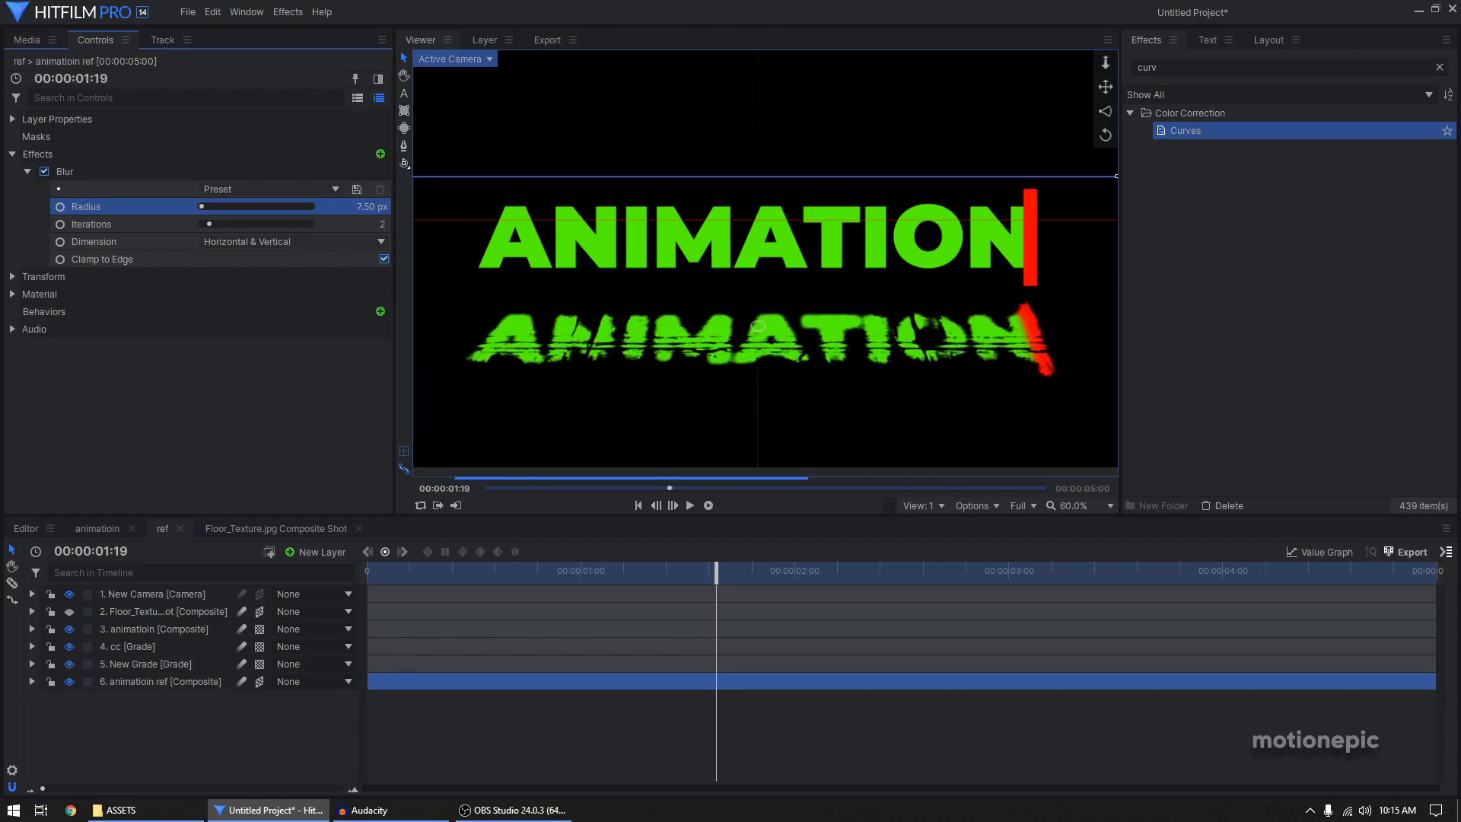
drag(201, 206, 327, 206)
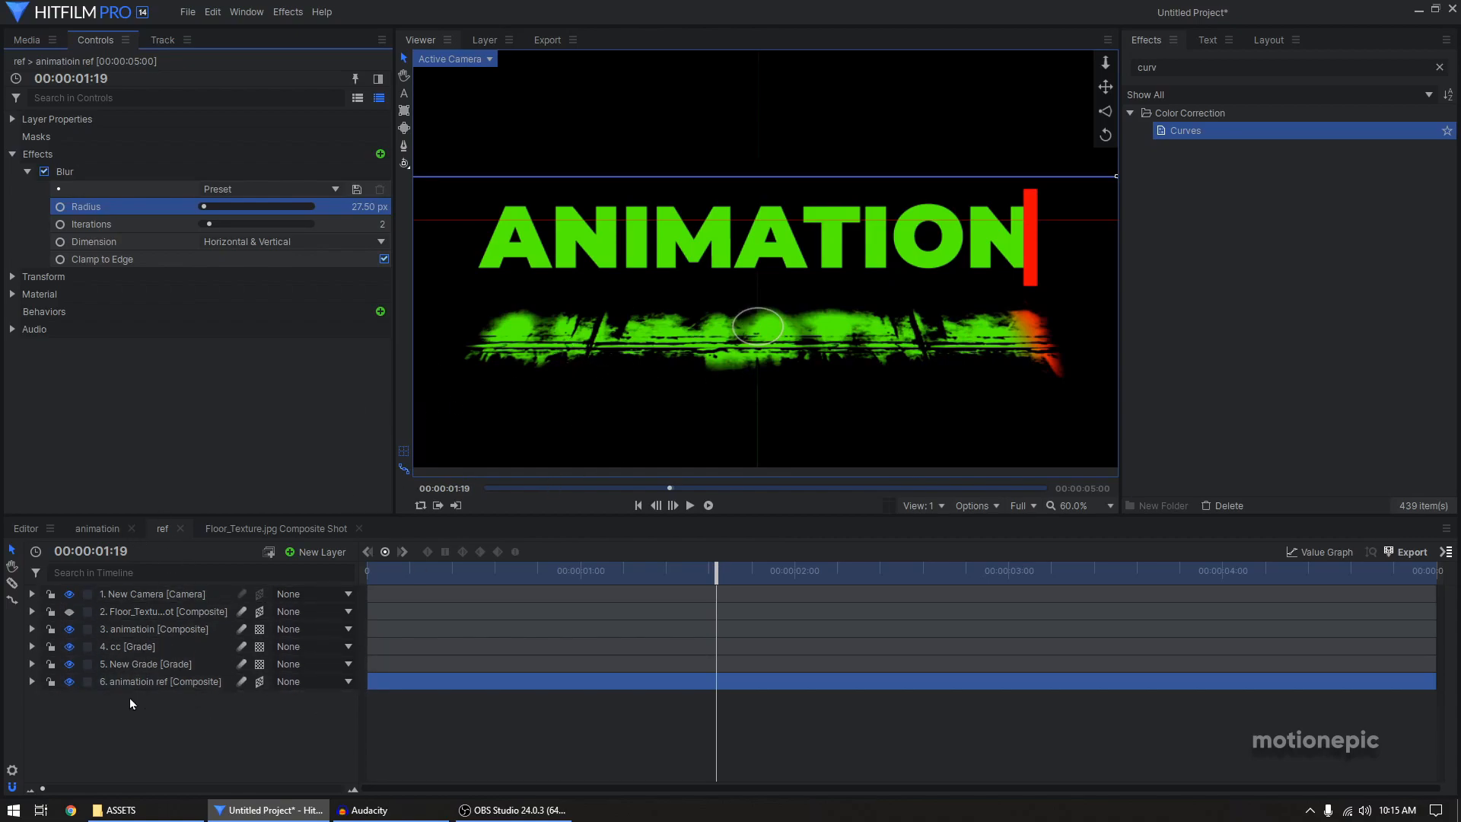
- Duplicate the Blur effect and set the copy to Vertical with a radius of about 57.5
click(66, 171)
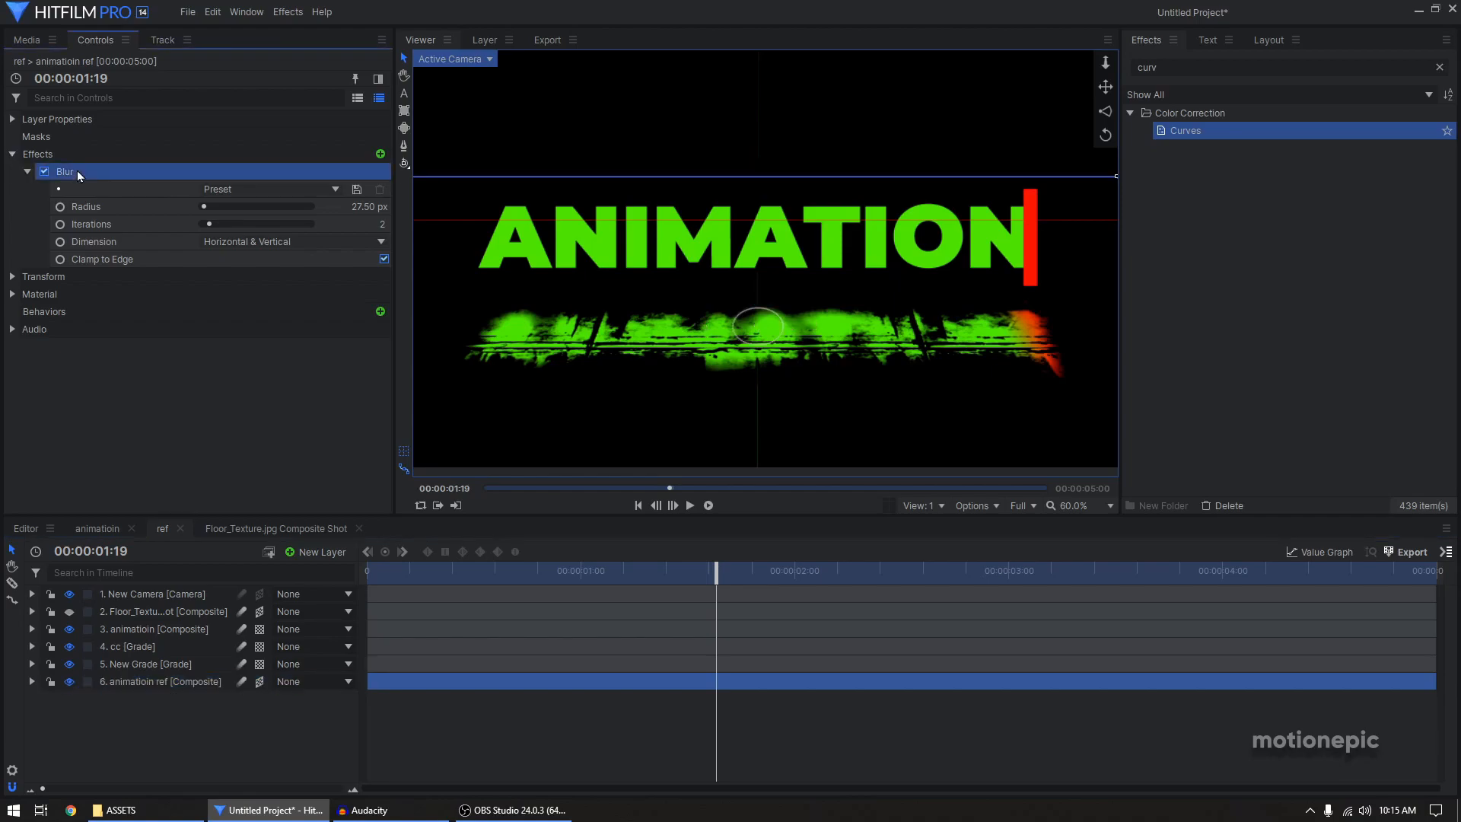
key(ctrl+d)
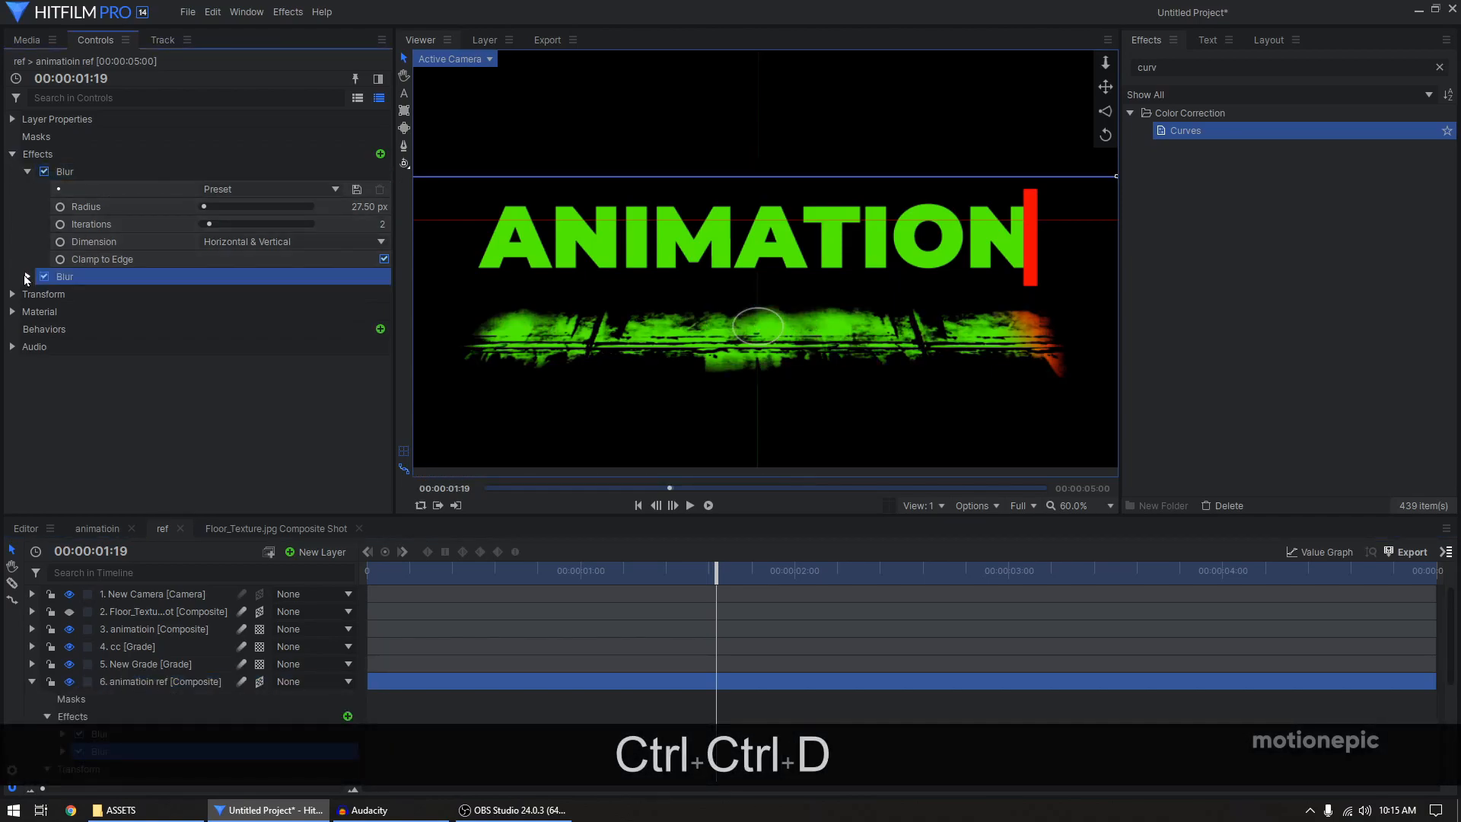
click(289, 346)
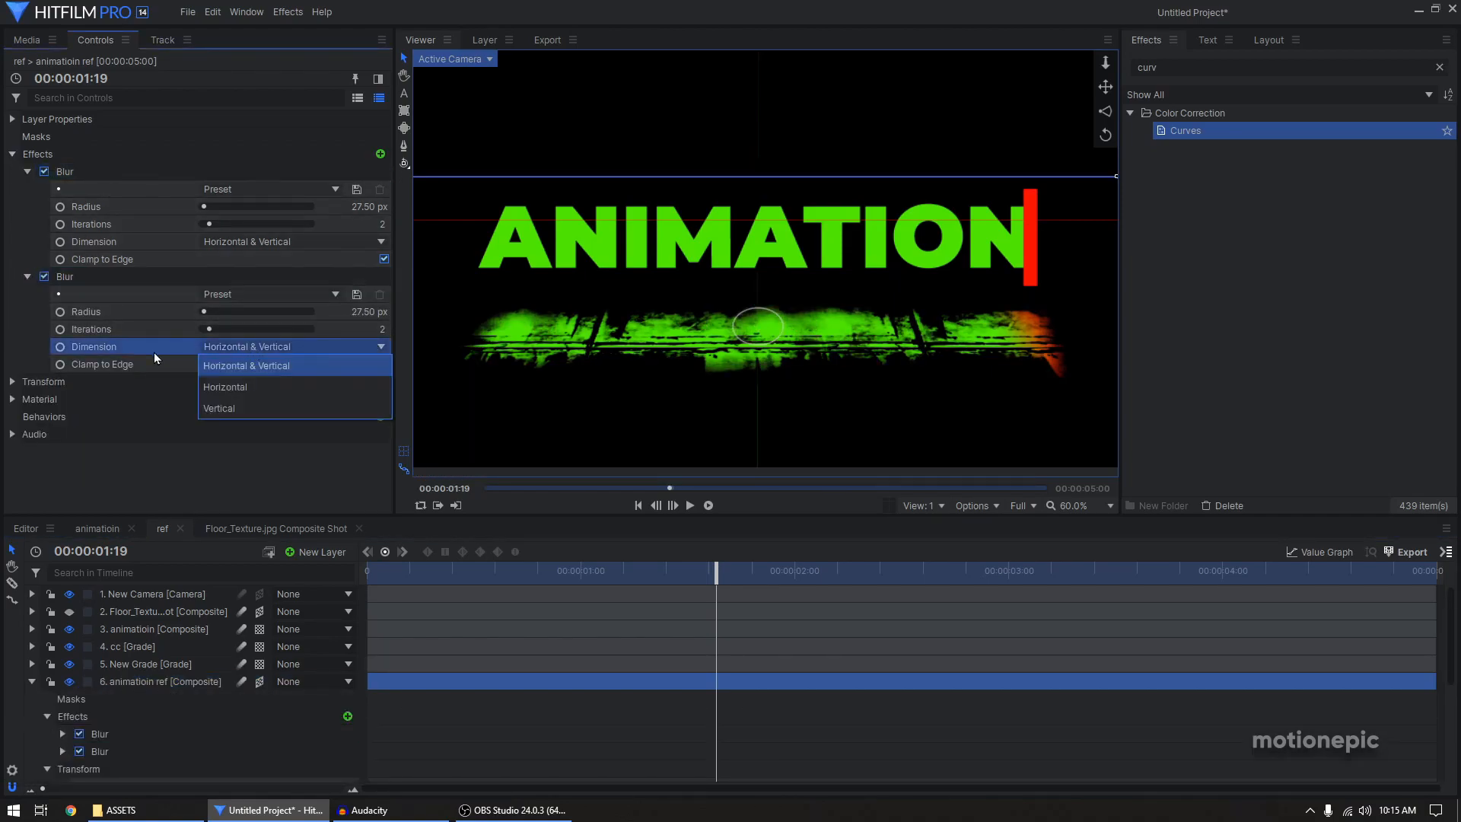
click(219, 408)
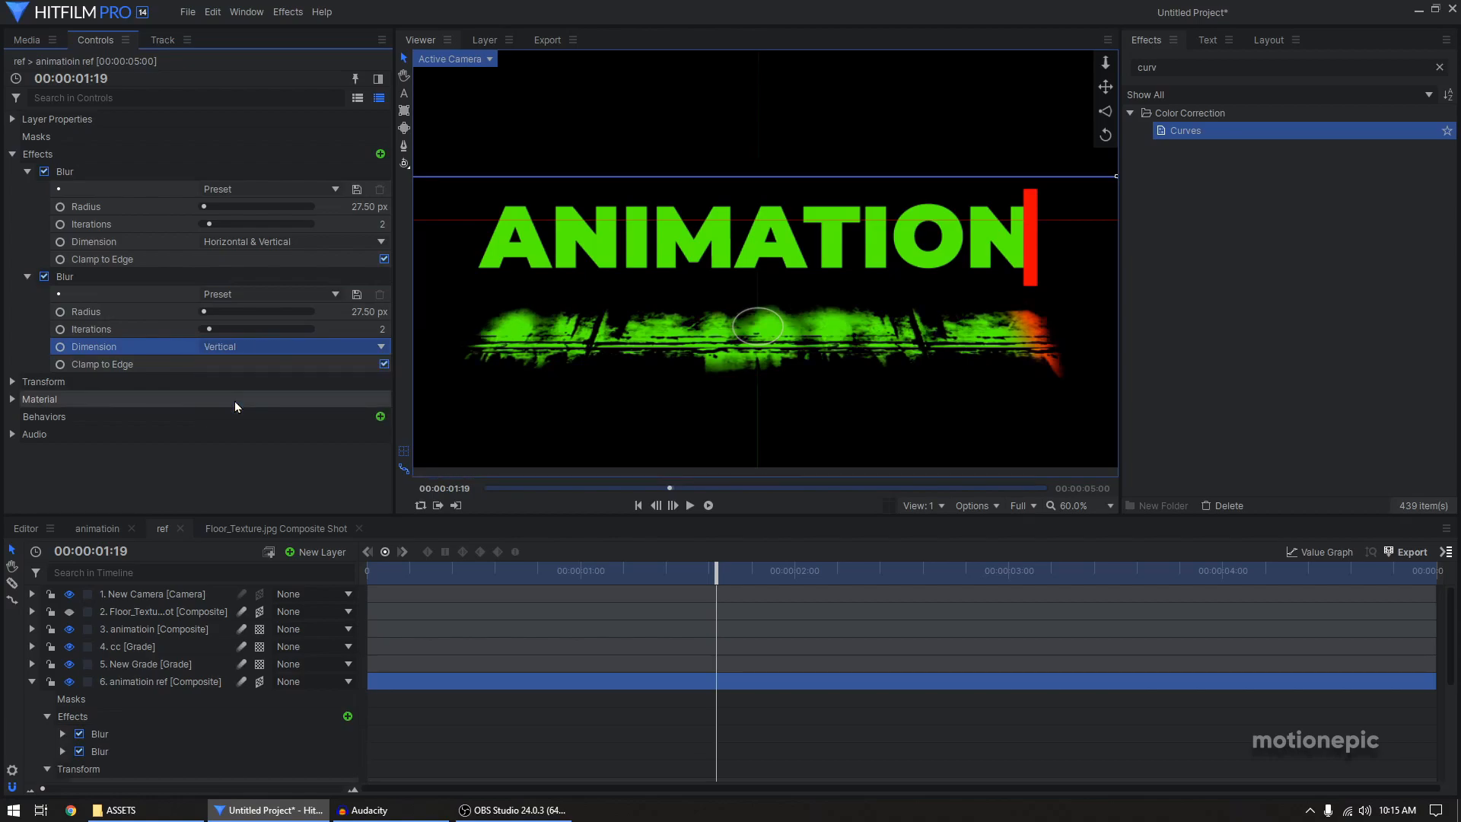
drag(205, 312, 309, 311)
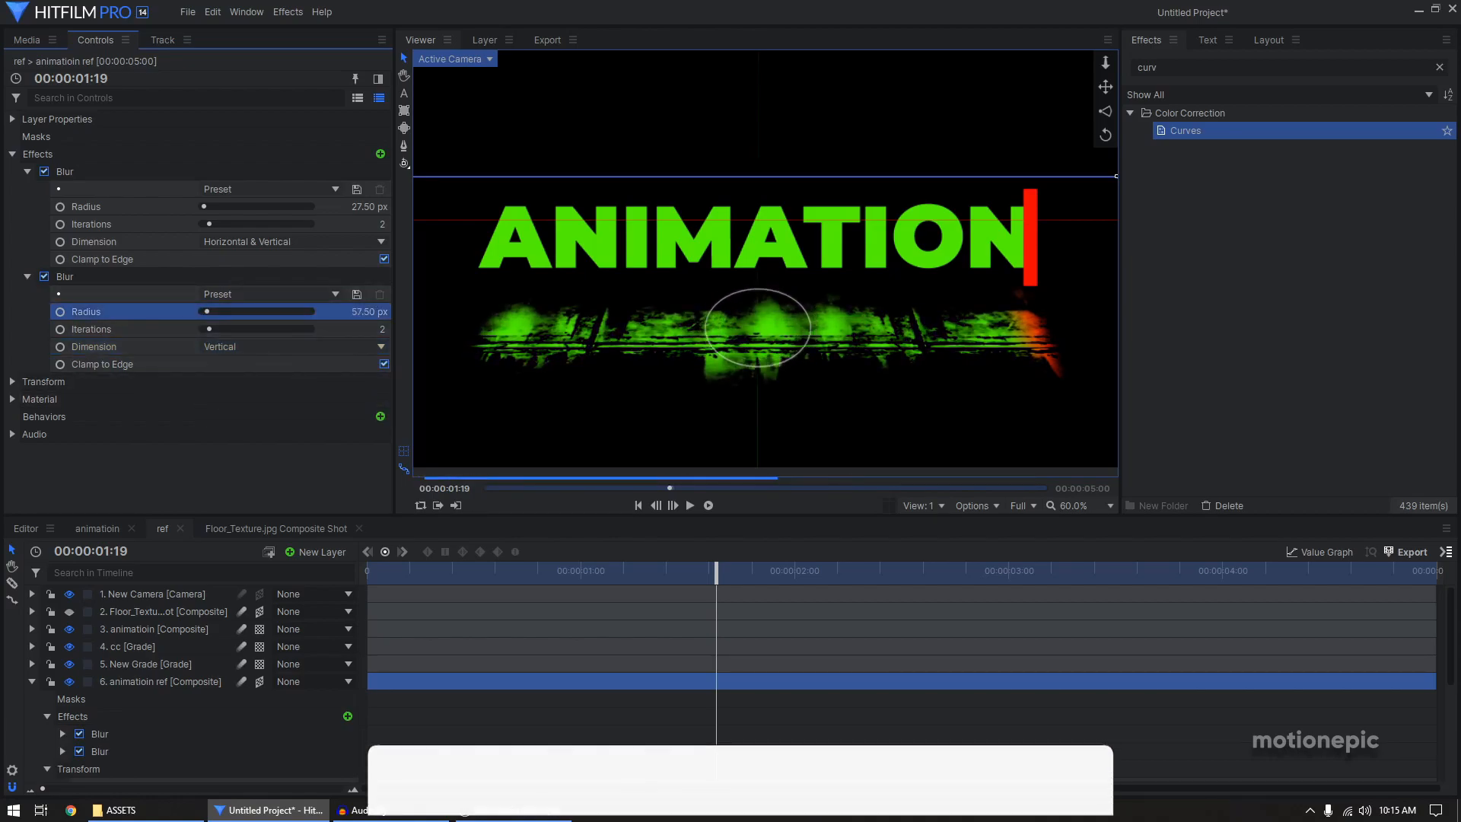
drag(205, 311, 270, 311)
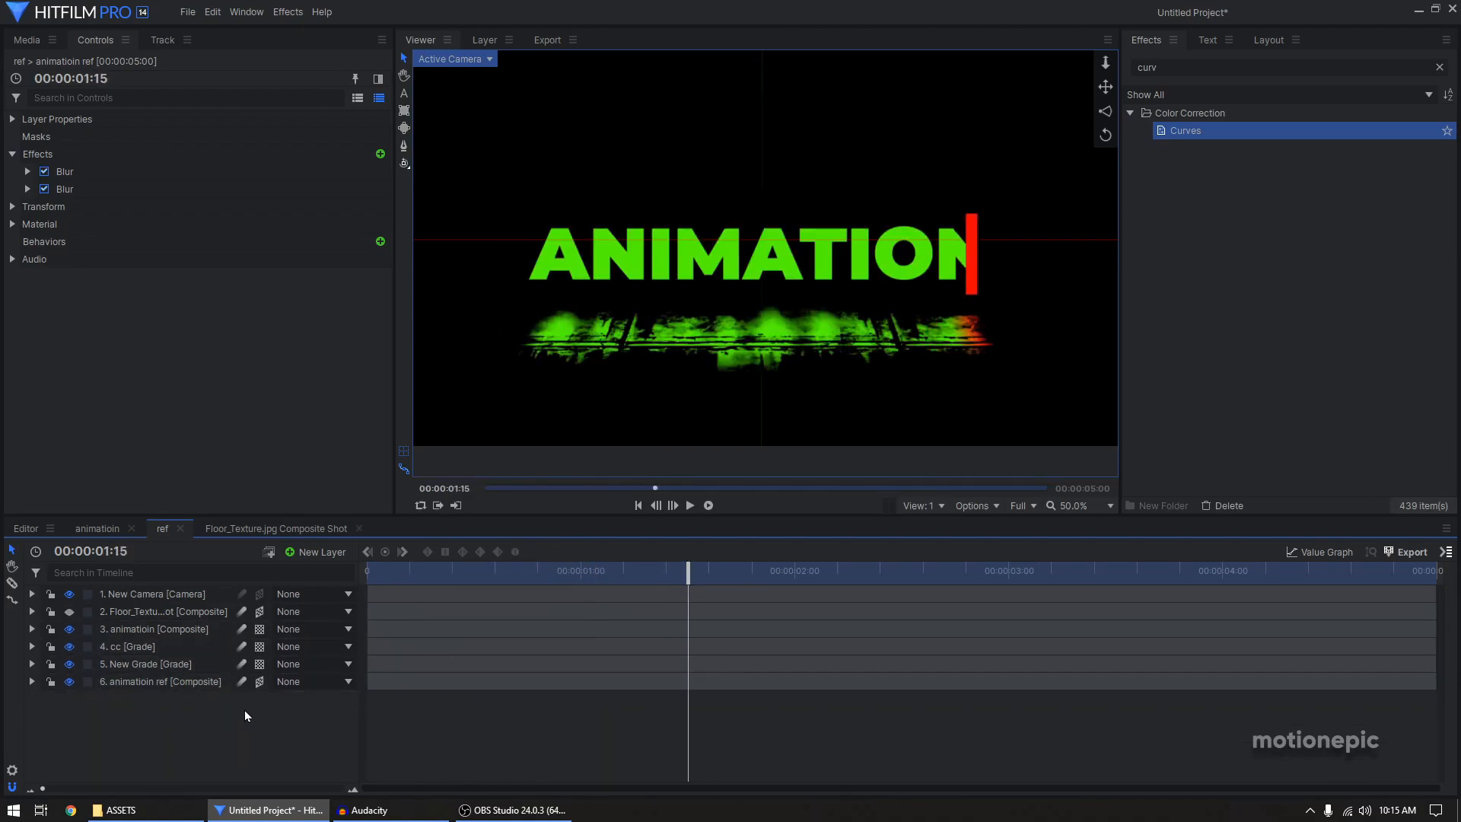
- Check the ANIMATION text layer's 3D mode and inspect the camera layer's transform
click(153, 629)
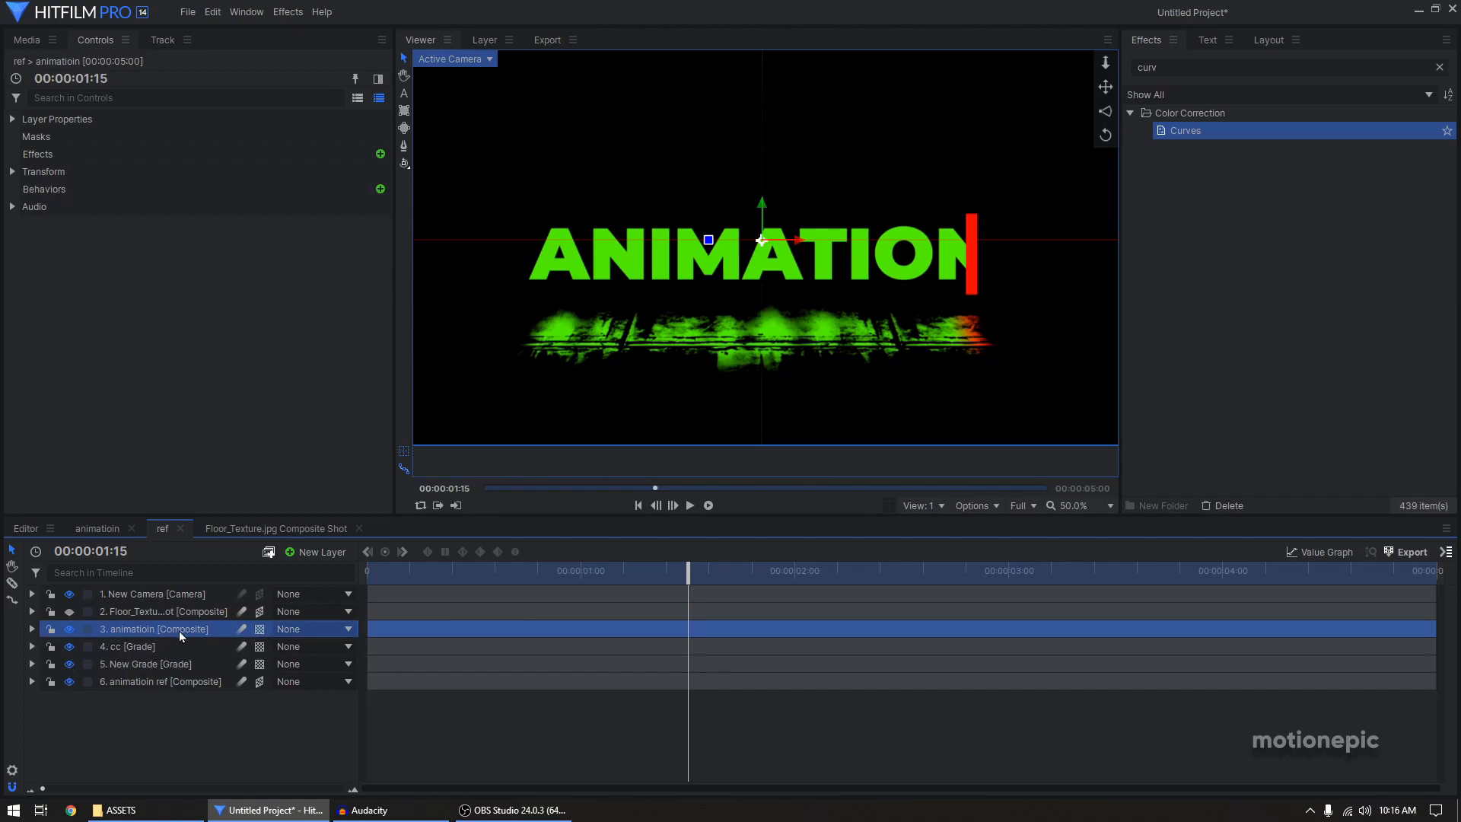
click(312, 646)
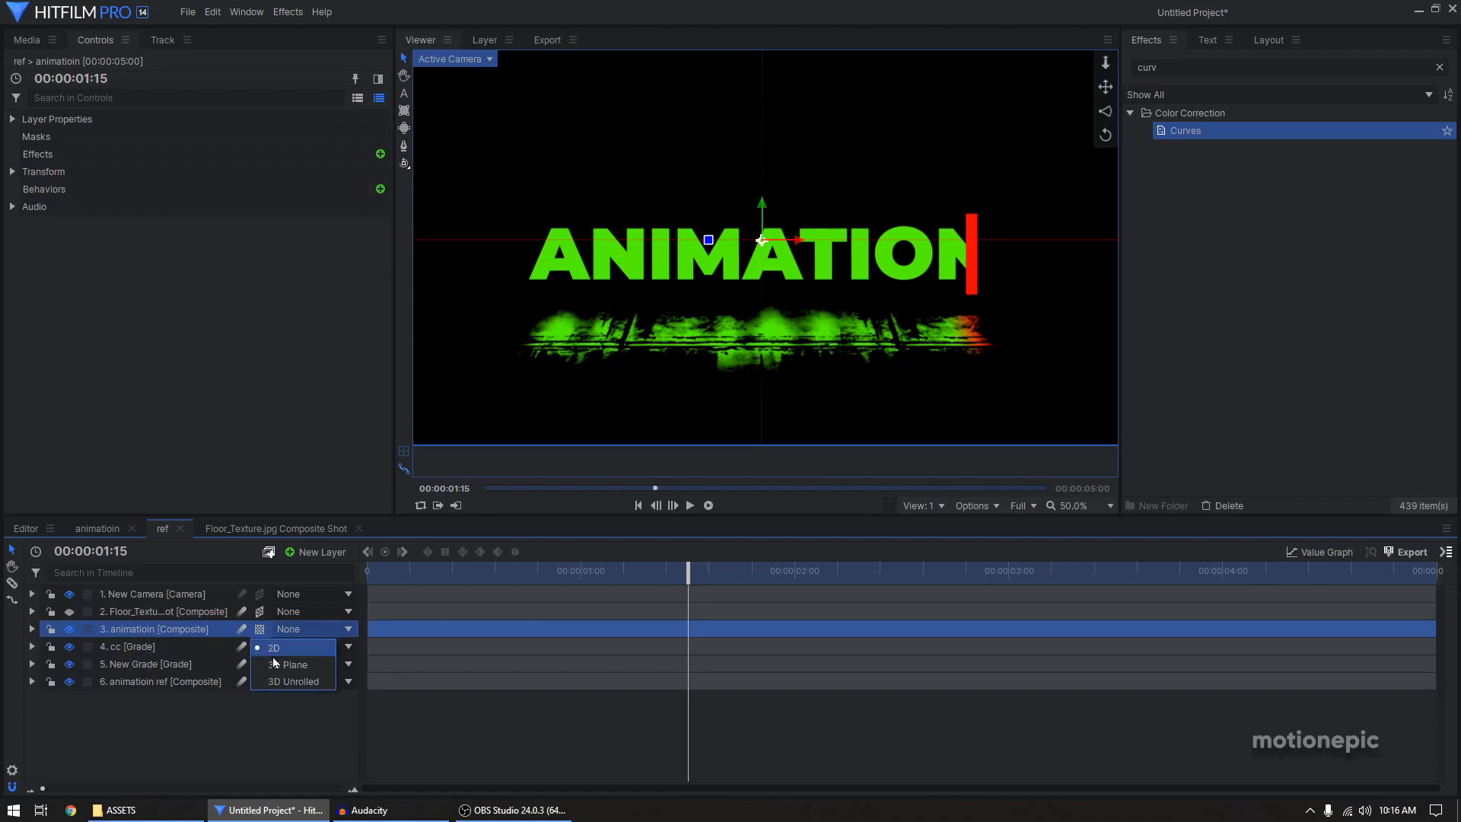
click(150, 594)
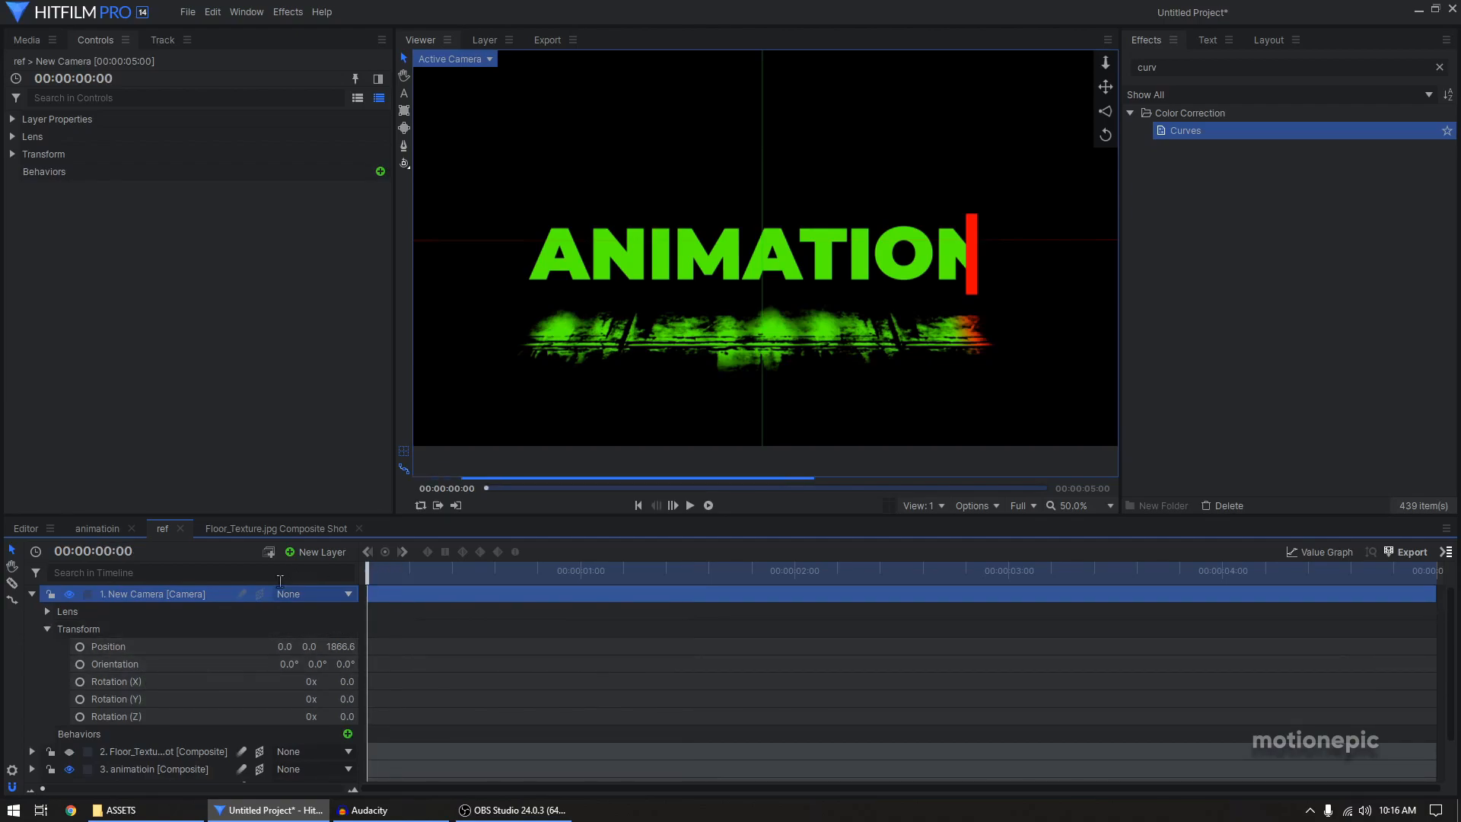
click(108, 646)
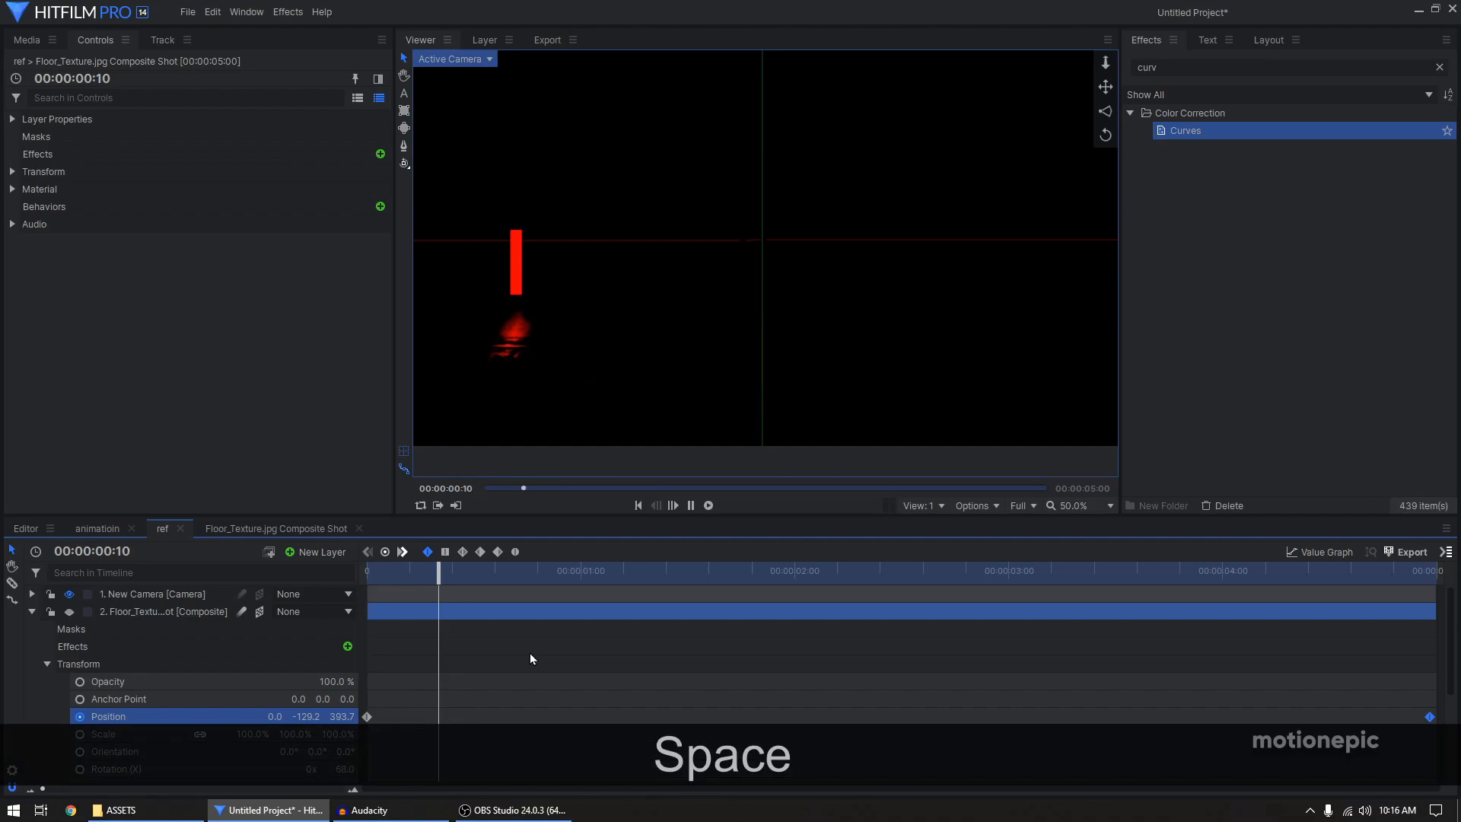
key(space)
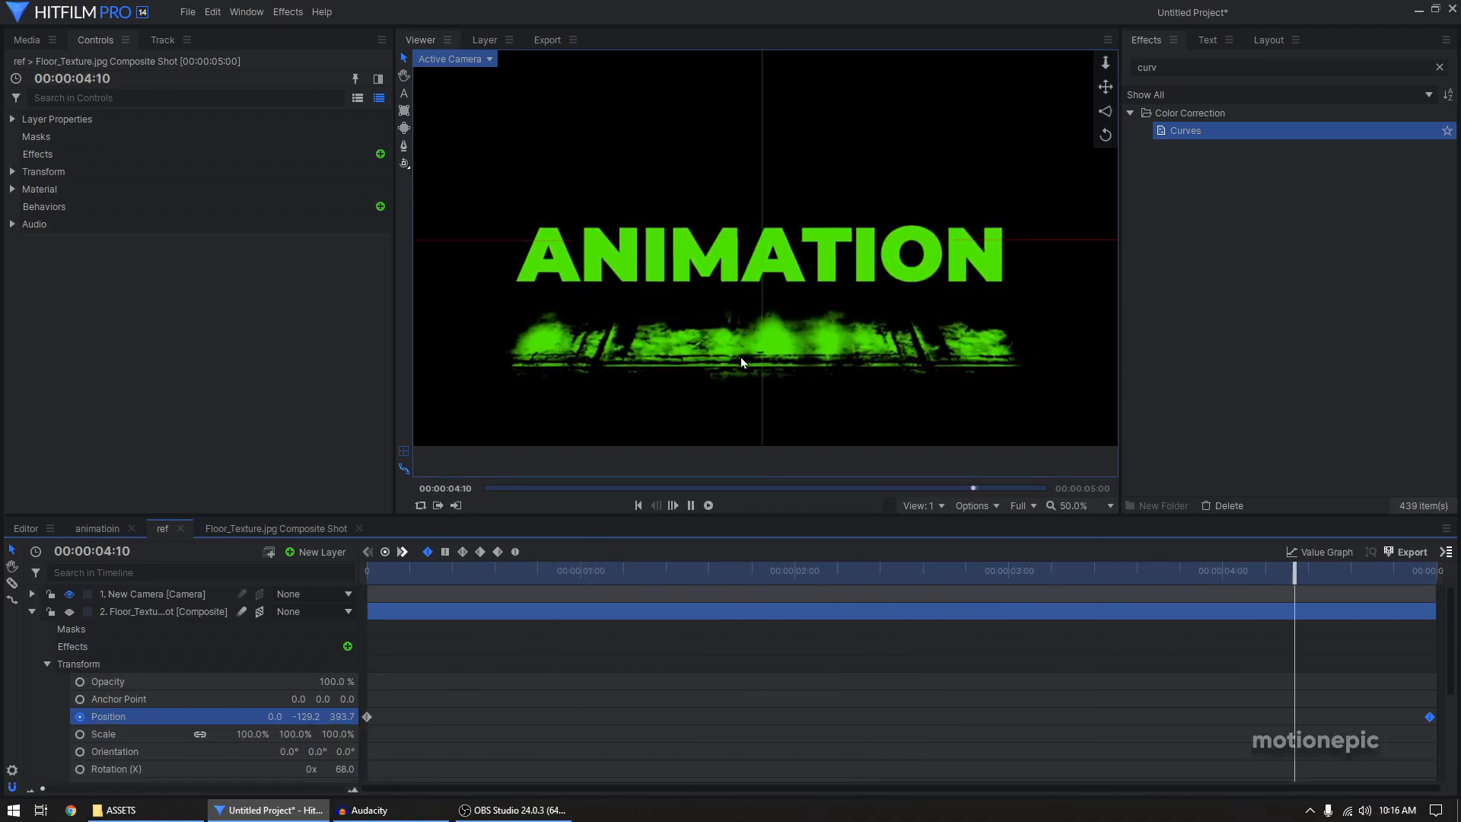
key(space)
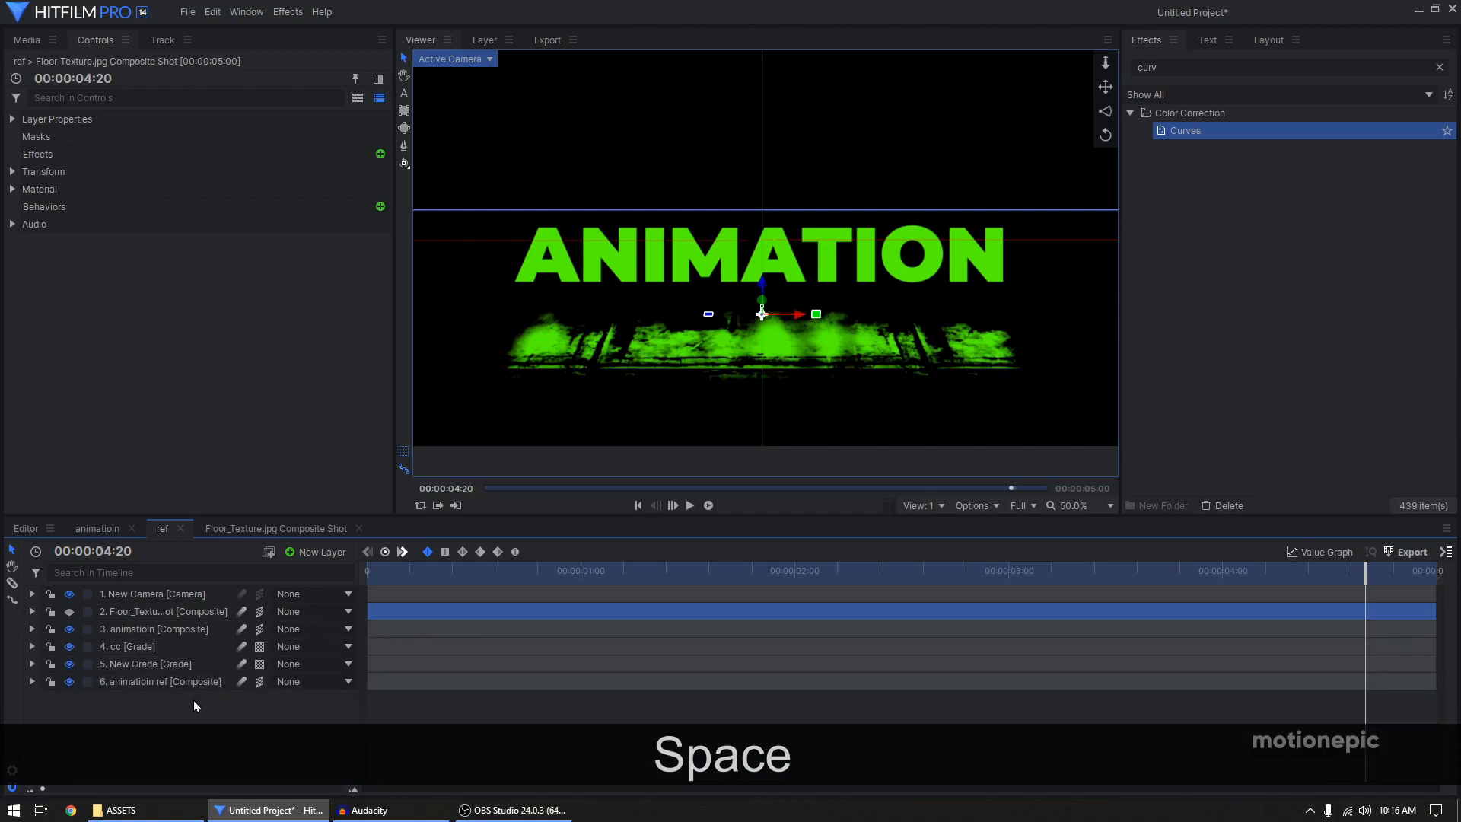
key(space)
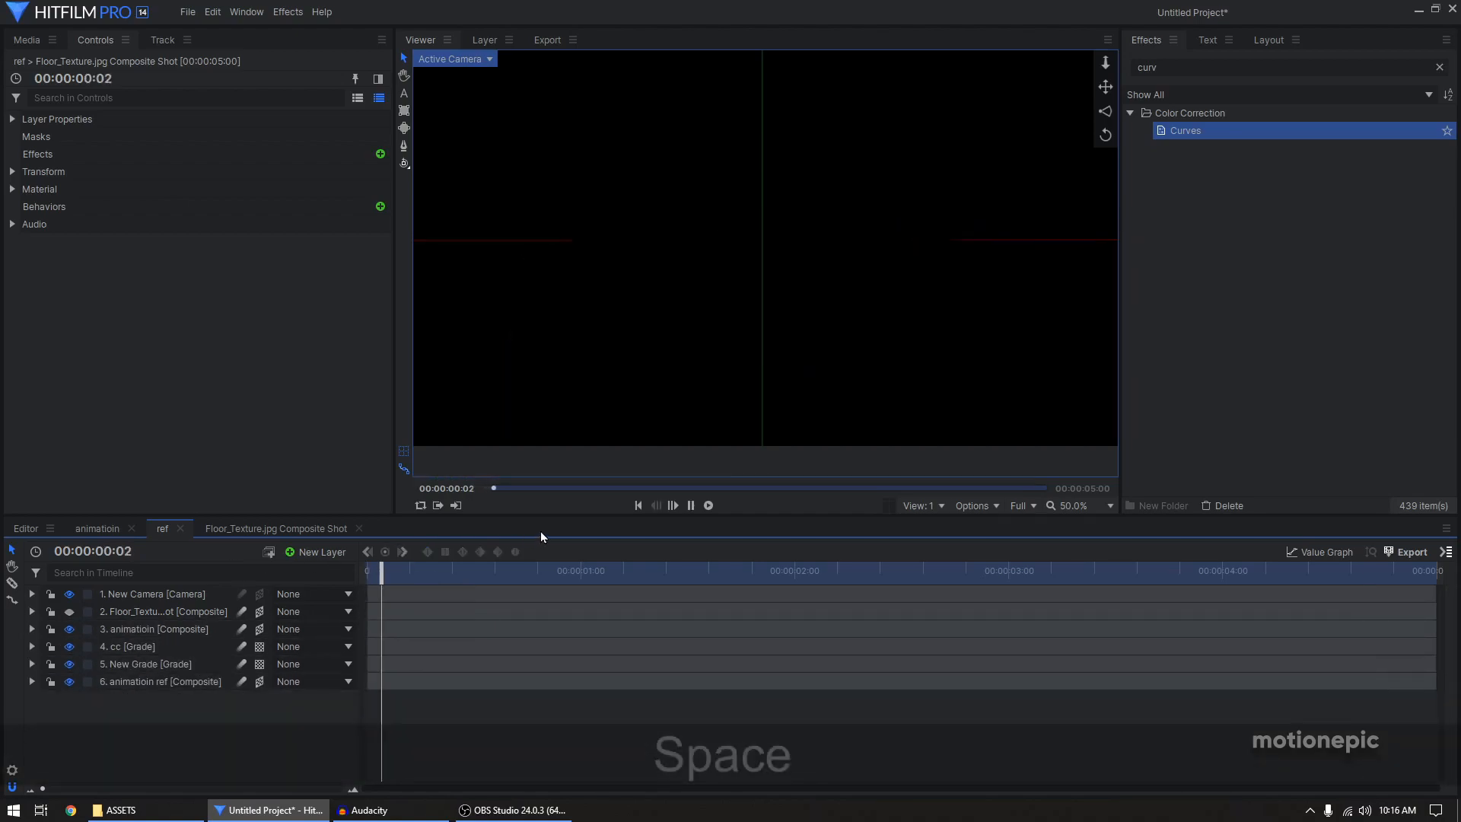
key(space)
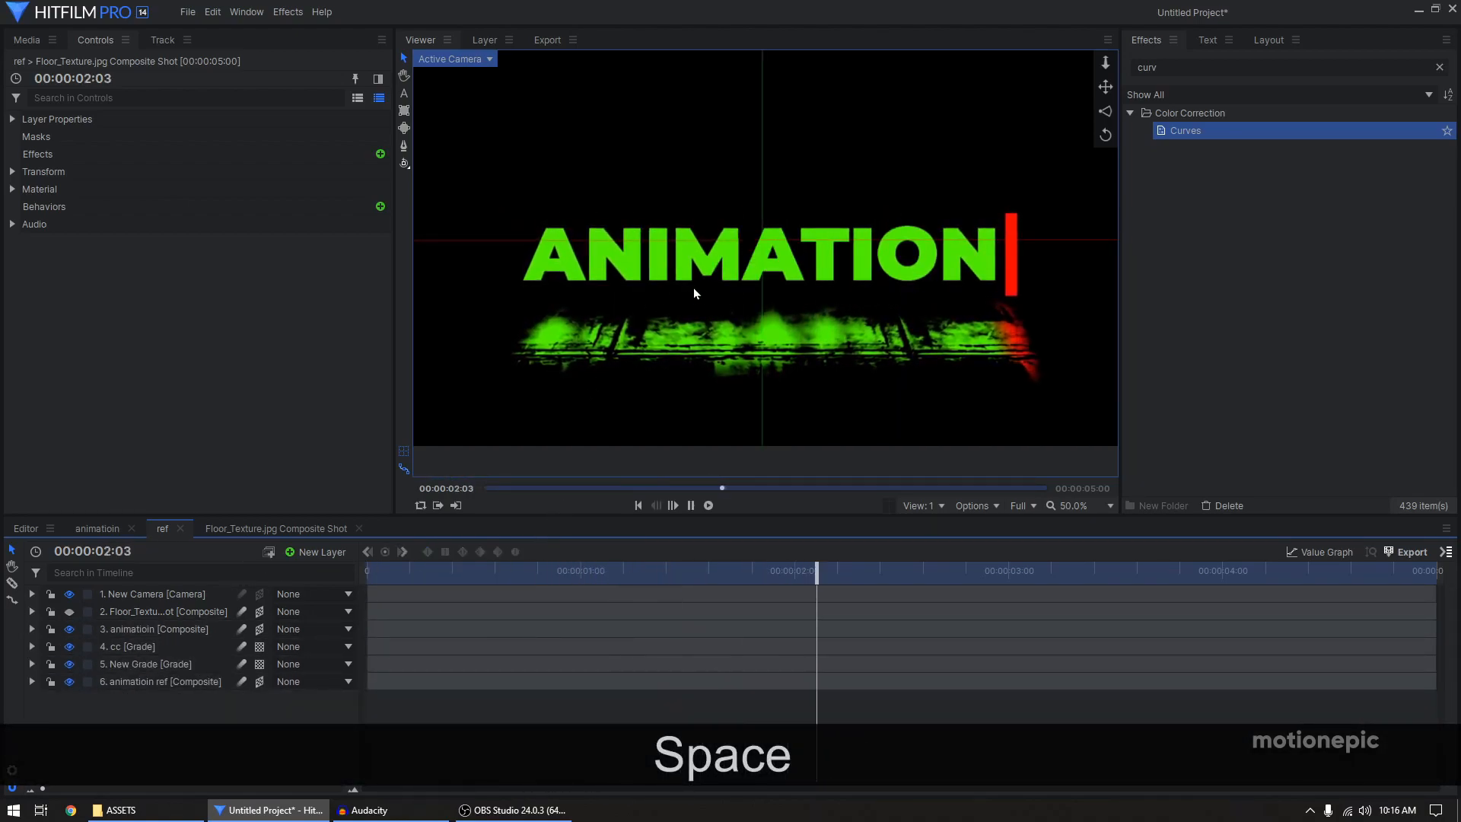
key(space)
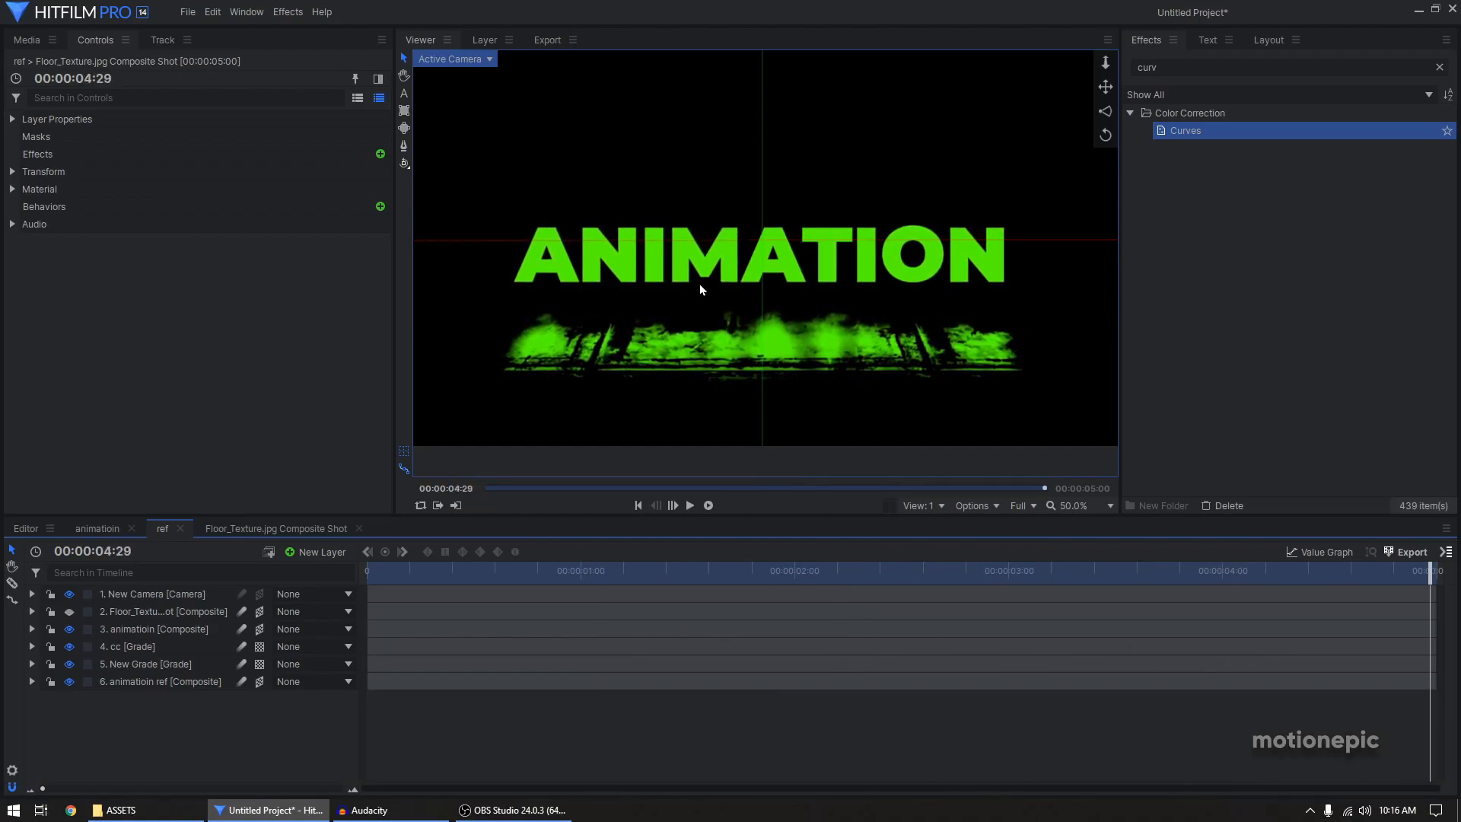
key(space)
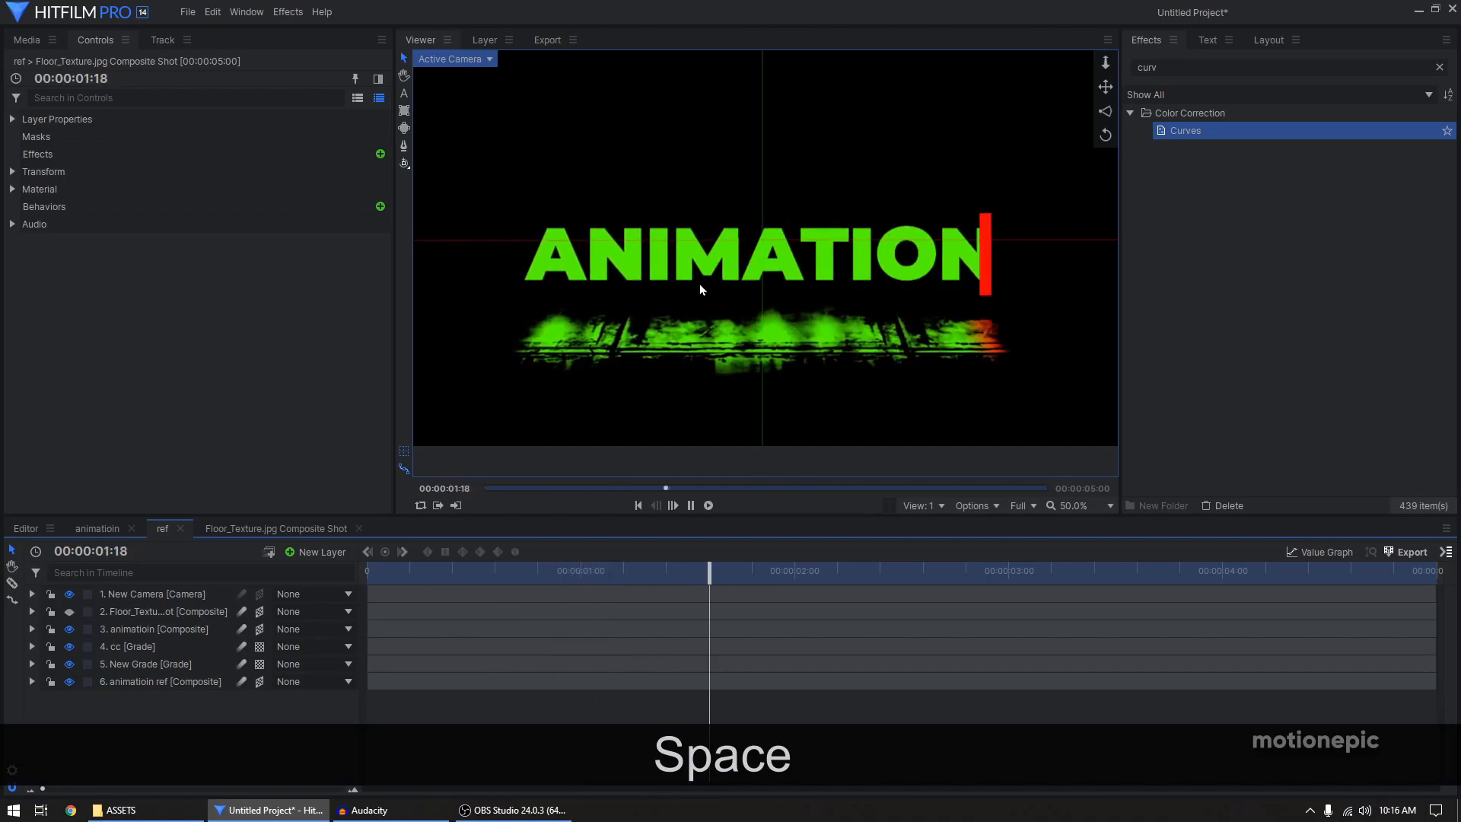